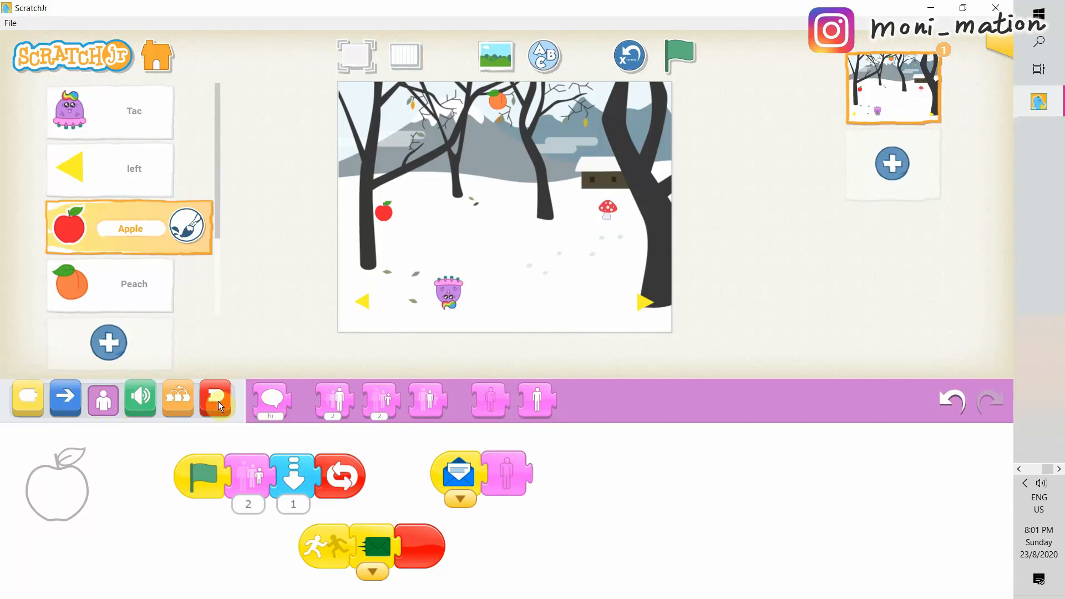
Step: Cap the Apple's message script with an End block, then test-play the game full screen
left_click(217, 397)
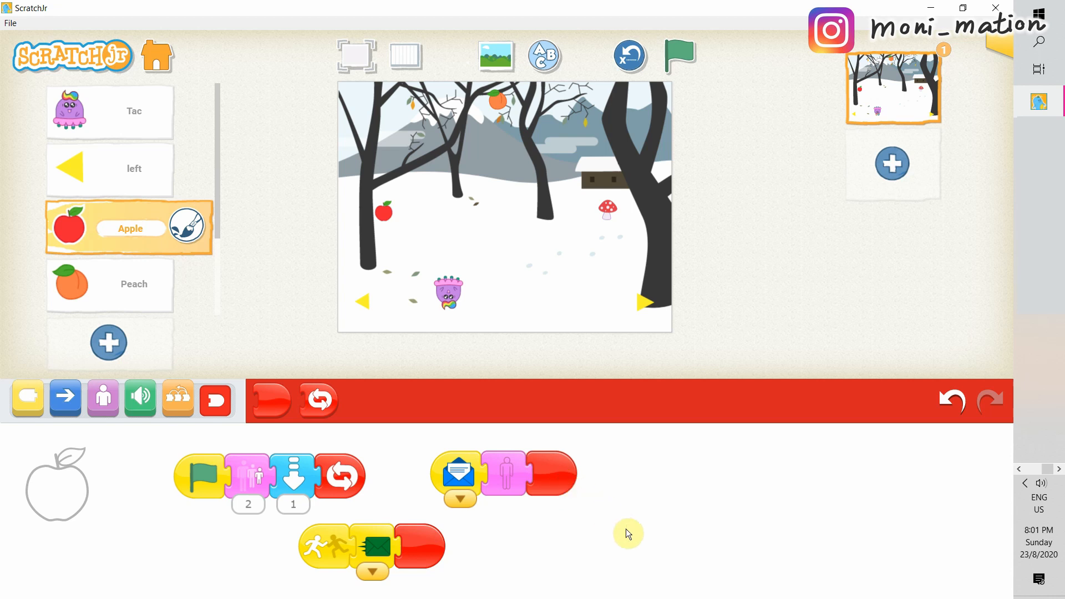
mouse_move(580, 258)
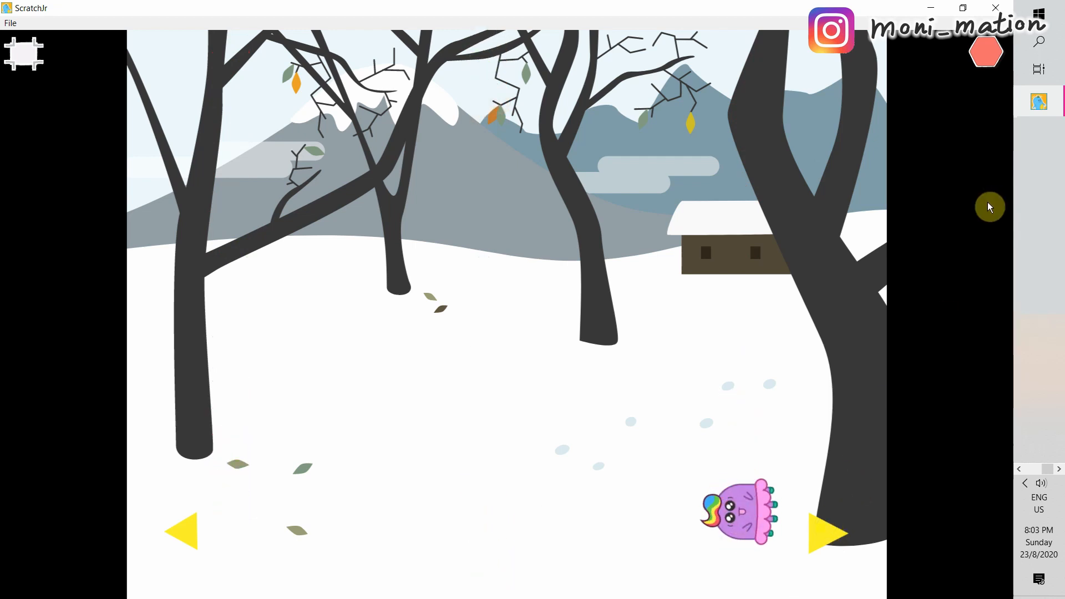
left_click(985, 51)
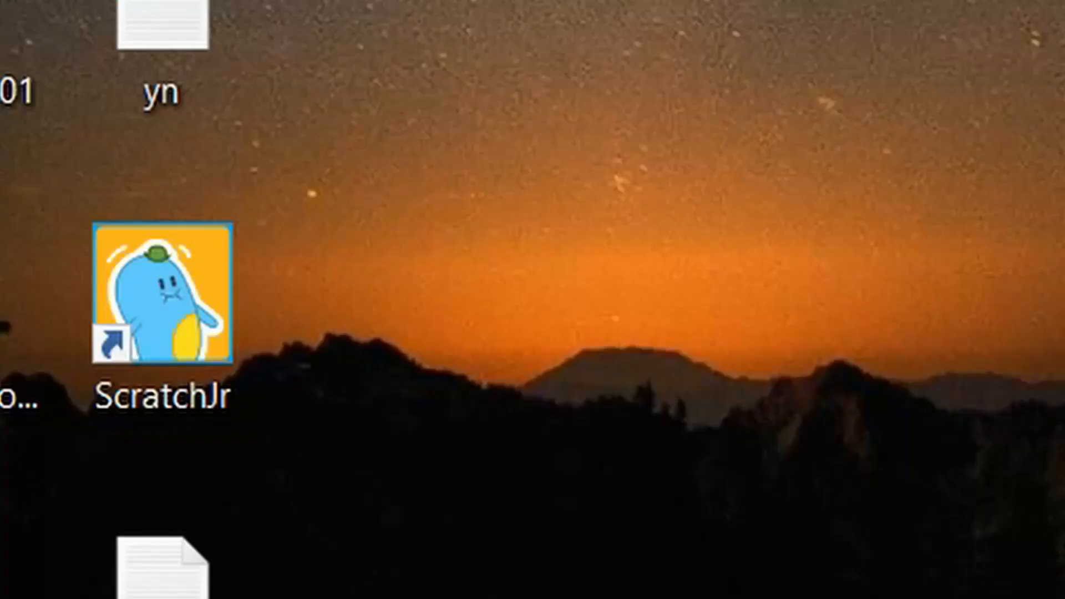
Step: Launch ScratchJr from the desktop shortcut to reach the My Projects screen
double_click(162, 295)
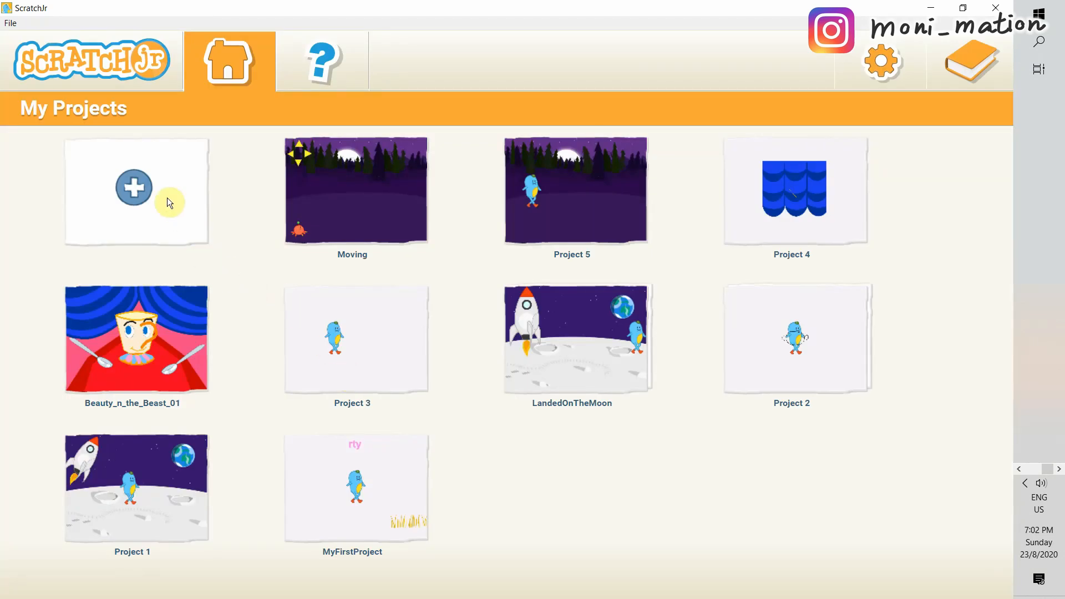
Step: Create a new project and browse the character library for Tac
left_click(134, 189)
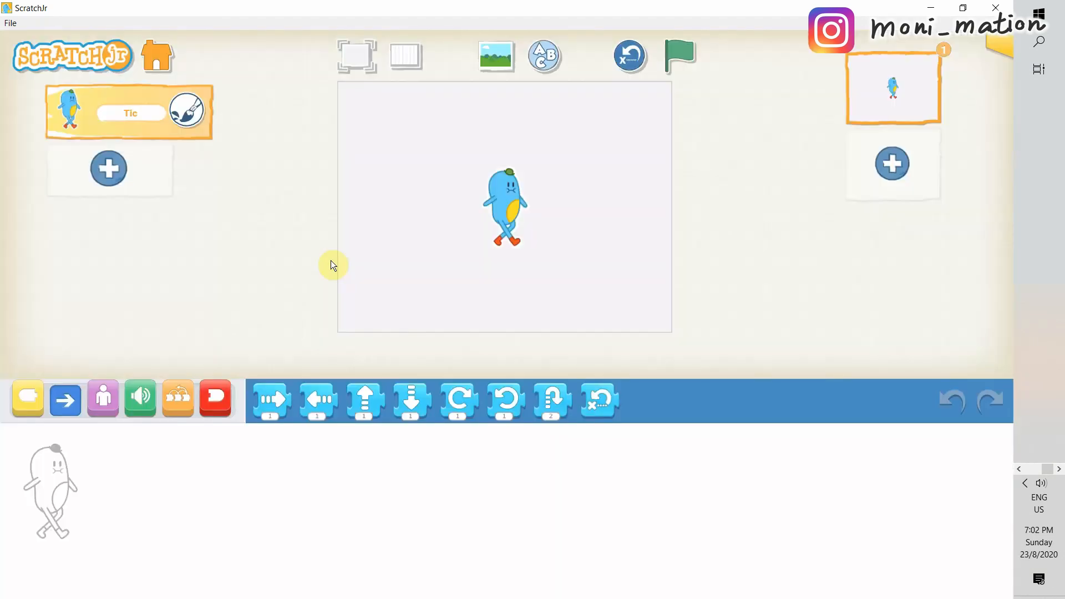
mouse_move(143, 186)
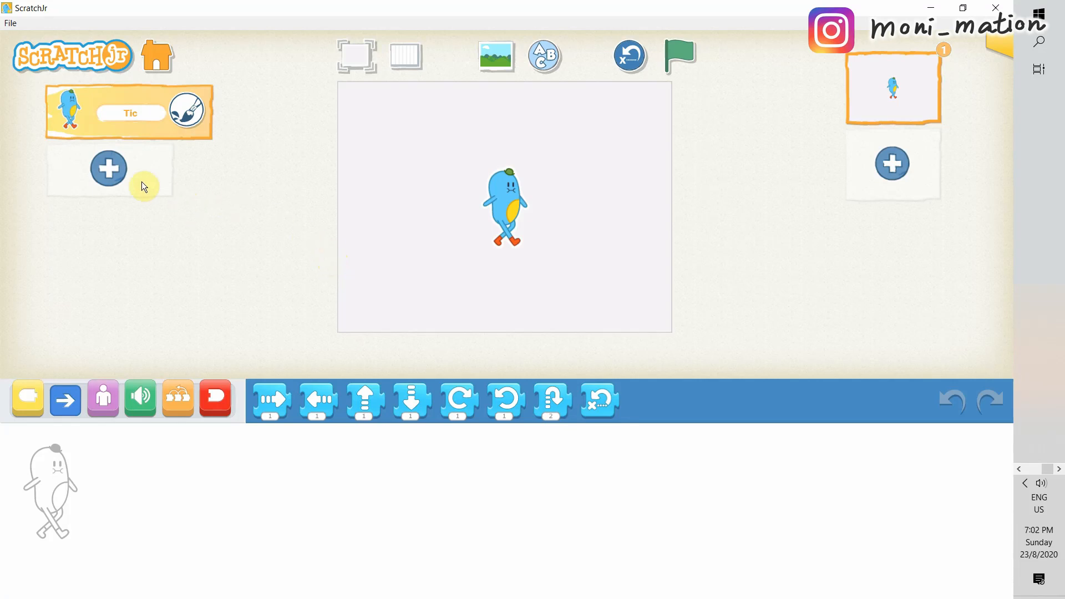
left_click(107, 167)
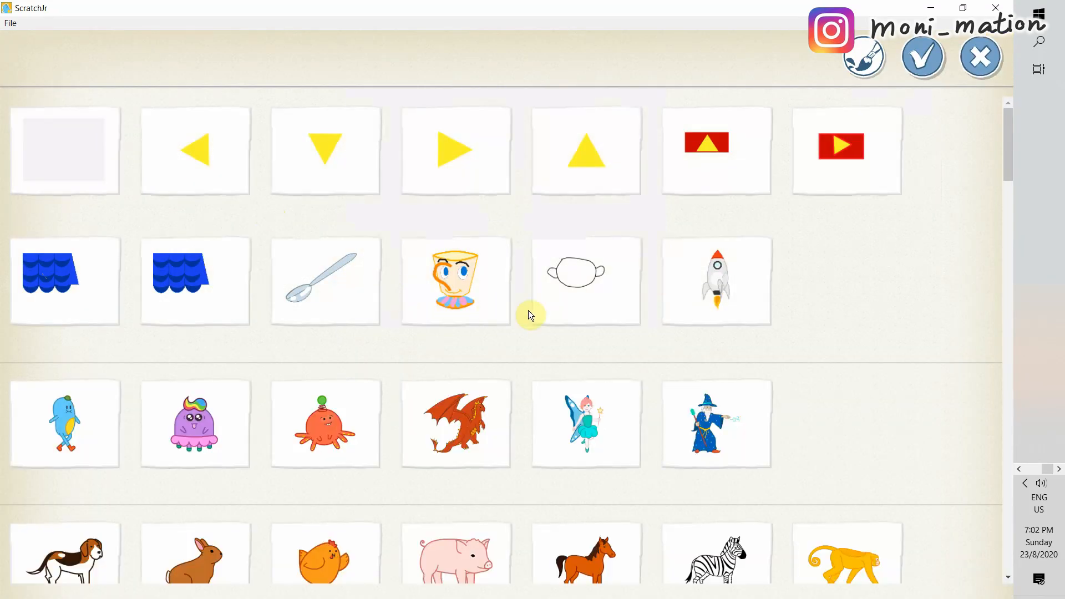
scroll("down", 3)
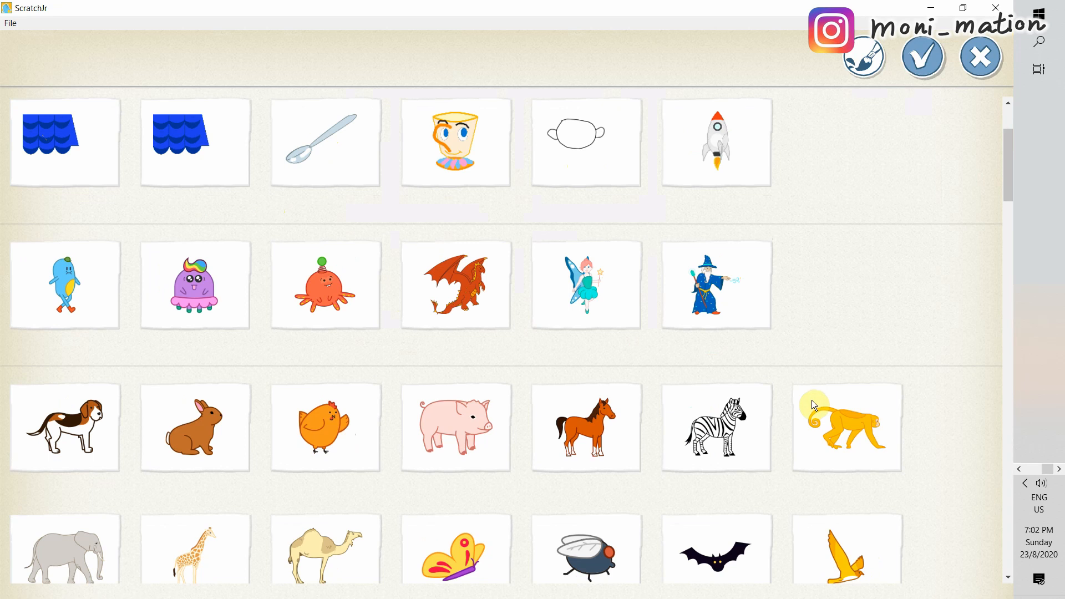
mouse_move(243, 301)
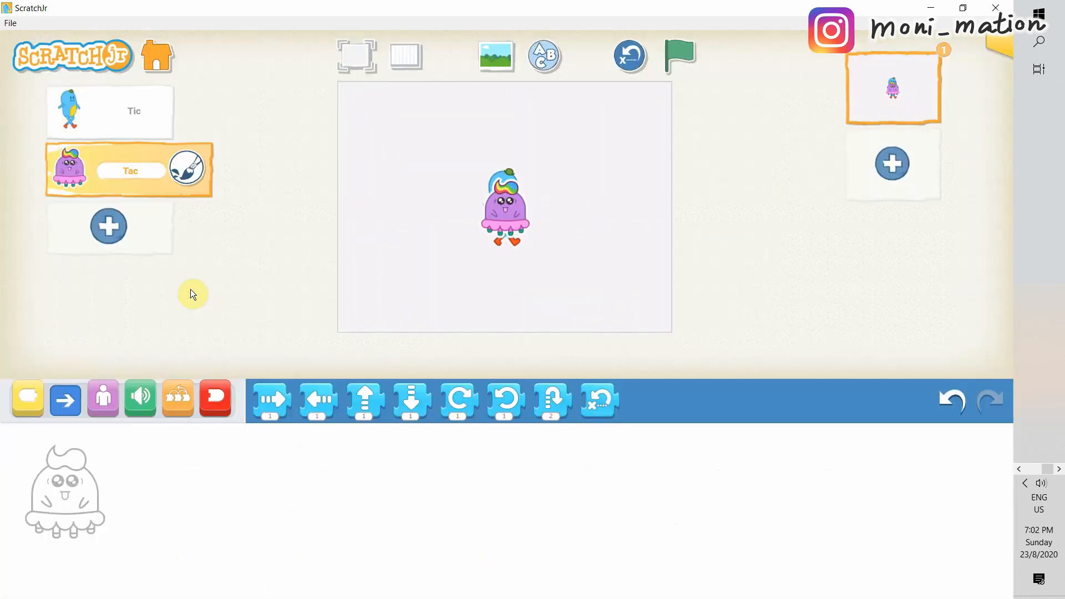
mouse_move(499, 173)
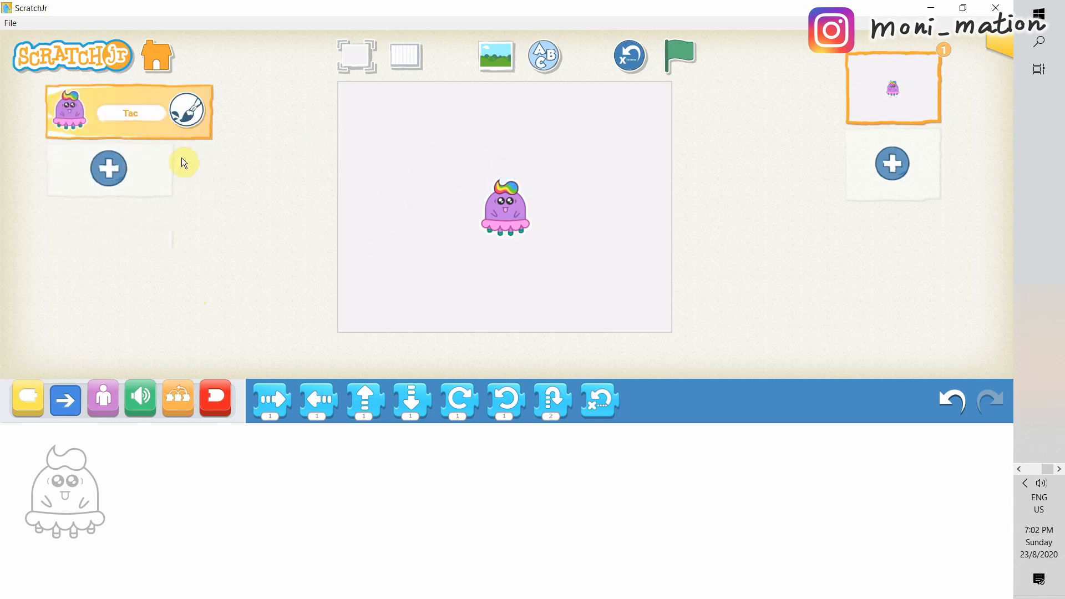
mouse_move(370, 192)
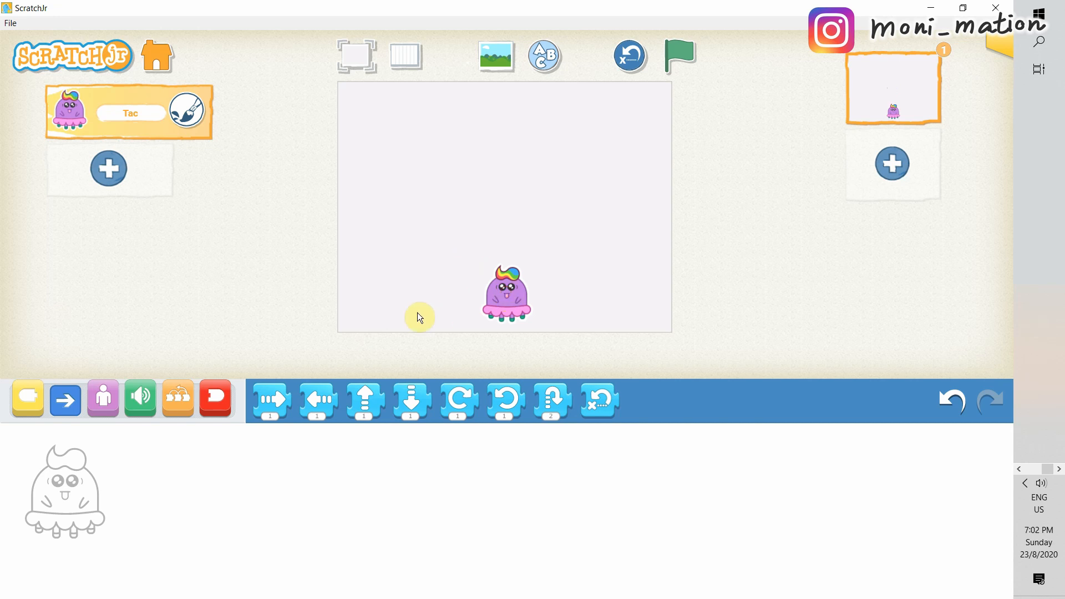
mouse_move(346, 291)
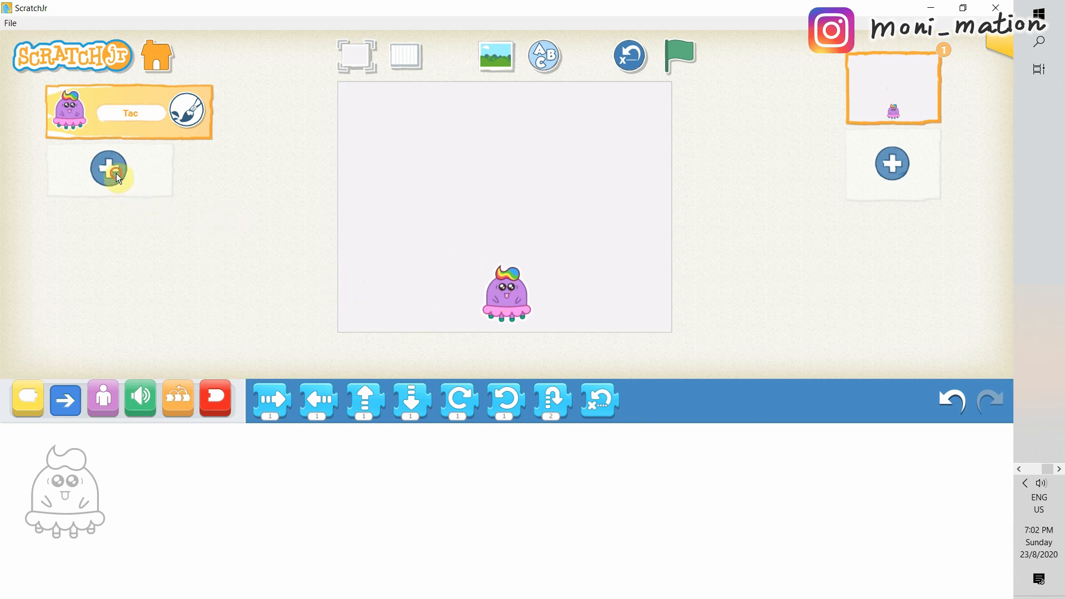
Step: Add the left-pointing yellow arrow character, renamed 'left'
left_click(109, 168)
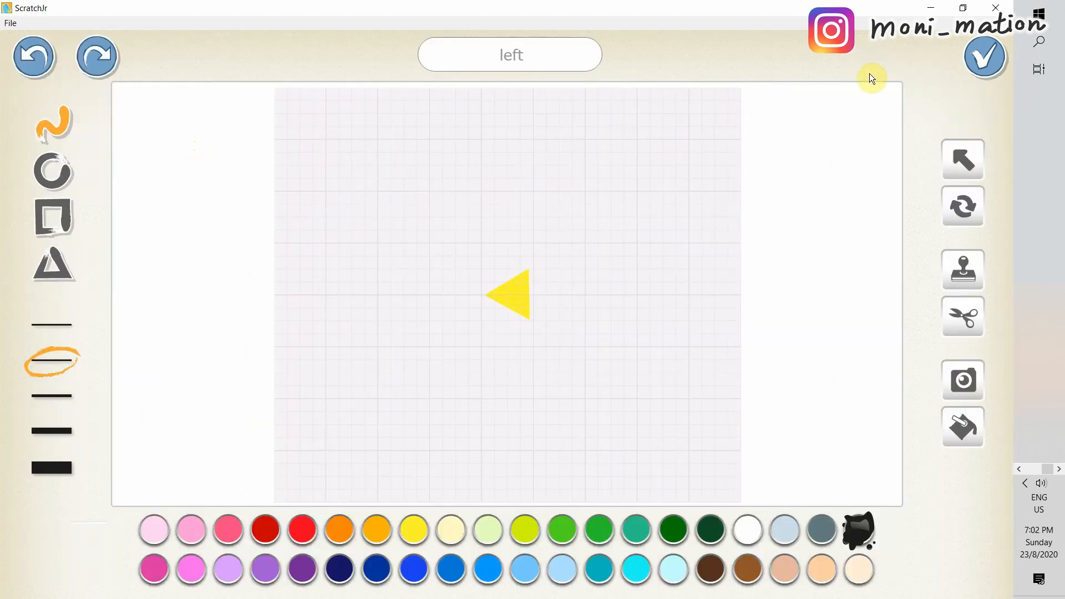
left_click(984, 57)
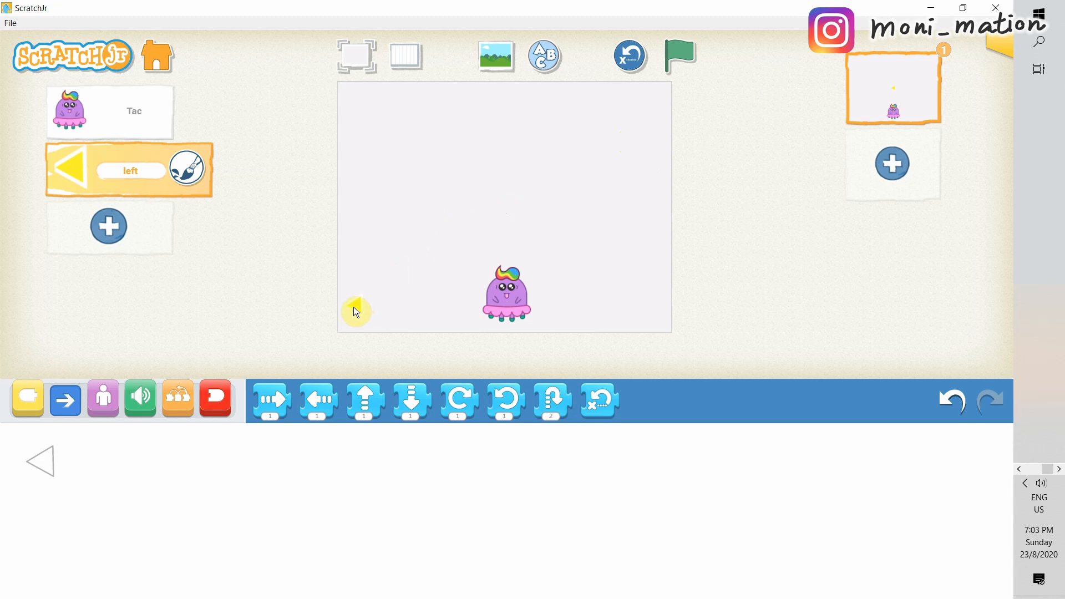
mouse_move(362, 306)
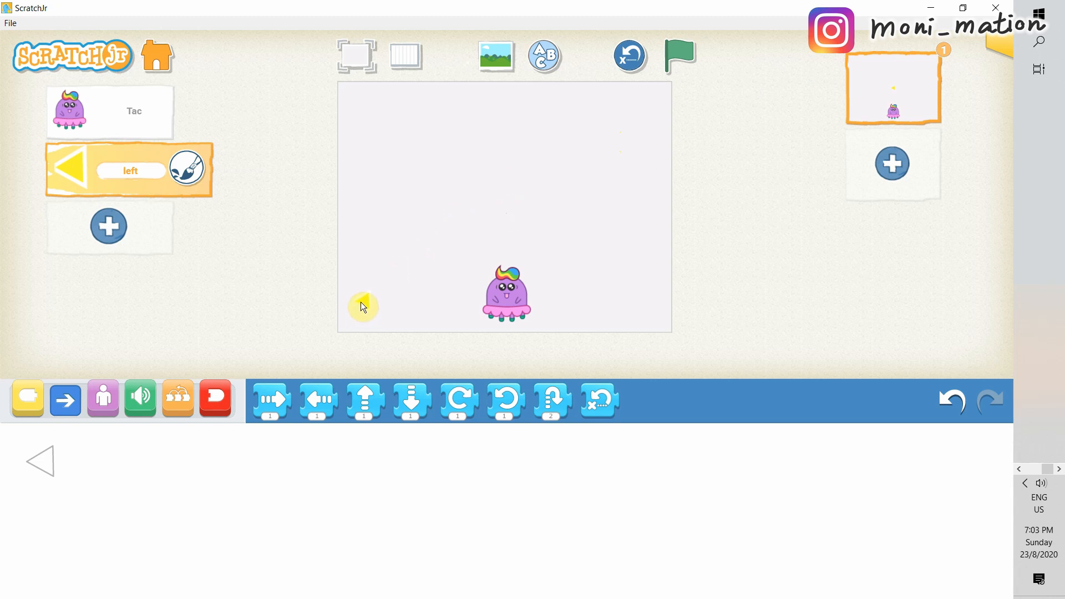
Step: Add the right-pointing yellow arrow character as 'right' alongside Tac
left_click(109, 225)
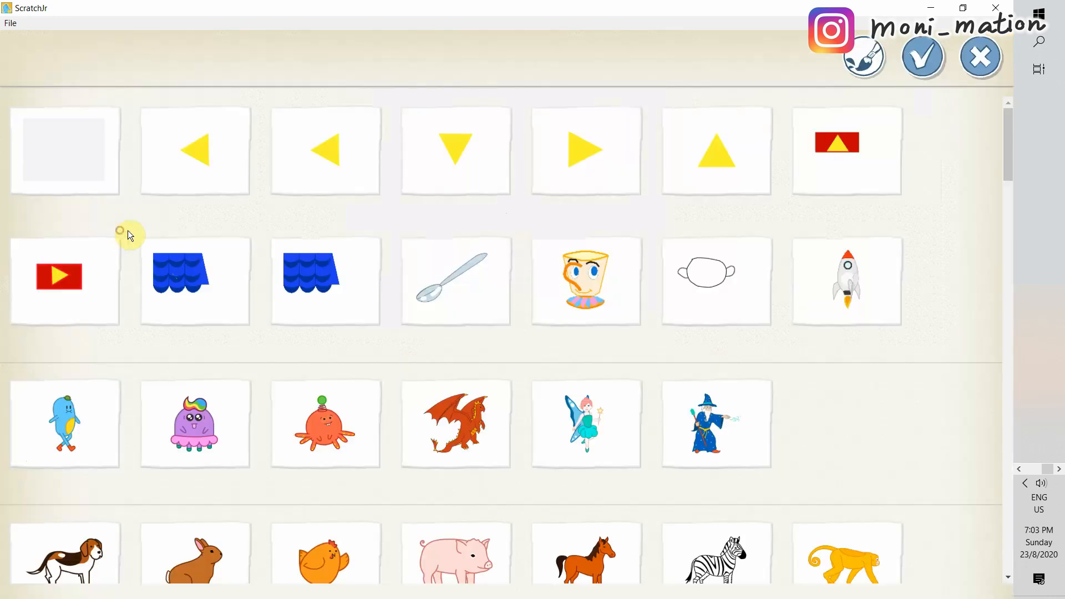
left_click(586, 150)
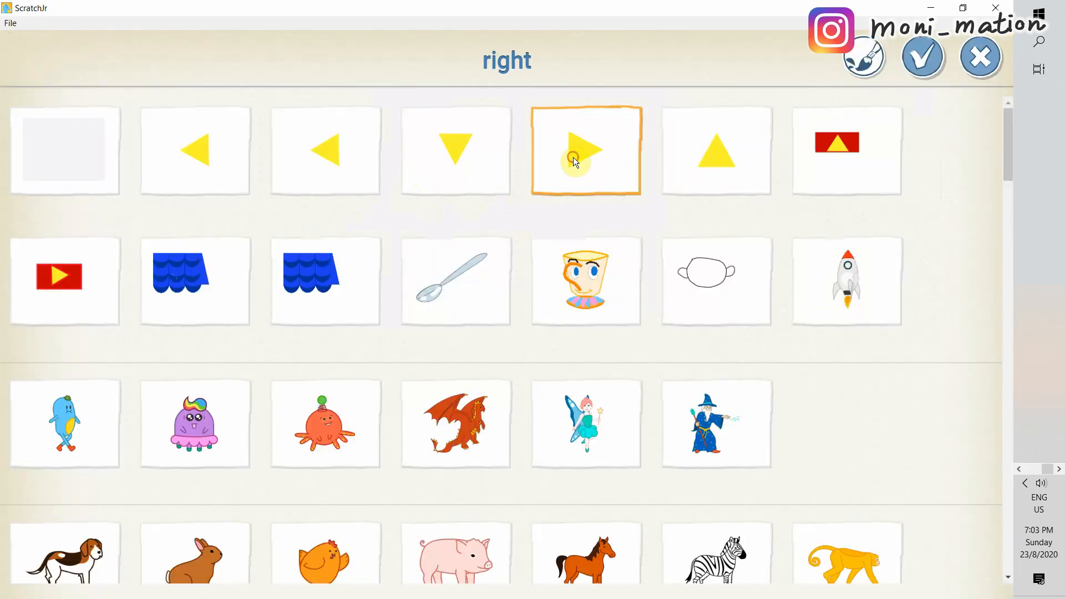
left_click(922, 57)
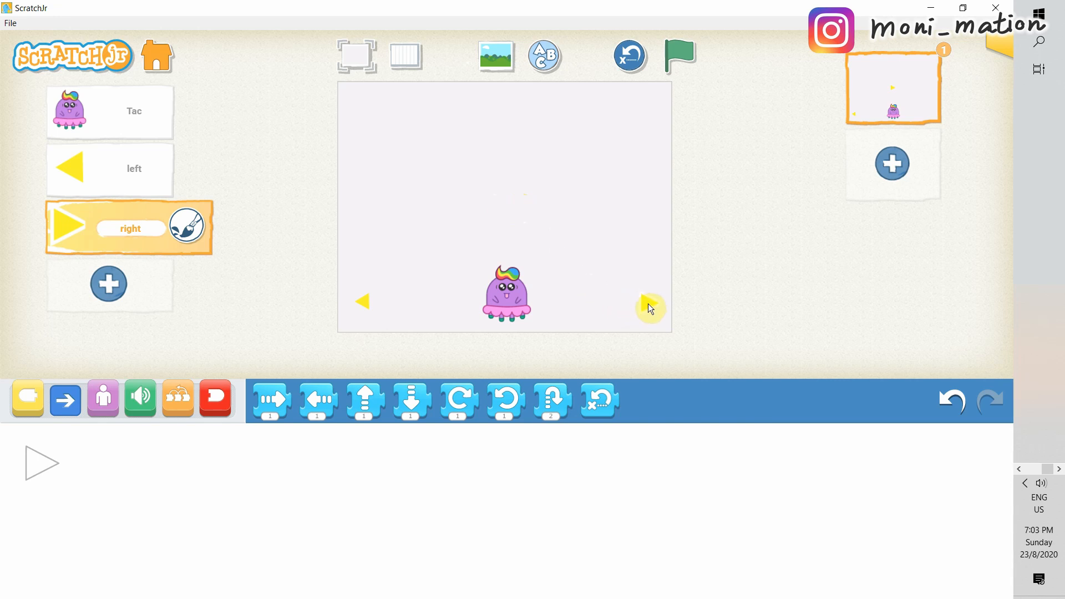
mouse_move(404, 314)
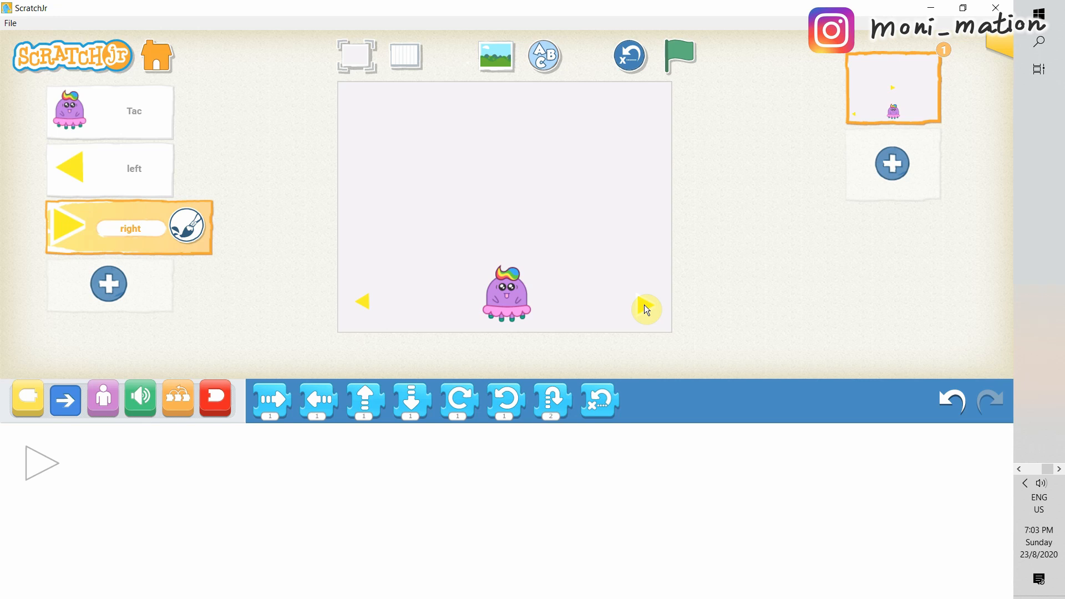
mouse_move(713, 310)
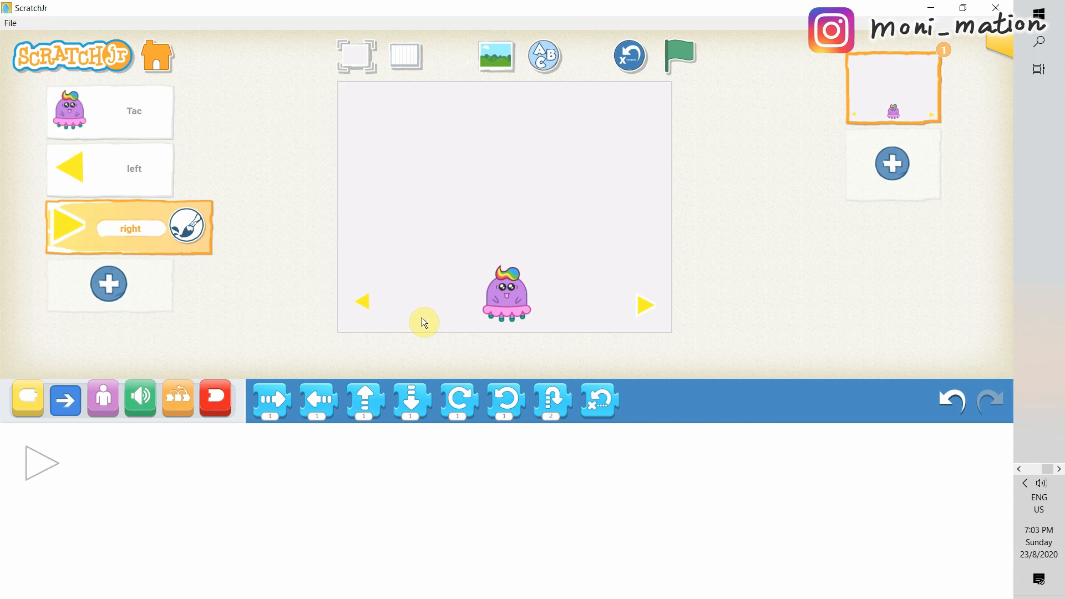
mouse_move(371, 309)
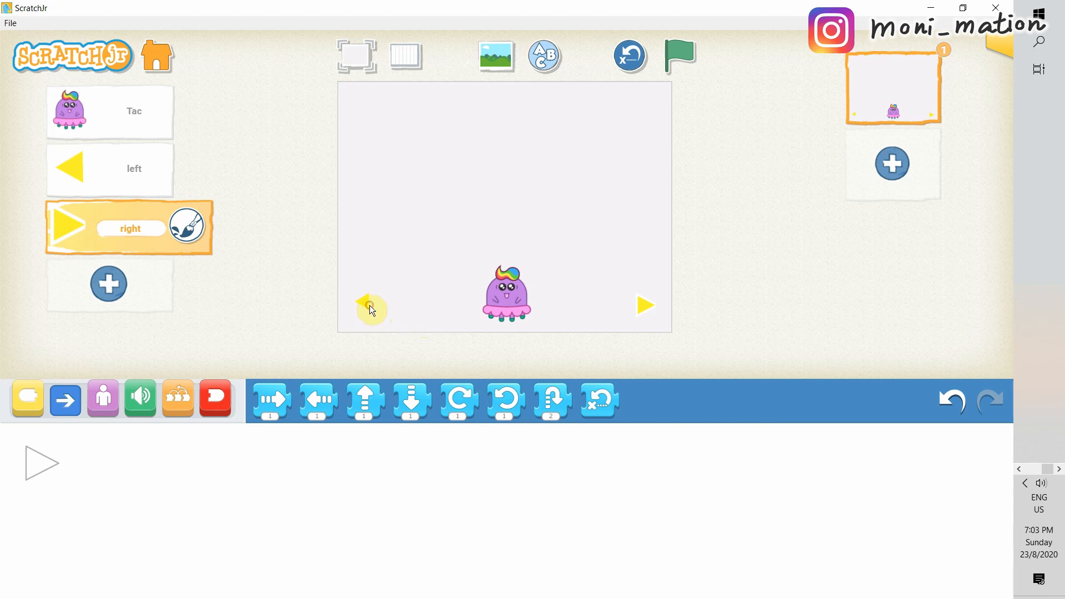
mouse_move(190, 224)
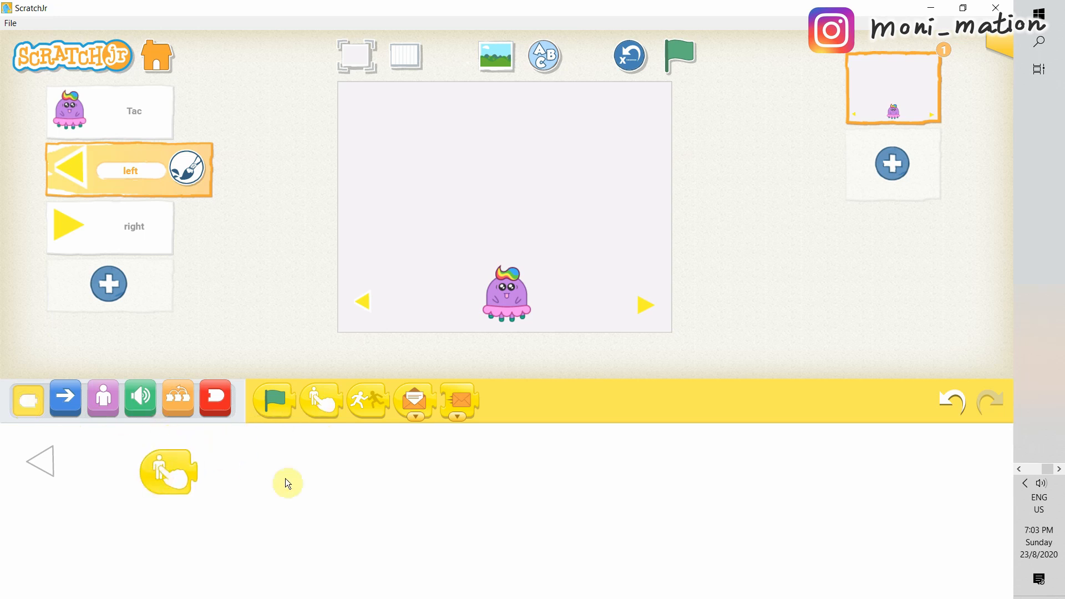
Step: Give the left arrow a Start on Tap, Send Orange Message, End script
left_click_drag(456, 398, 234, 465)
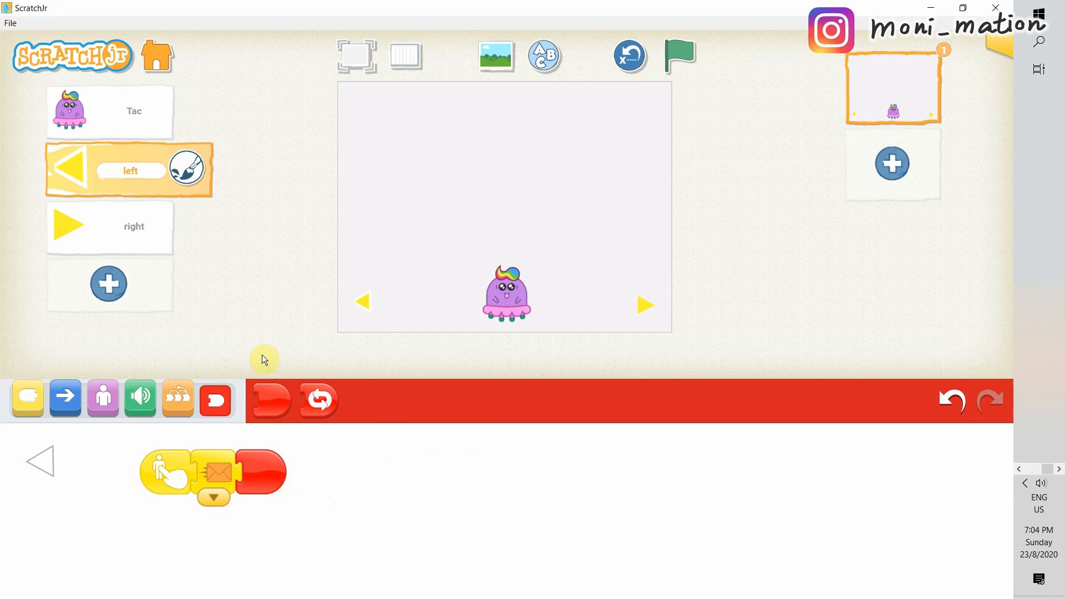
Step: Give the right arrow a Start on Tap, Send Red Message, End script
left_click(134, 228)
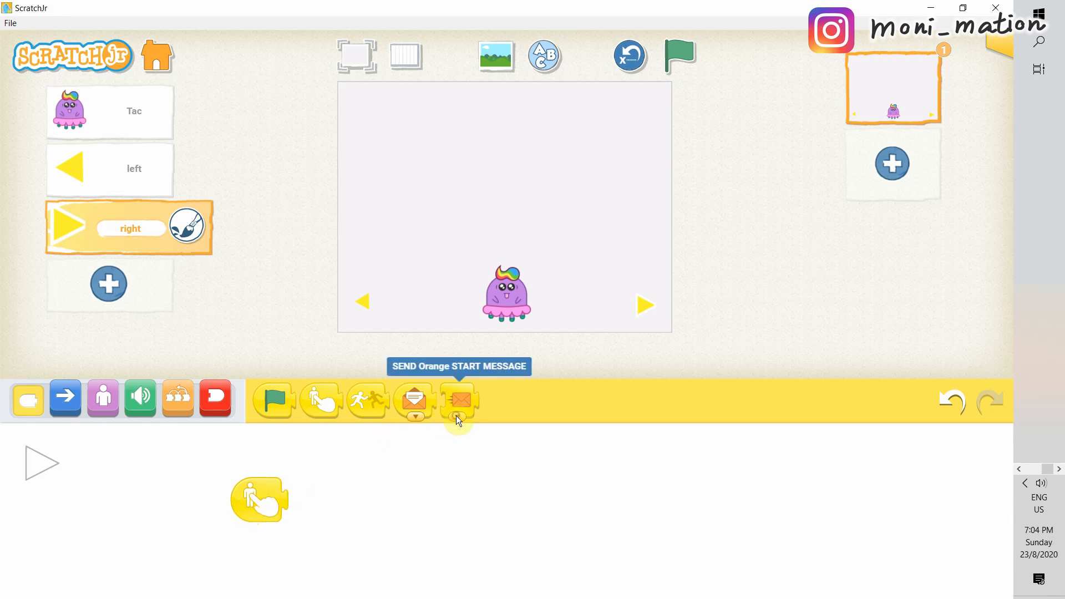
left_click_drag(457, 399, 323, 492)
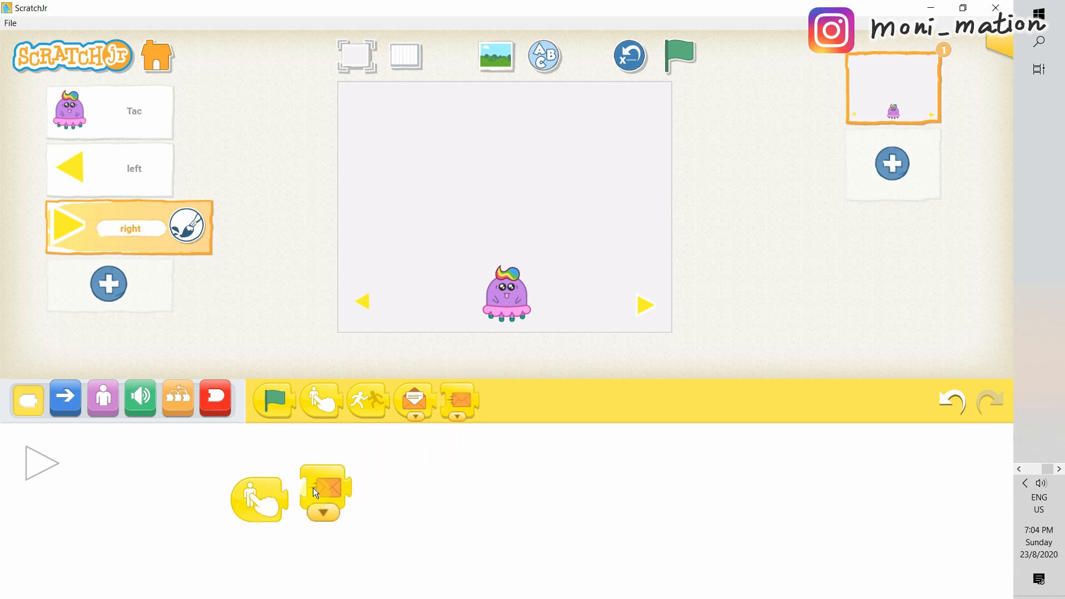
left_click(323, 513)
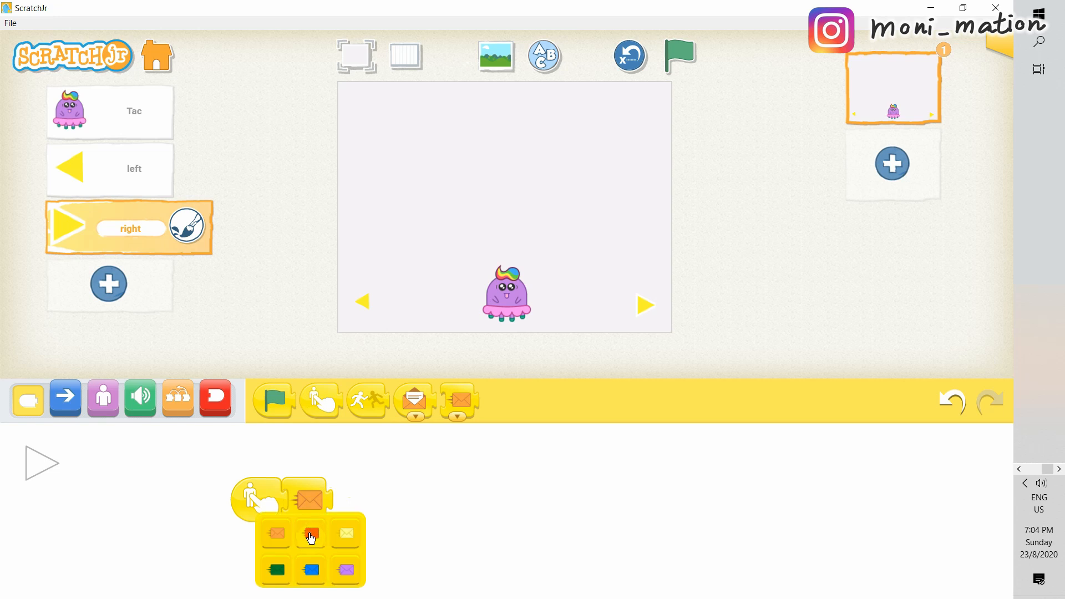
left_click(214, 397)
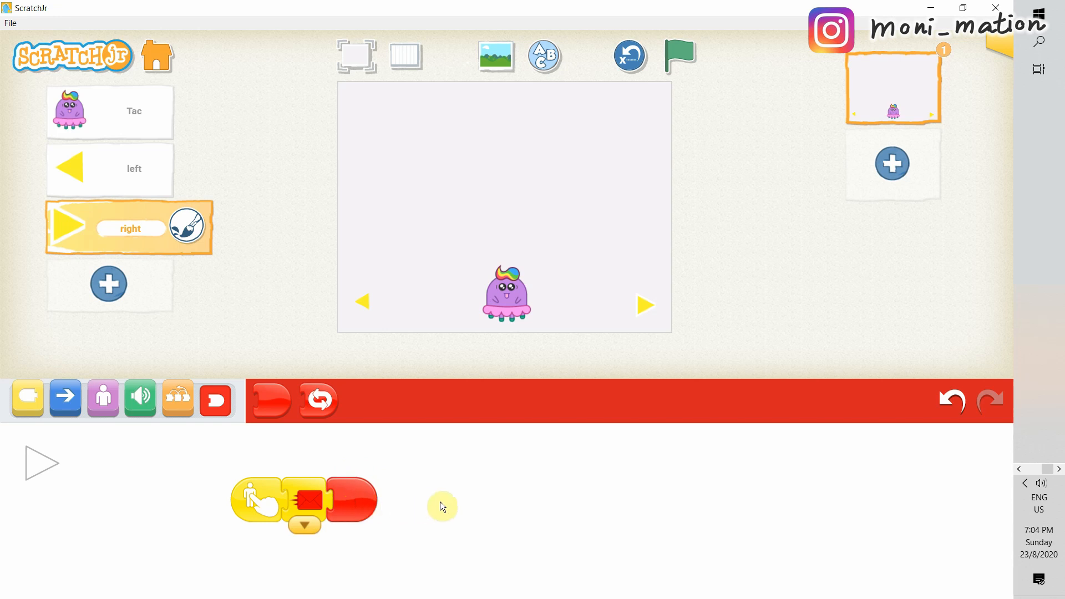
mouse_move(442, 499)
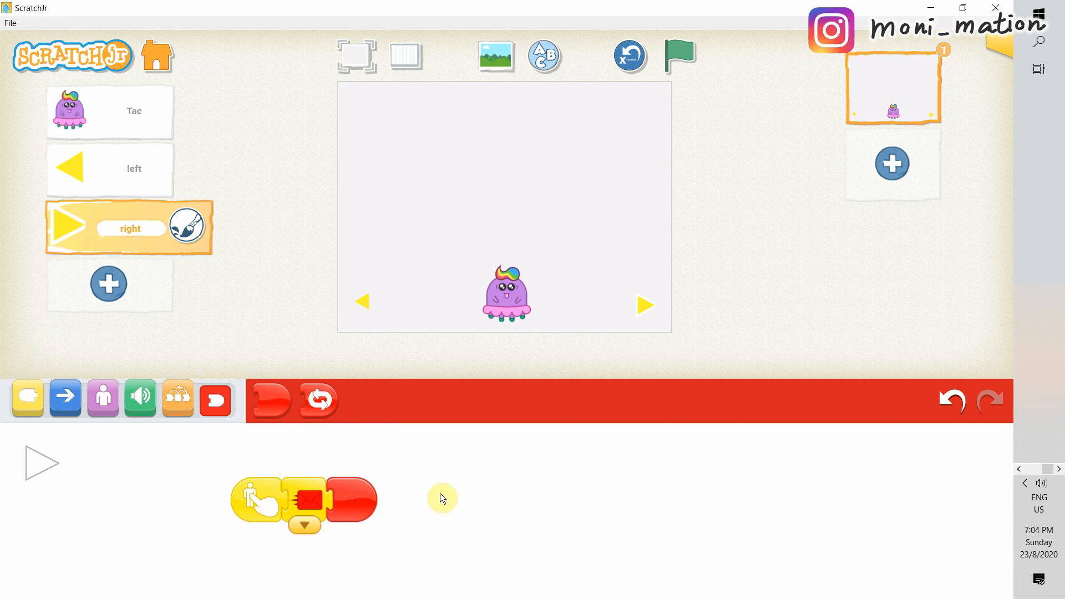
left_click(495, 55)
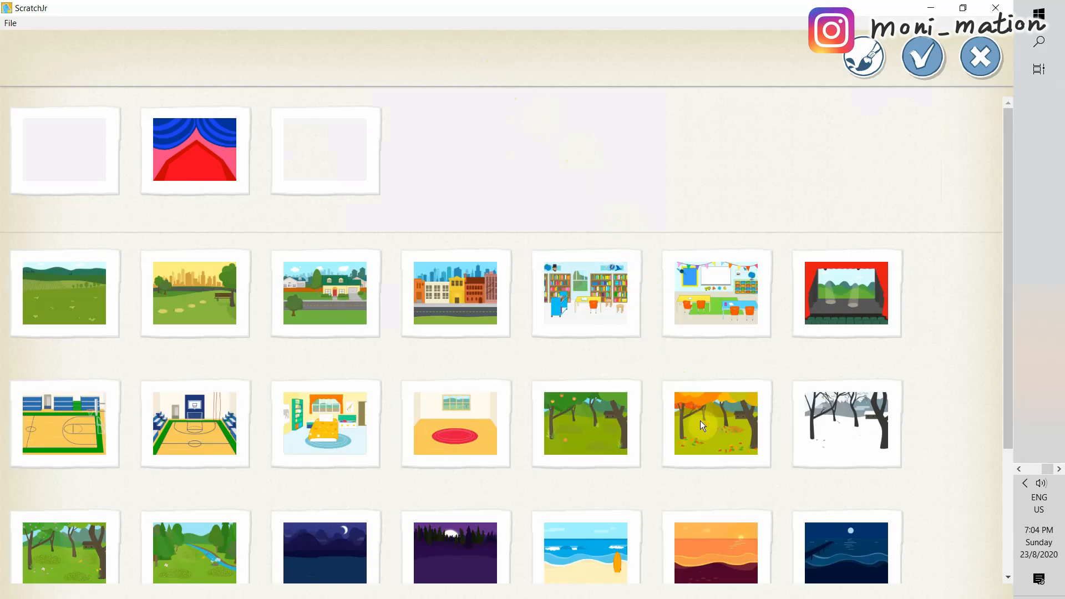
Step: Apply the snowy winter forest backdrop to the stage
scroll("down", 3)
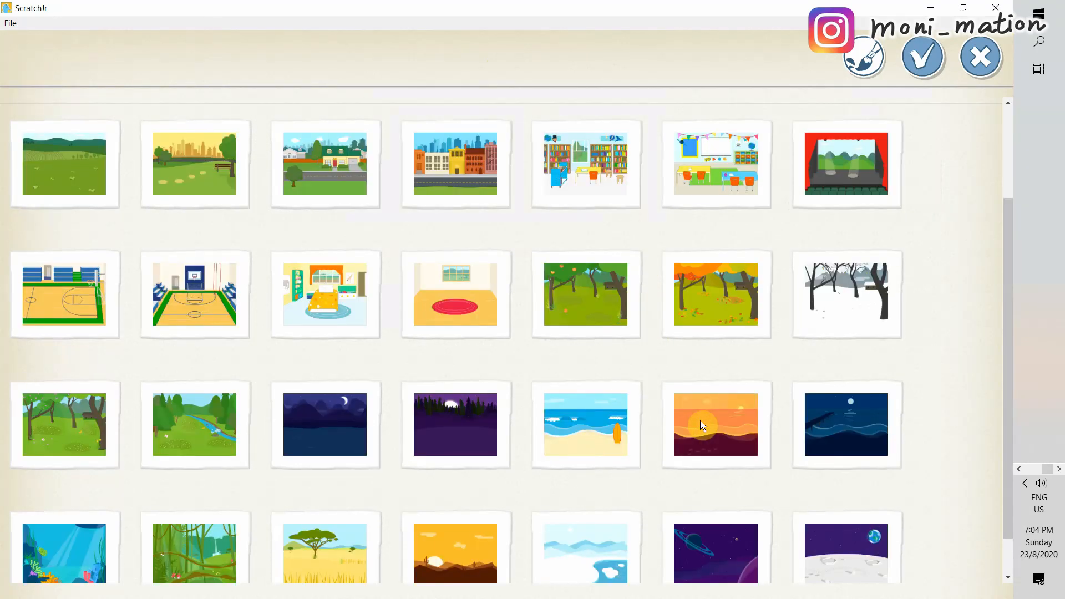
scroll("down", 3)
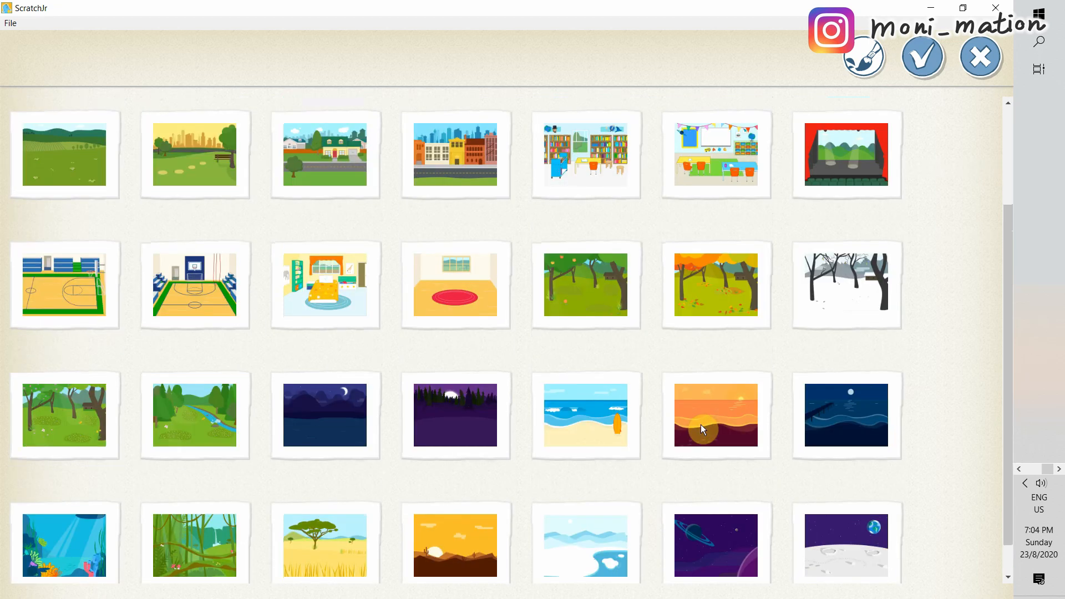
left_click(845, 285)
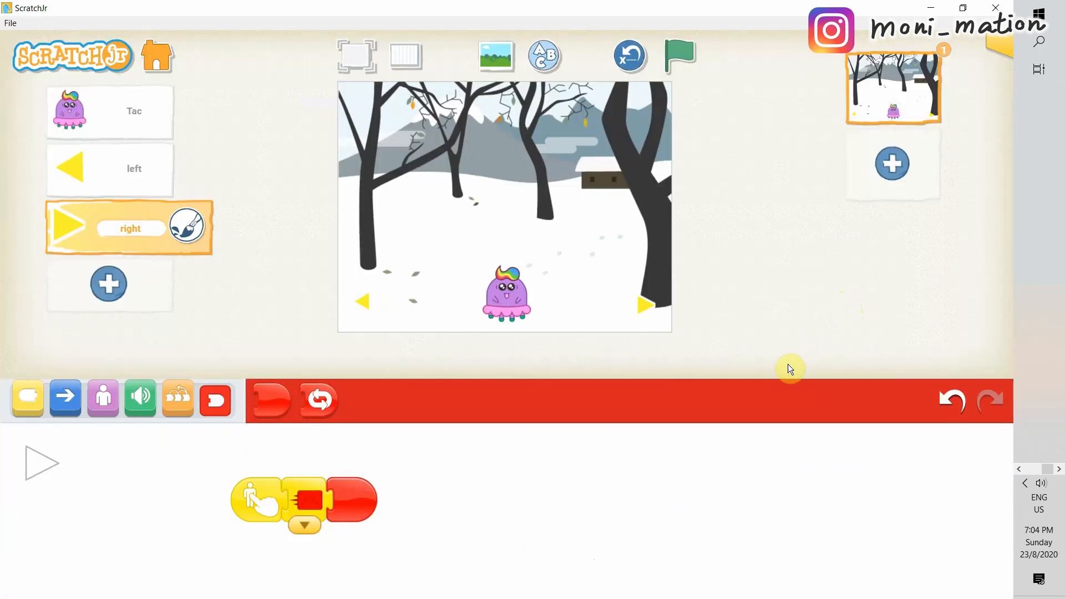
mouse_move(733, 446)
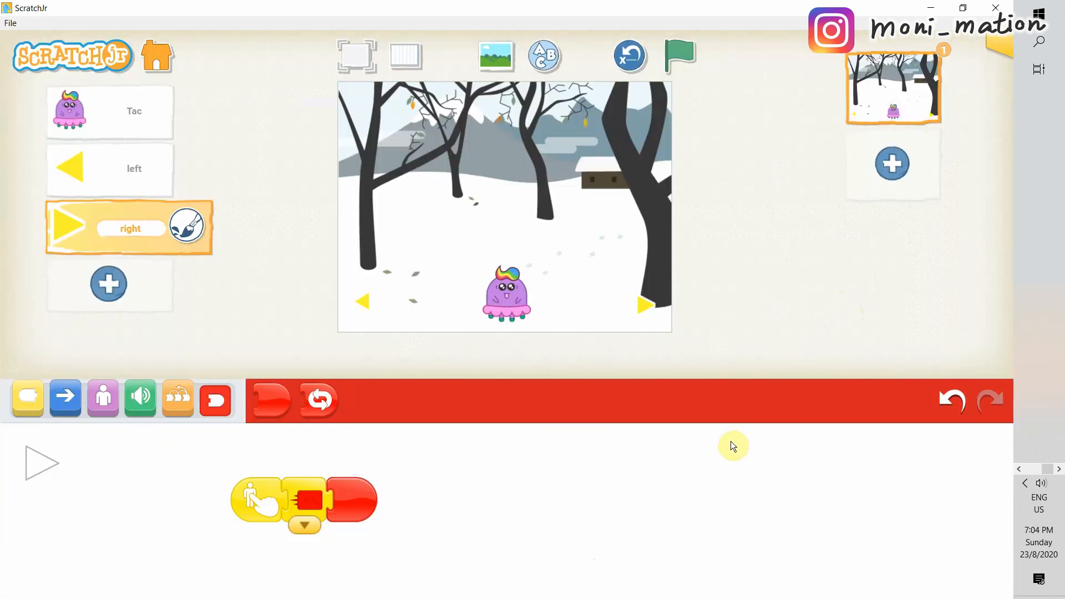
mouse_move(250, 181)
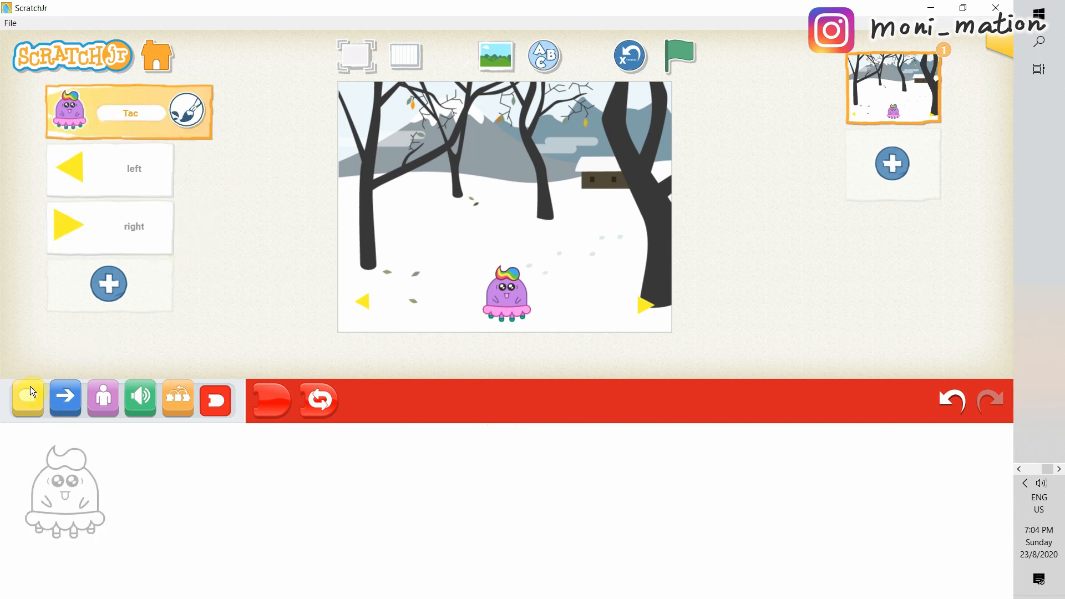
Step: Make Tac move left 3 steps when it receives the orange message
left_click(27, 399)
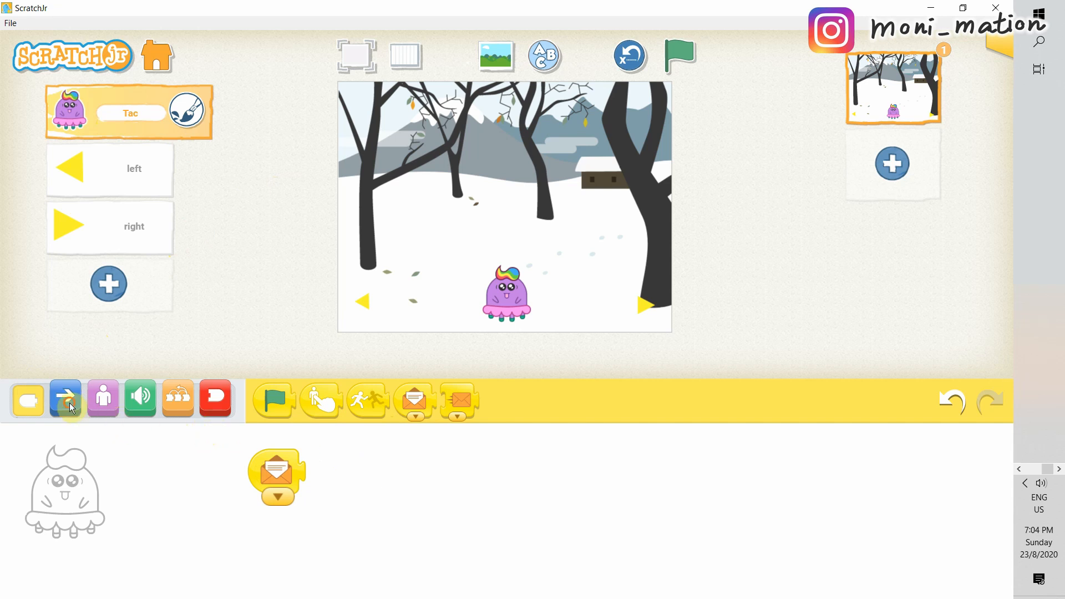
left_click(64, 398)
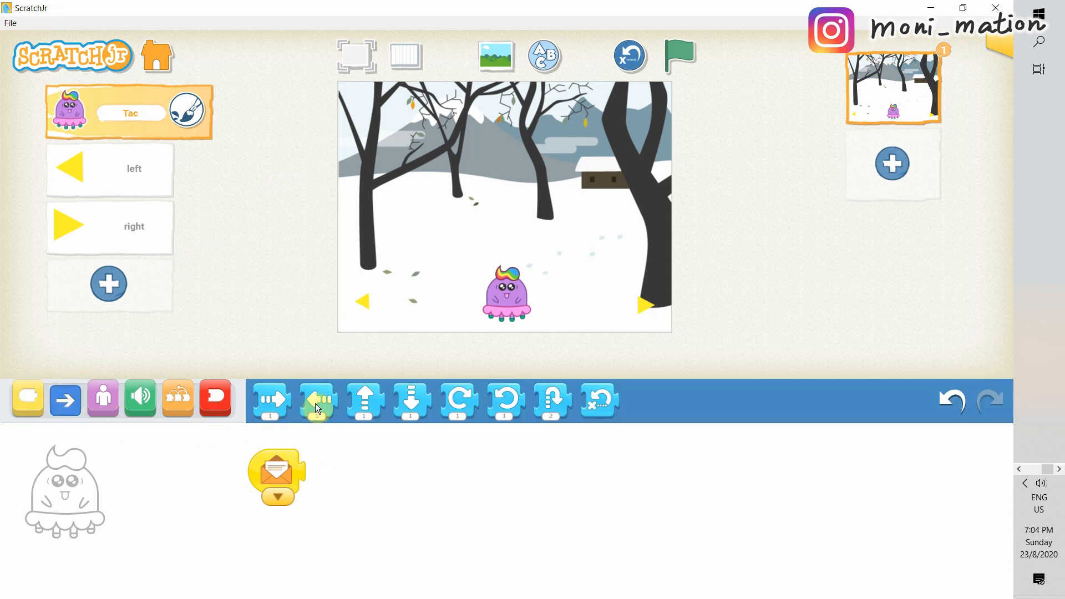
left_click_drag(315, 400, 325, 472)
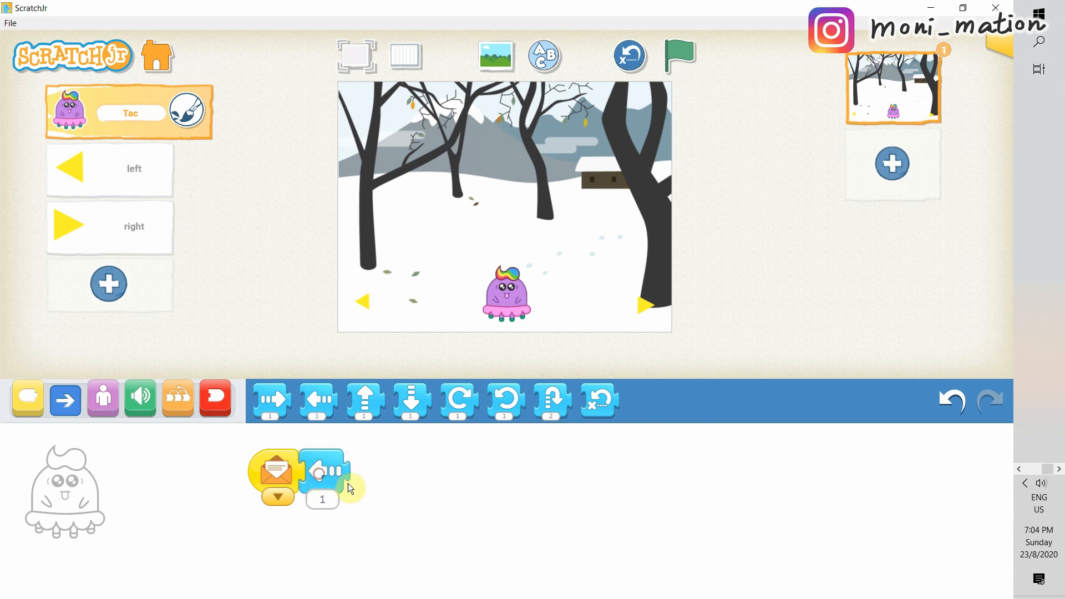
left_click(321, 499)
type("3")
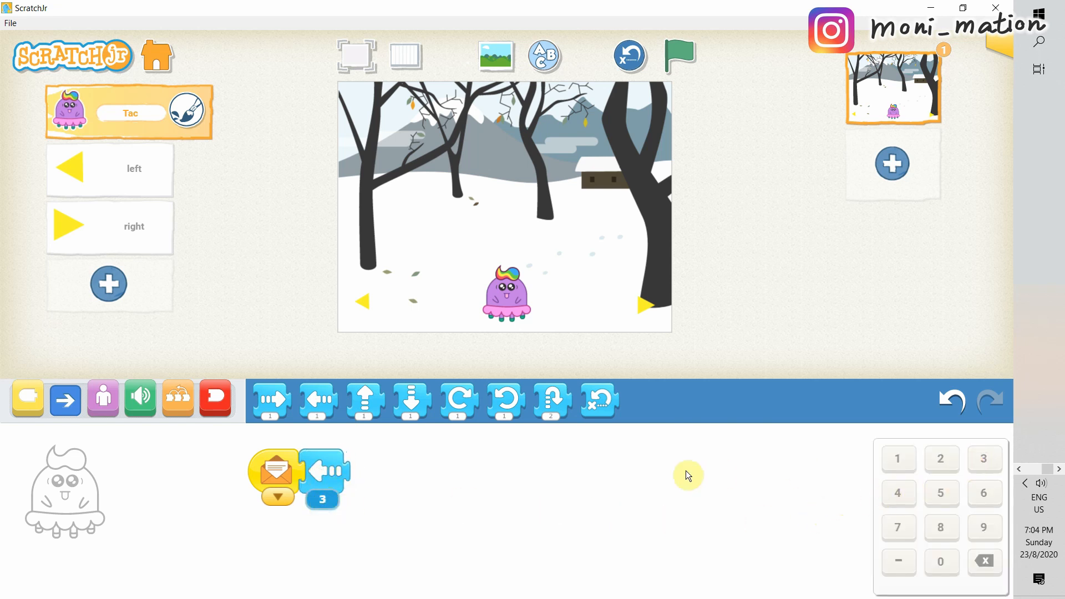
left_click(214, 399)
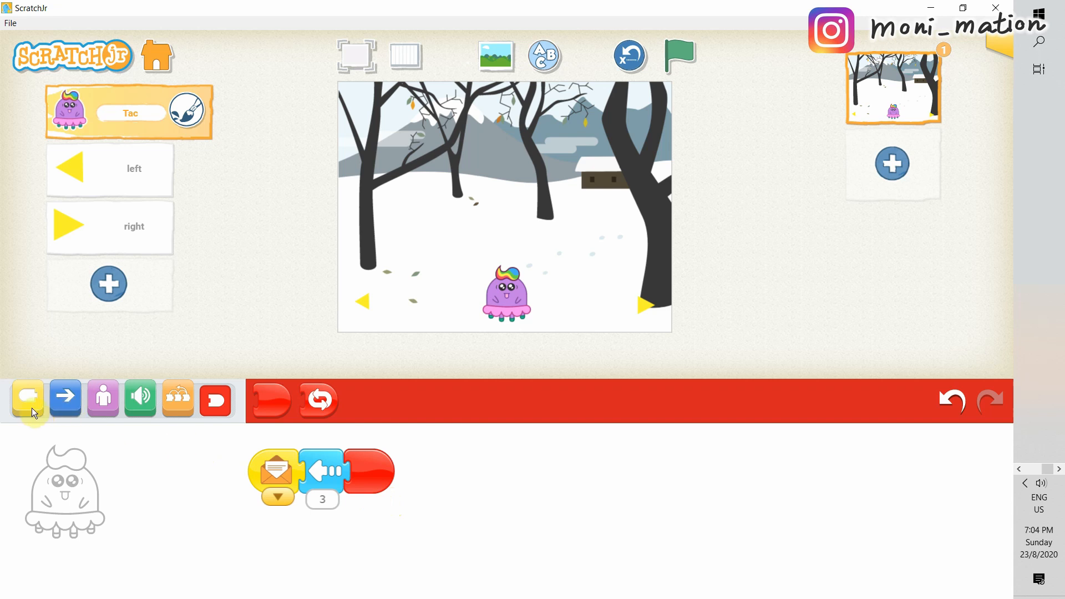
Step: Make Tac move right 1 step when it receives the red message
left_click(27, 398)
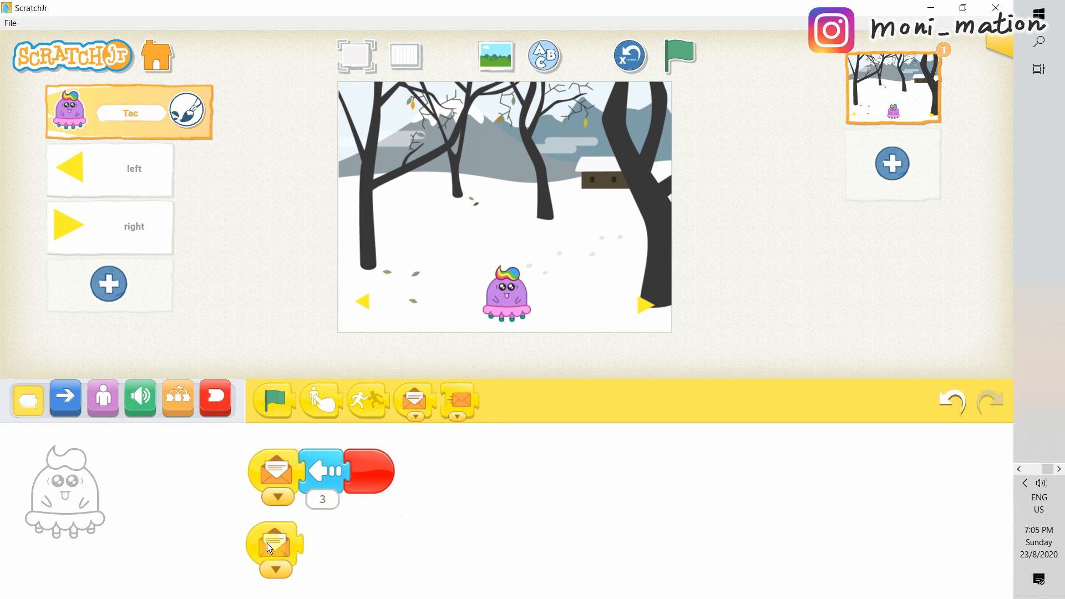
left_click(275, 550)
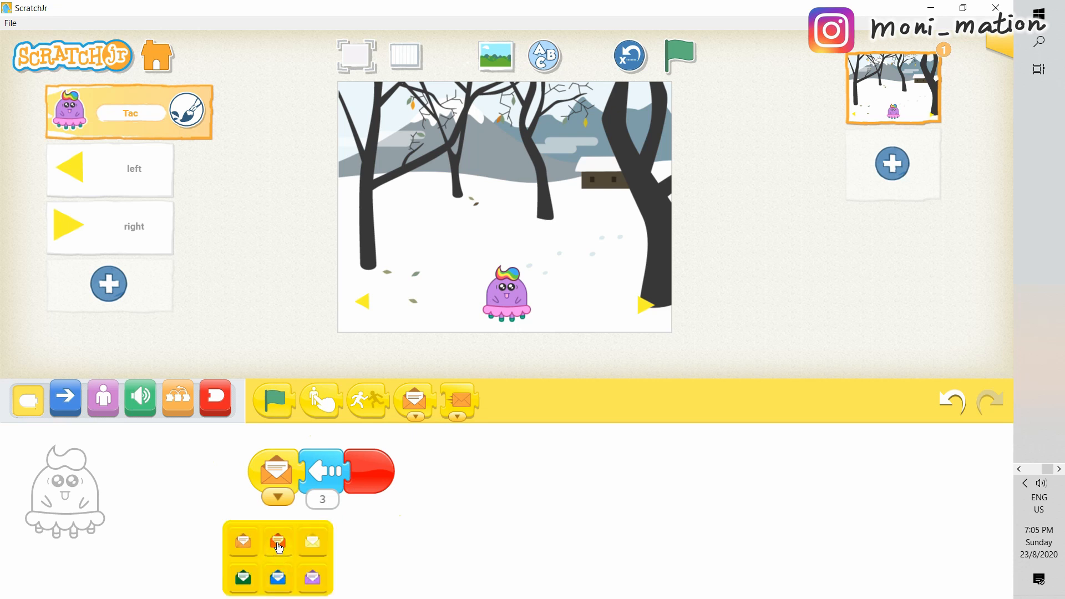
left_click(277, 541)
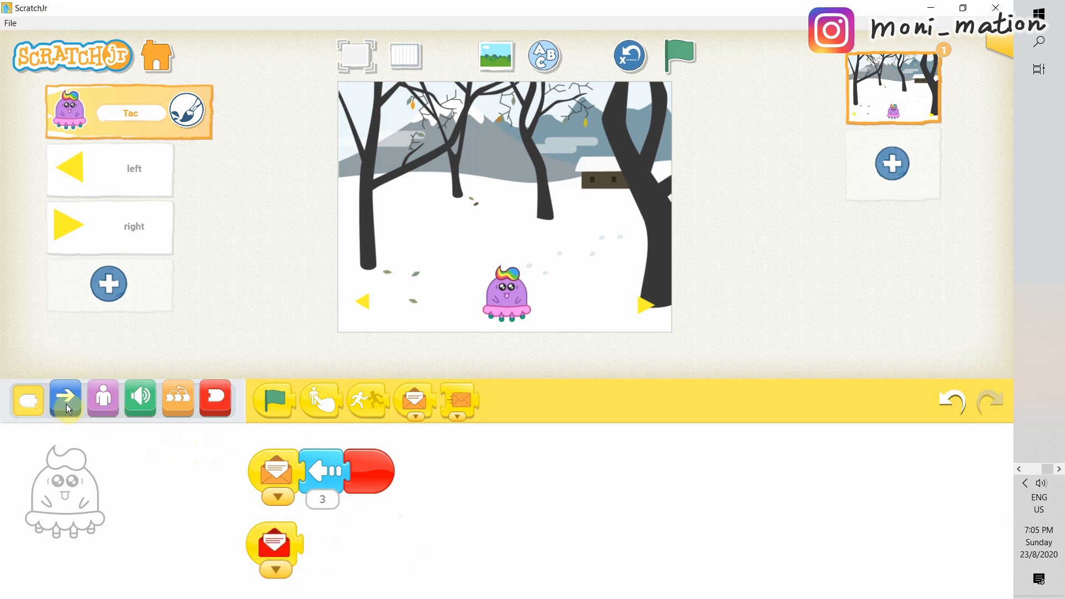
left_click(64, 398)
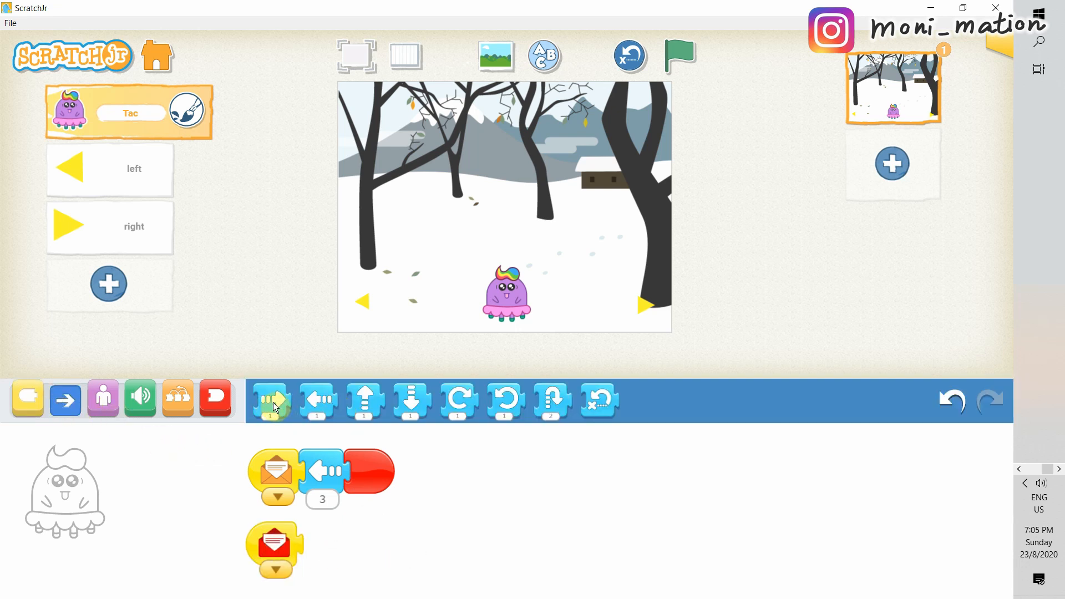
left_click_drag(270, 401, 323, 550)
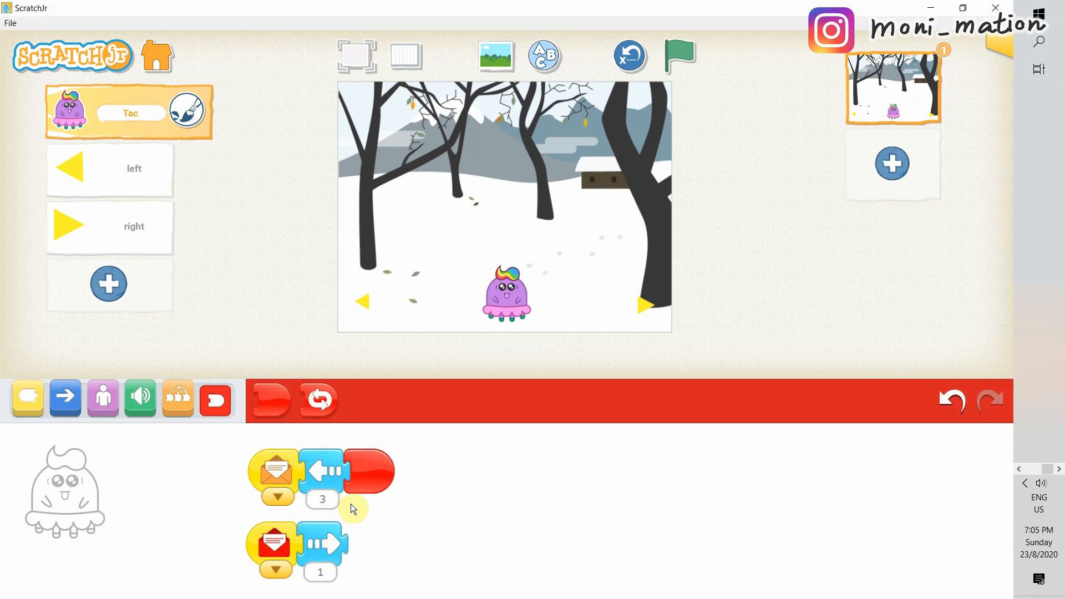
left_click(371, 542)
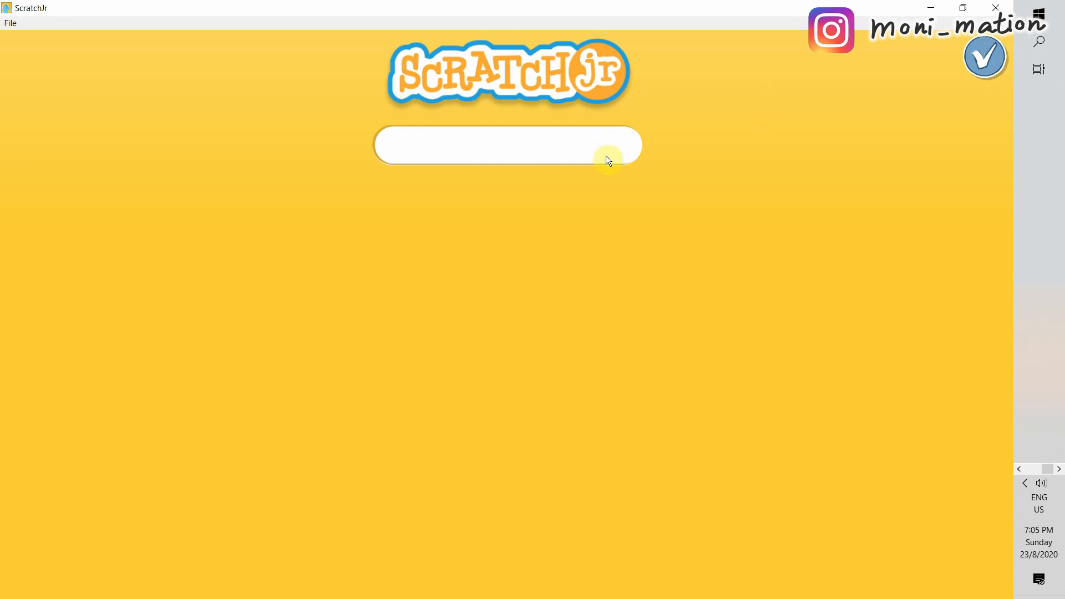
Step: Title the project 'Moving' and confirm
type("Movin")
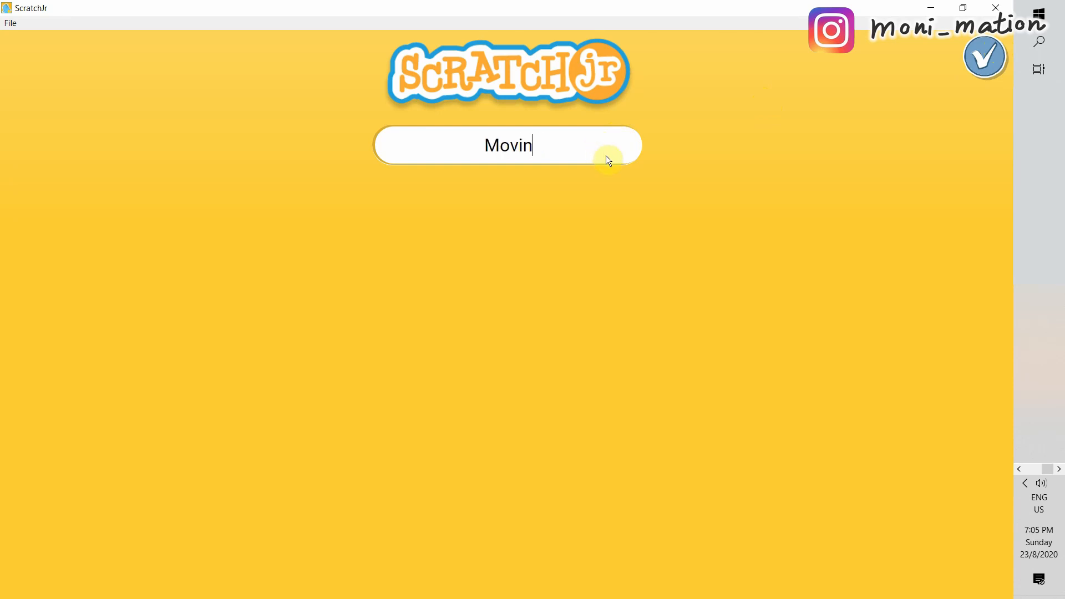
type("g")
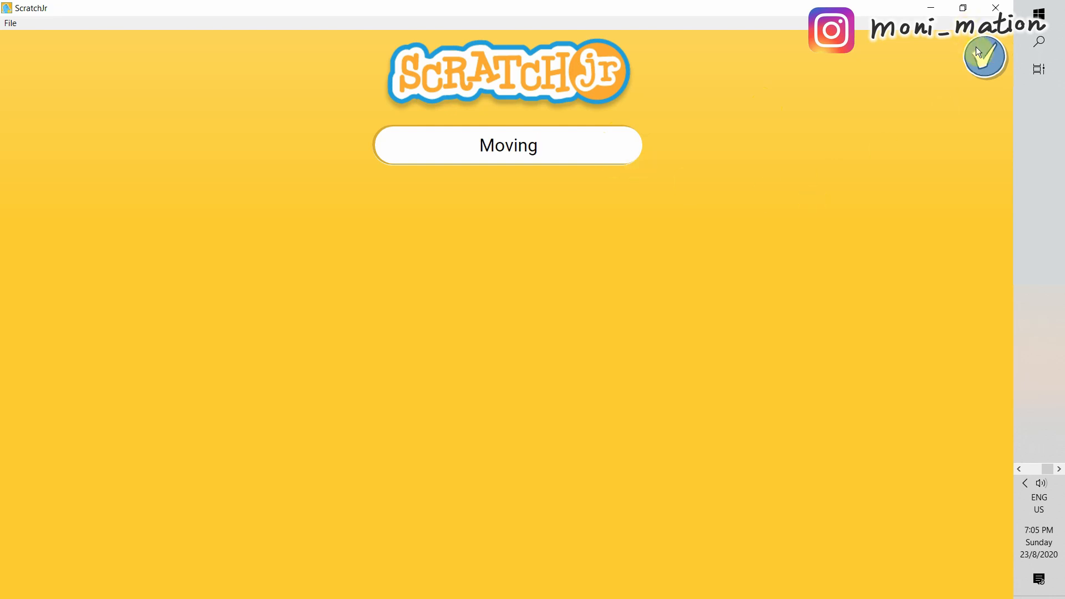
left_click(506, 144)
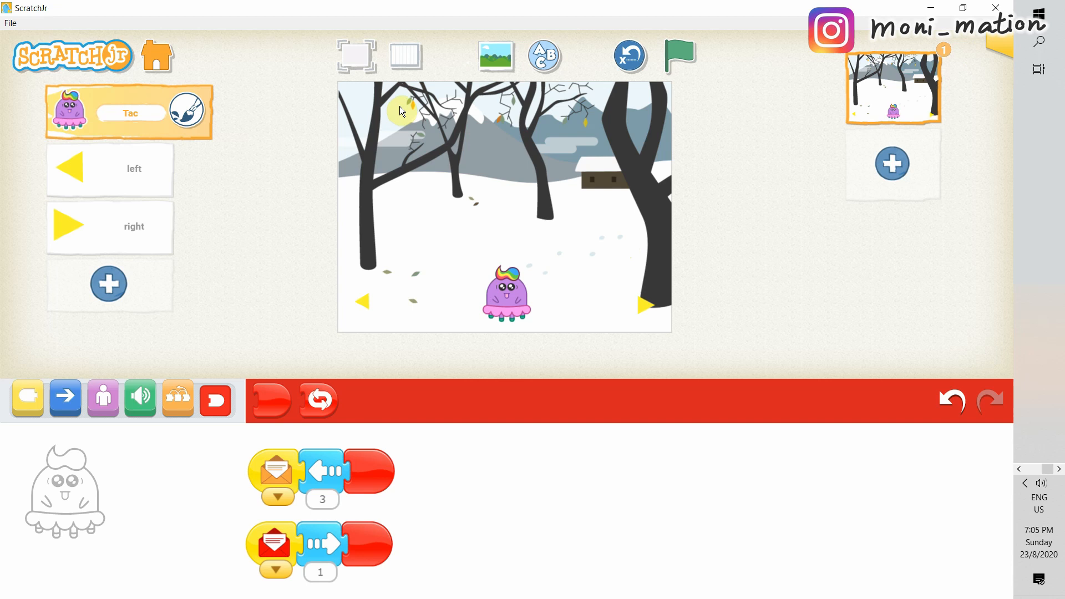
mouse_move(605, 89)
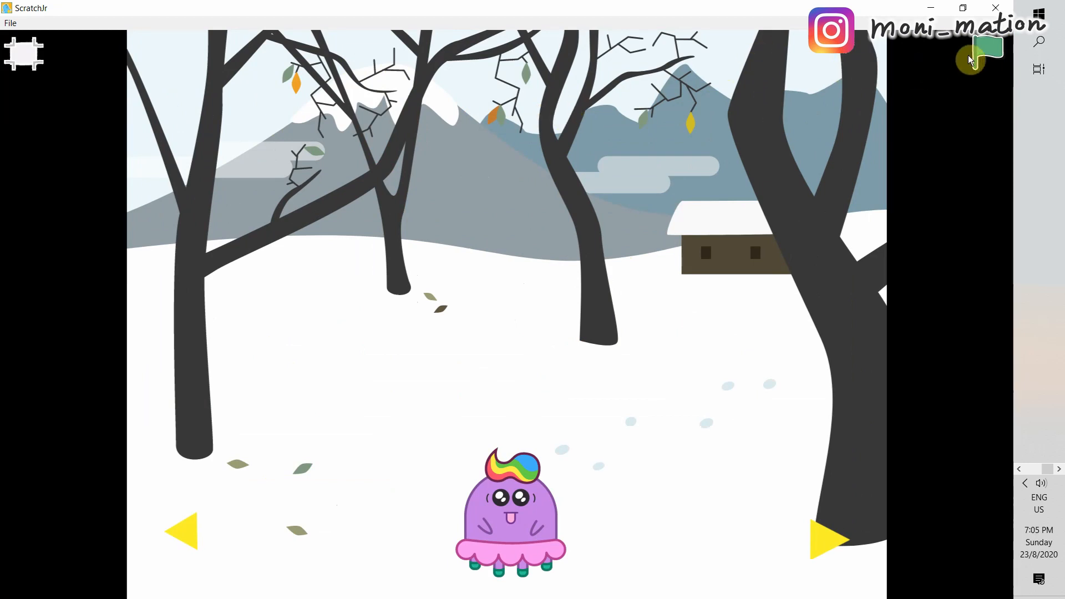
Step: Run the game full screen and tap the arrows to steer Tac left, then right three times
left_click(988, 52)
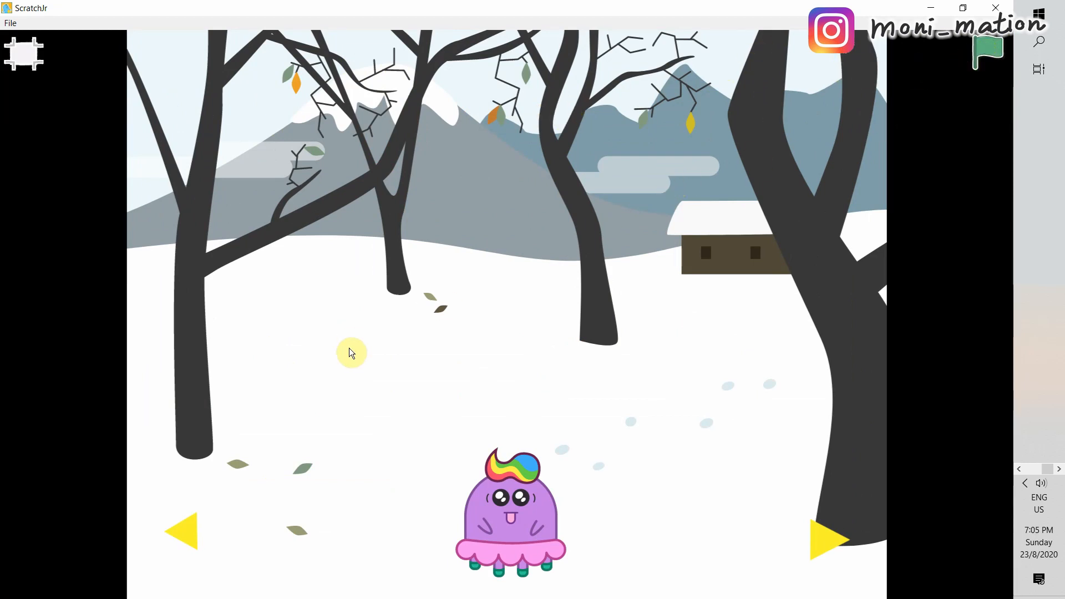
mouse_move(209, 503)
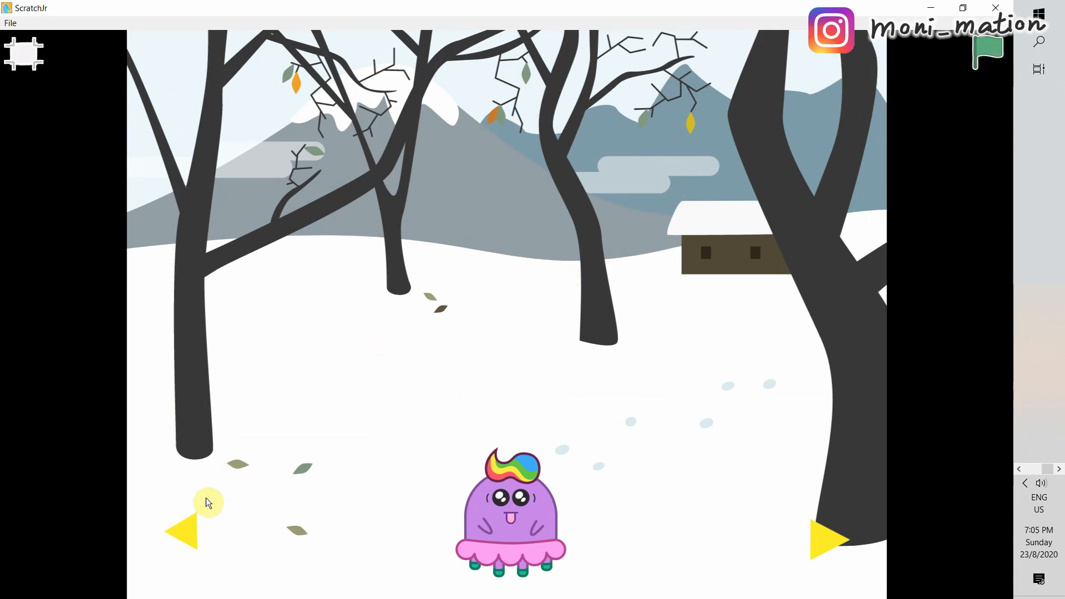
left_click(986, 53)
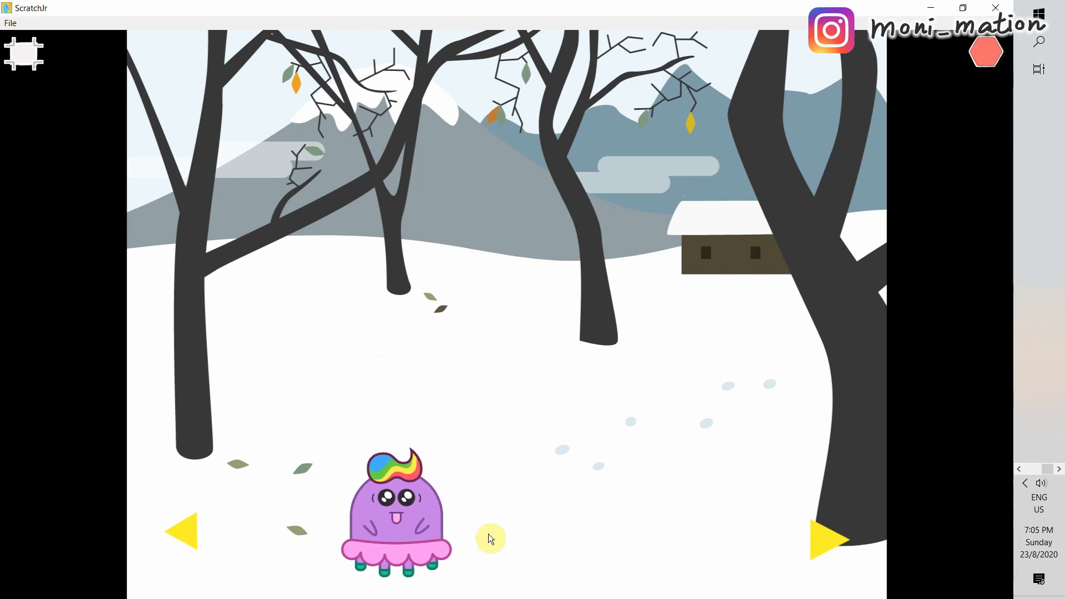
left_click(827, 538)
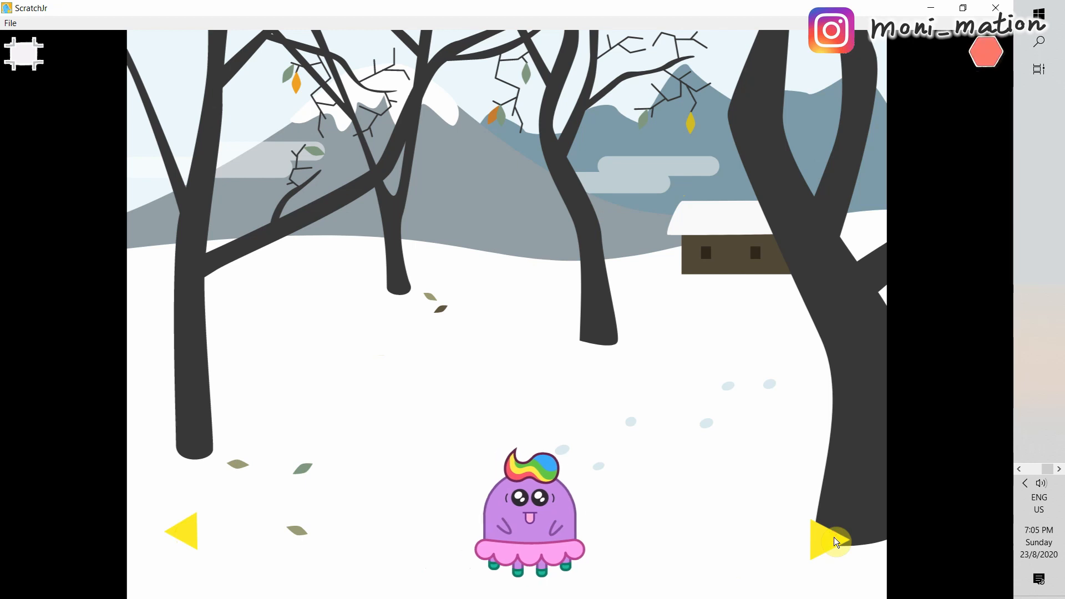
left_click(824, 535)
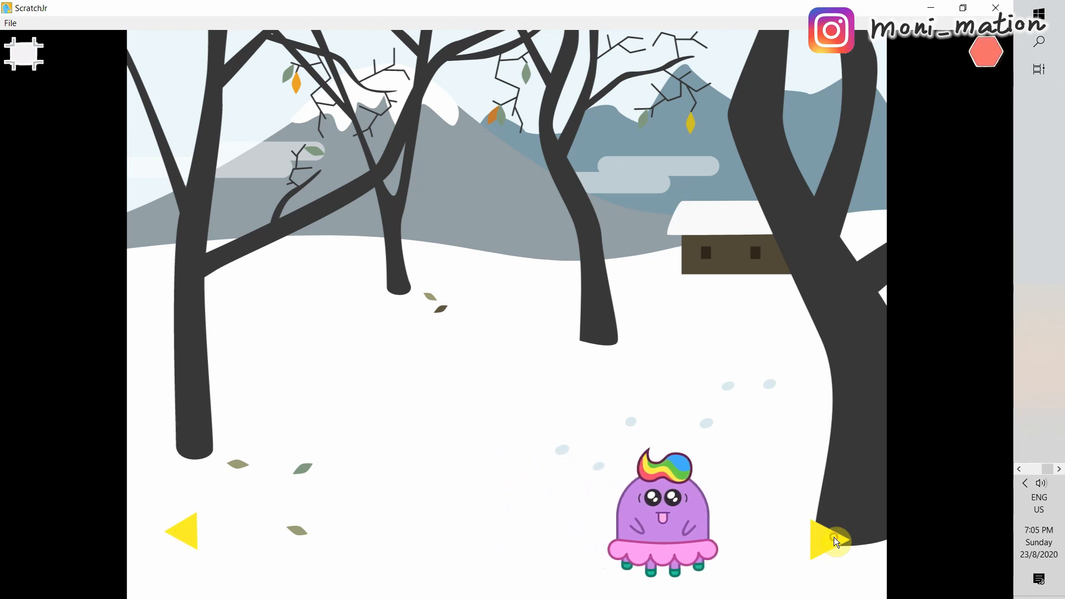
left_click(834, 536)
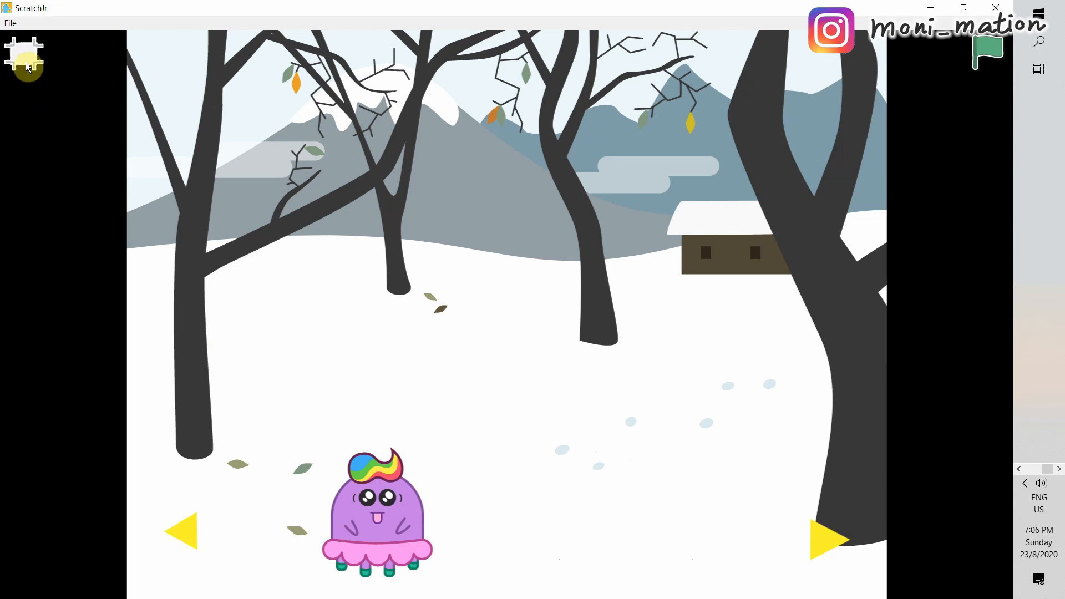
Step: Return to the editor and add the Apple character from the library to the stage
left_click(25, 57)
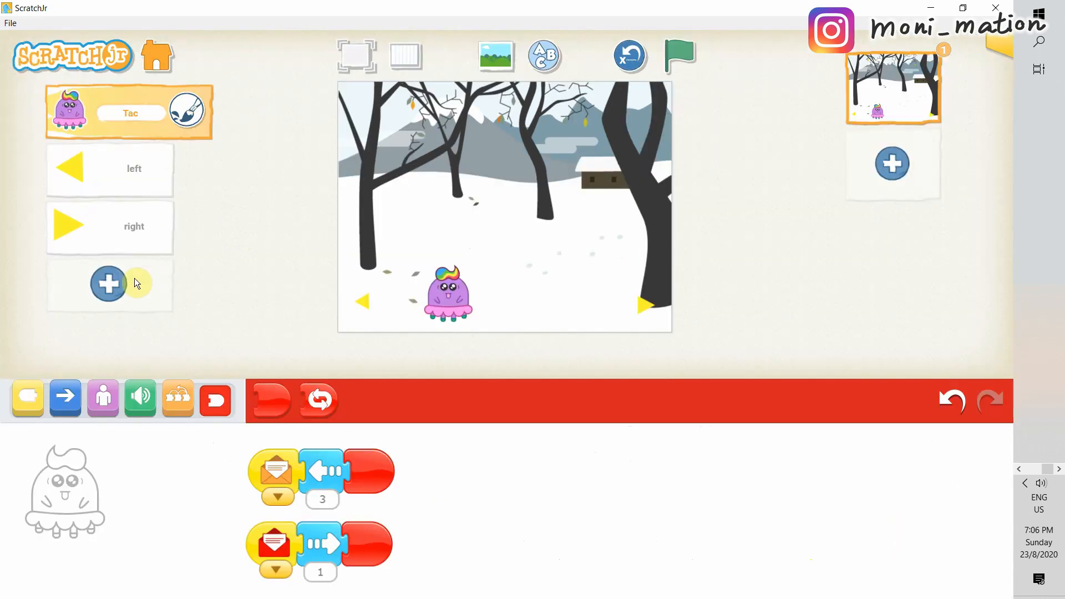
left_click(107, 283)
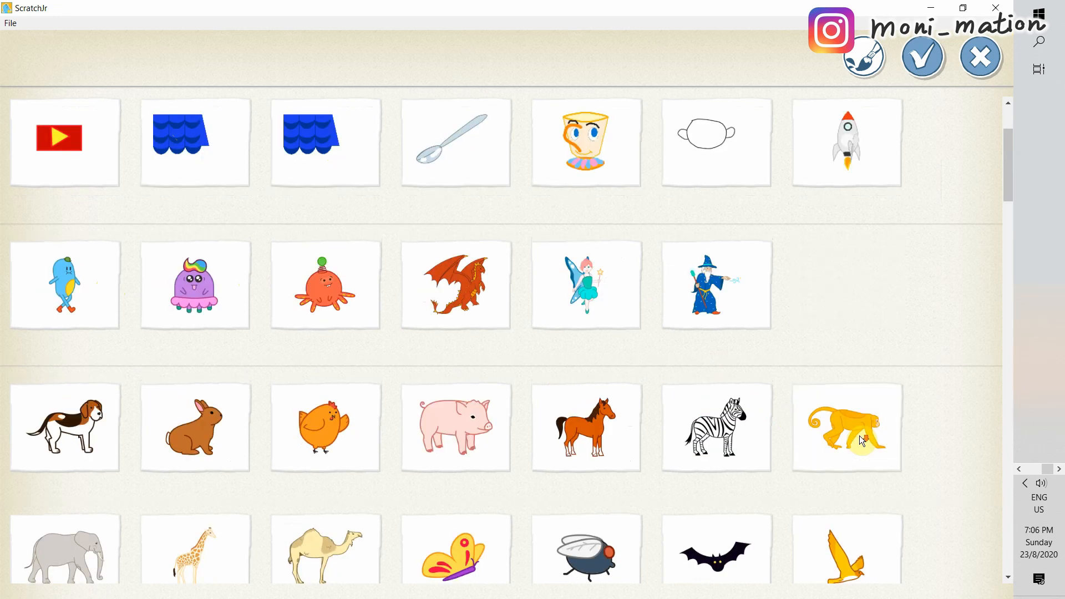
scroll("down", 3)
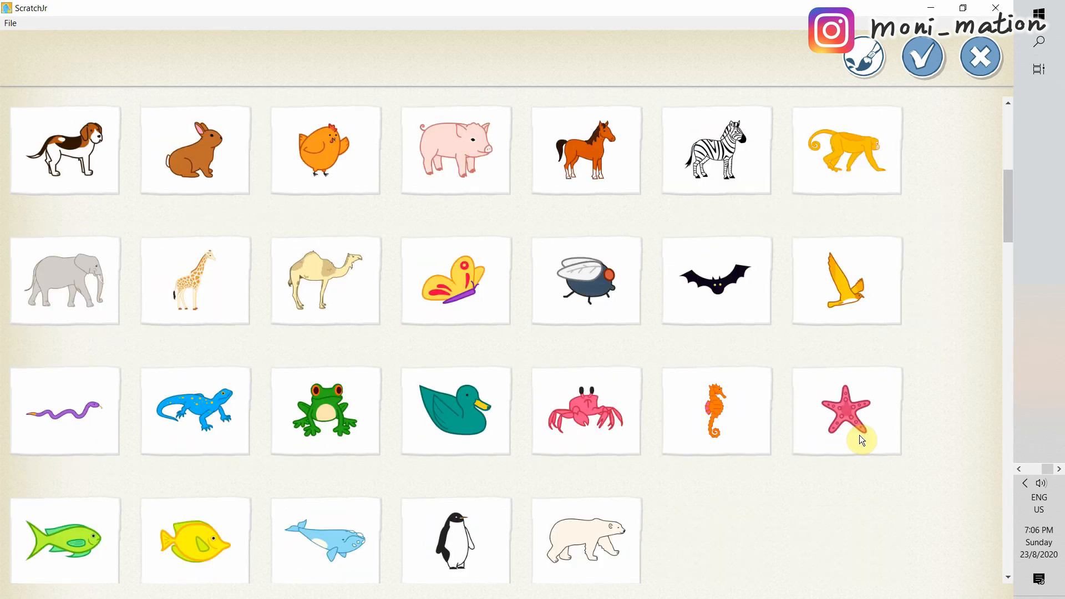
mouse_move(680, 438)
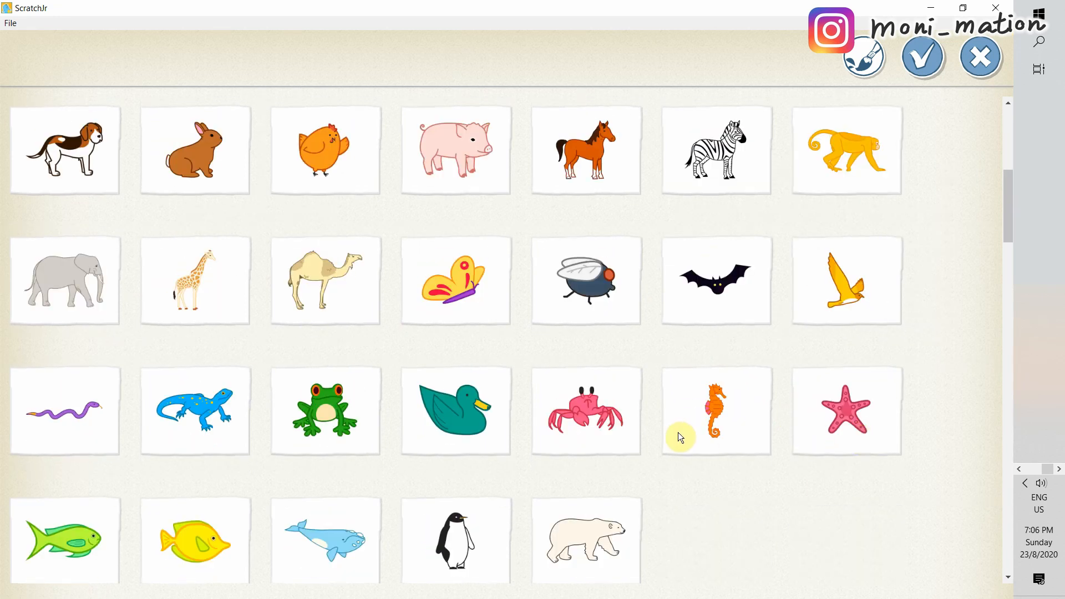
left_click(585, 413)
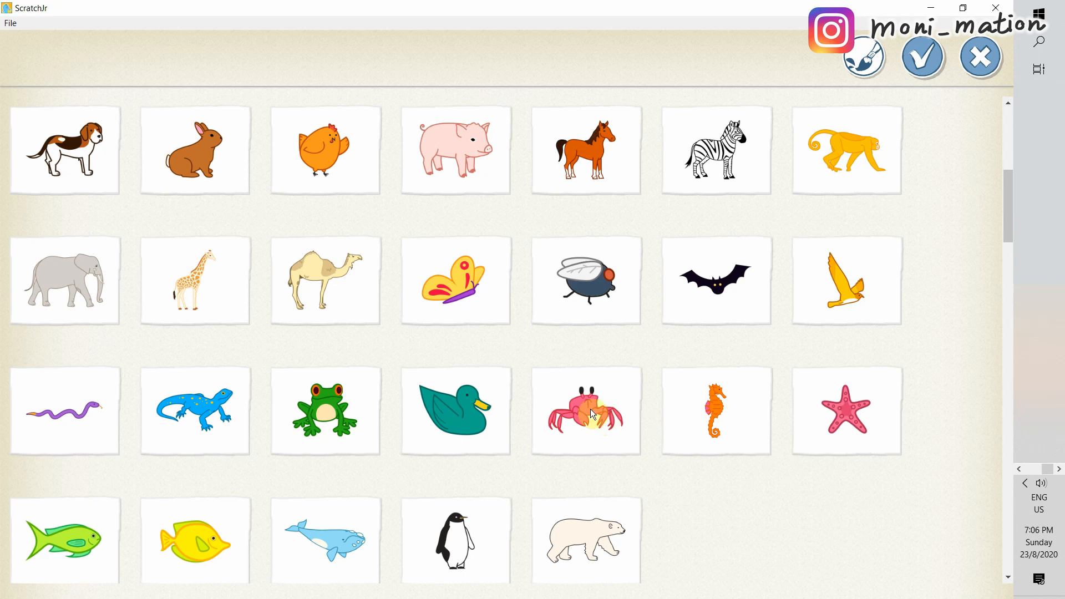
mouse_move(746, 450)
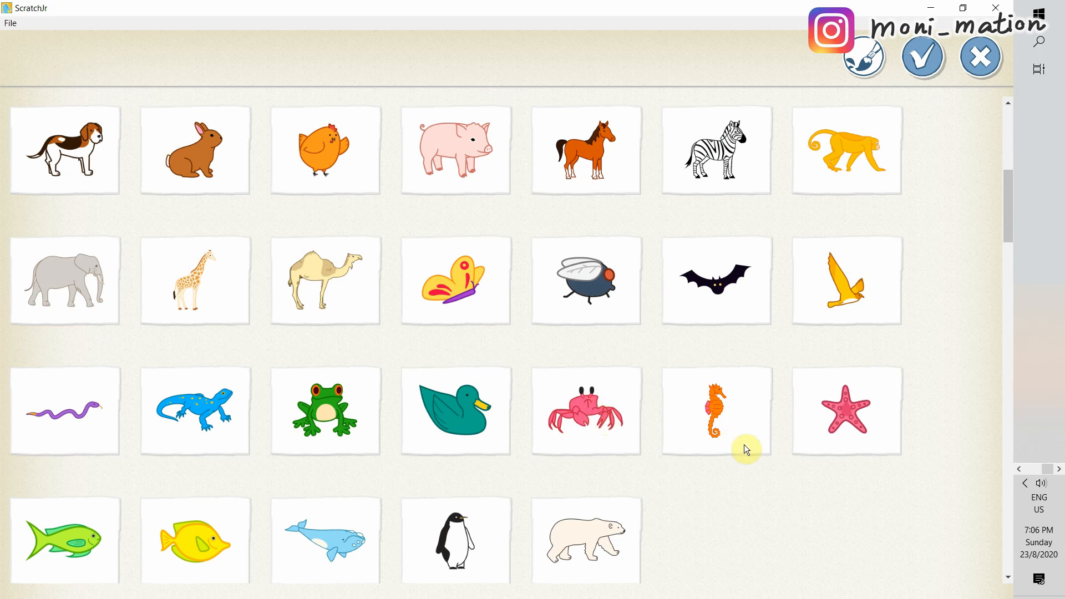
scroll("down", 3)
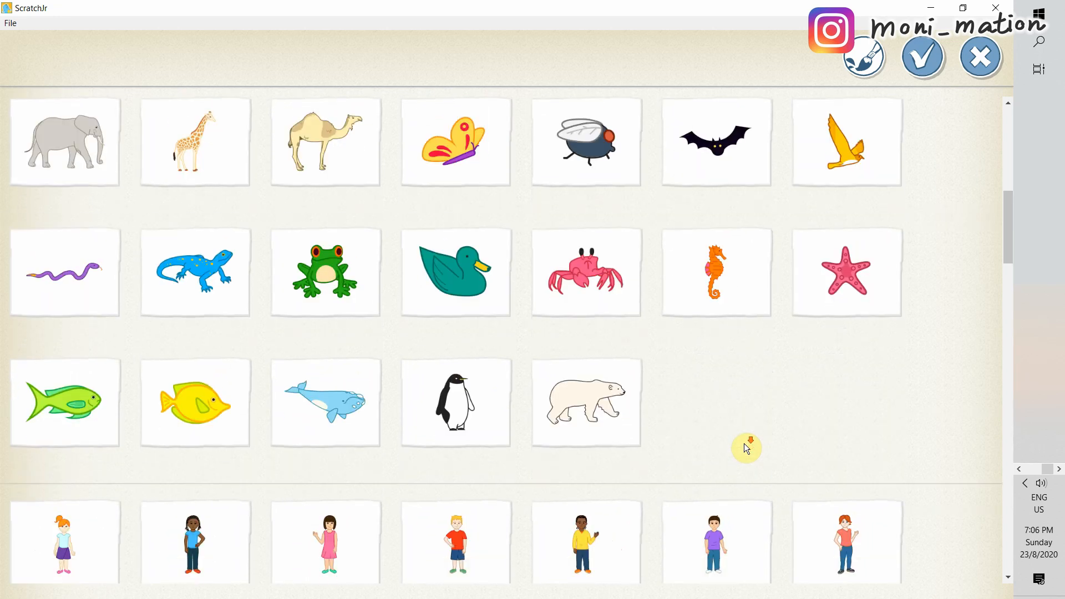
scroll("down", 3)
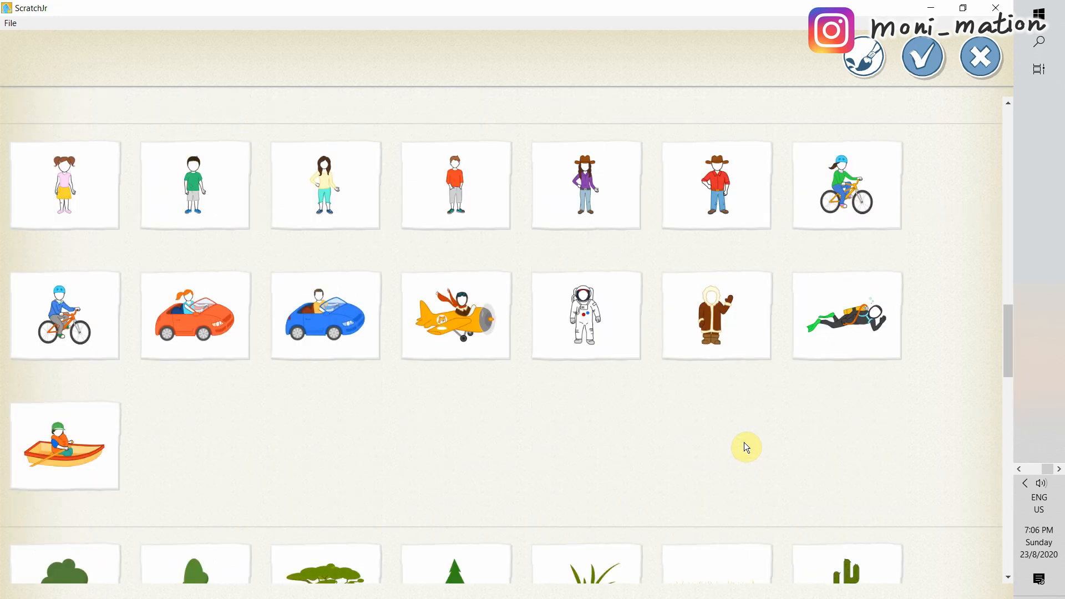
scroll("down", 3)
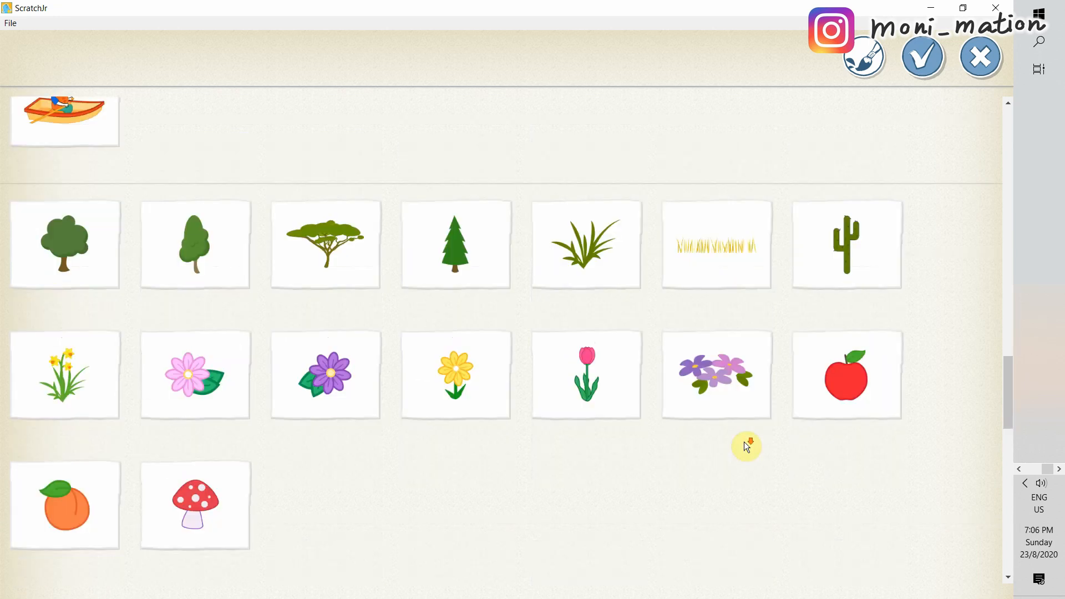
scroll("down", 3)
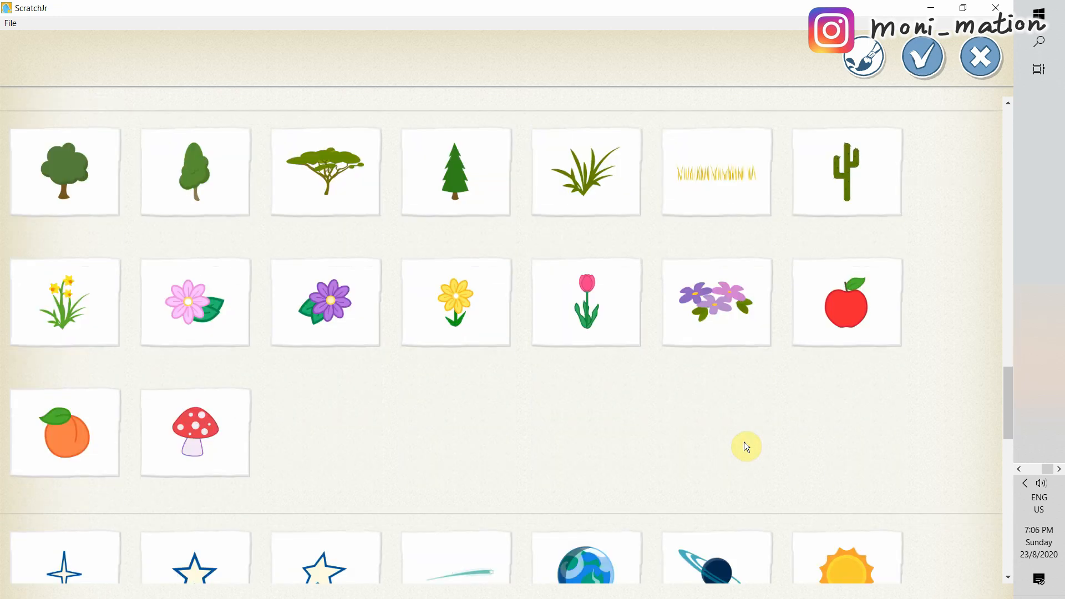
mouse_move(819, 370)
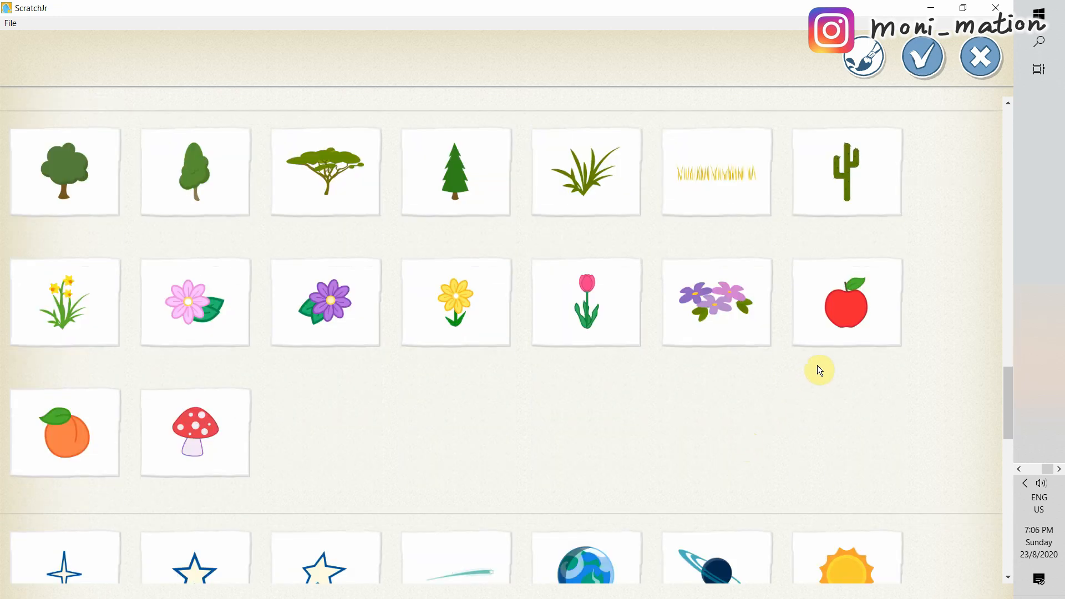
left_click(845, 302)
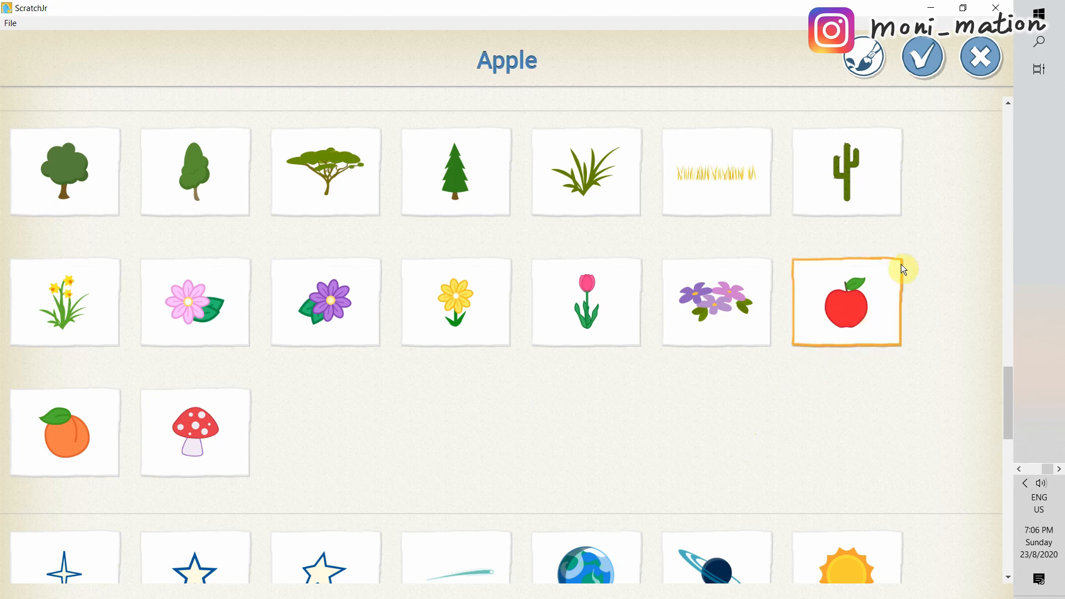
left_click(921, 57)
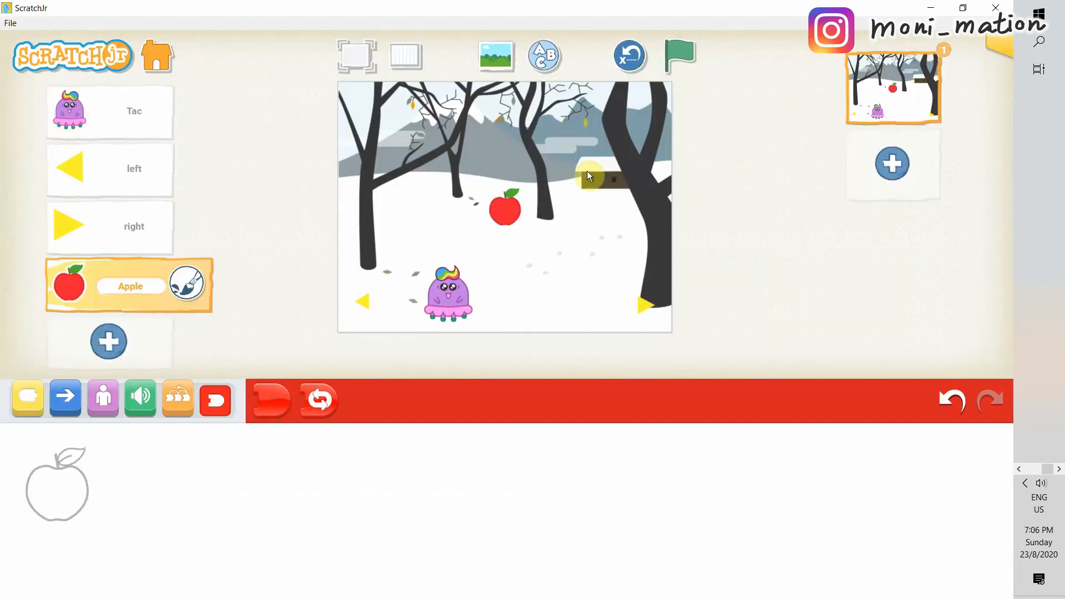
Step: Move the Apple to the stage's top edge and open the library to add the Peach
left_click_drag(504, 210, 418, 132)
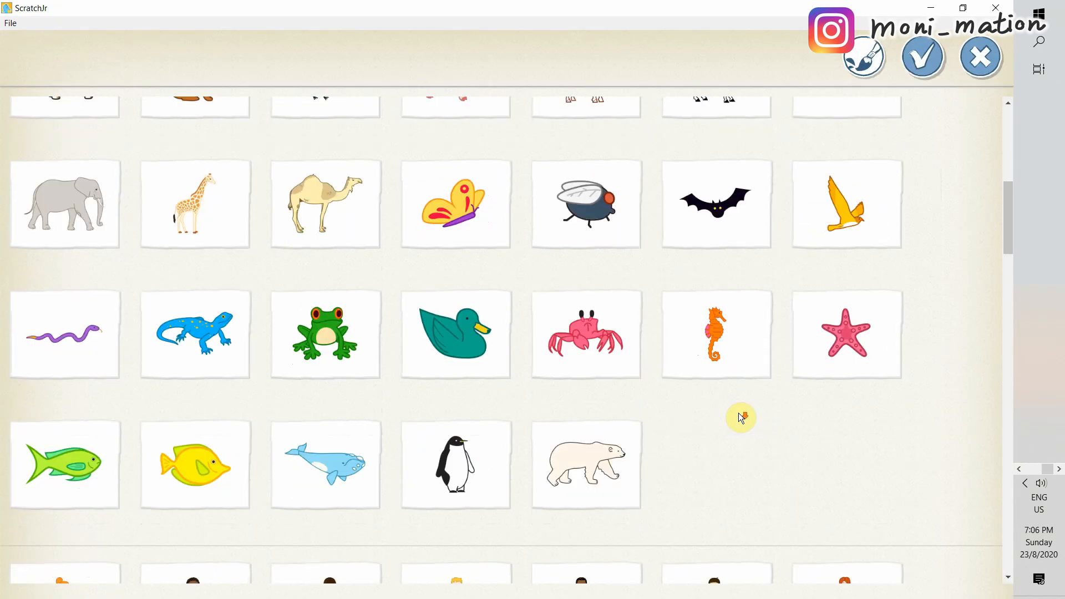
scroll("down", 3)
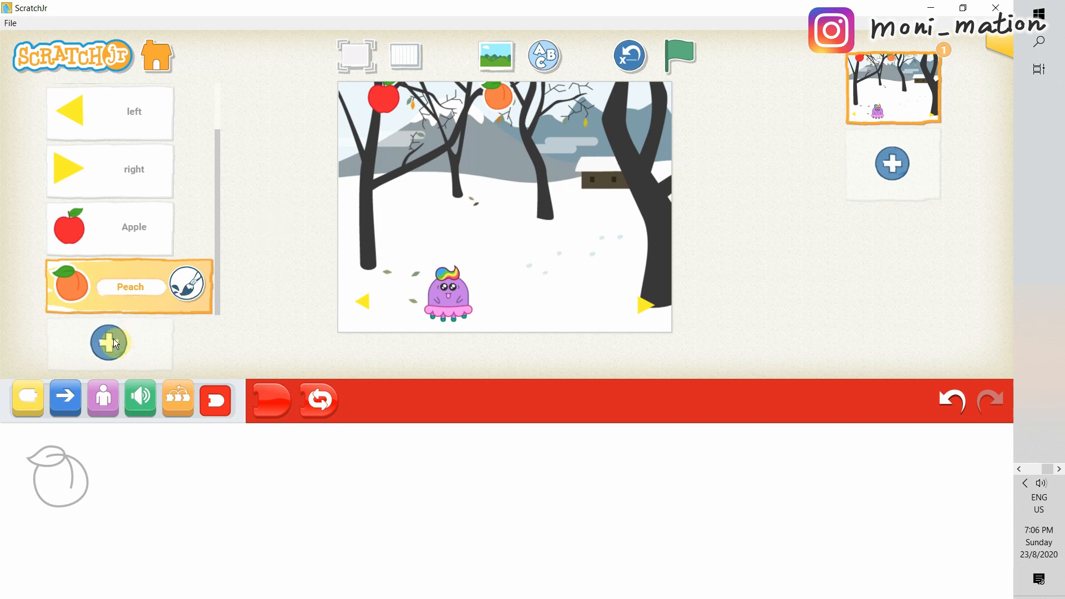
left_click(108, 342)
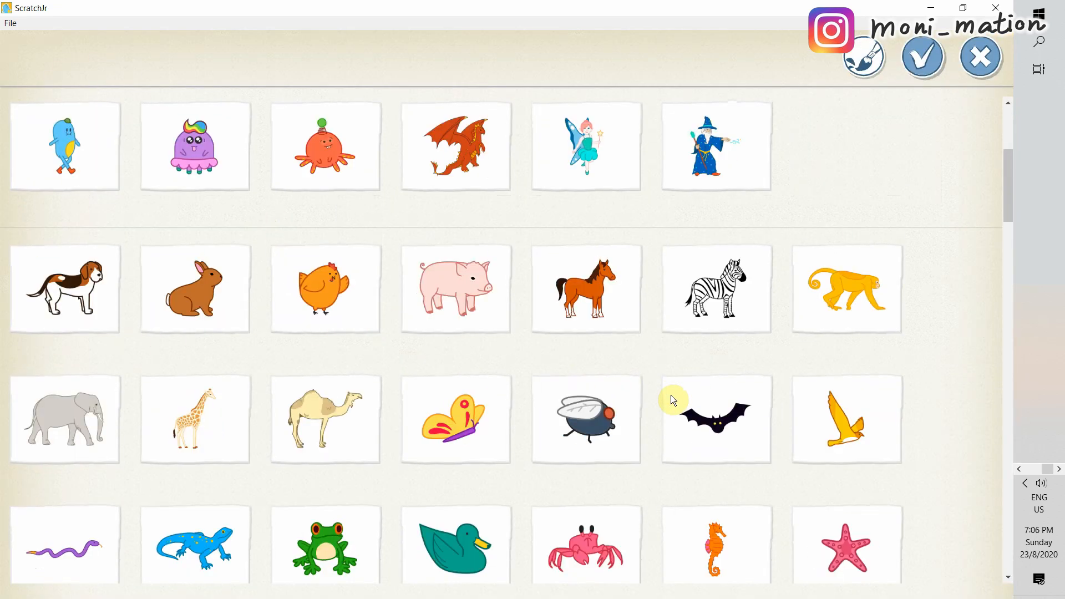
scroll("down", 3)
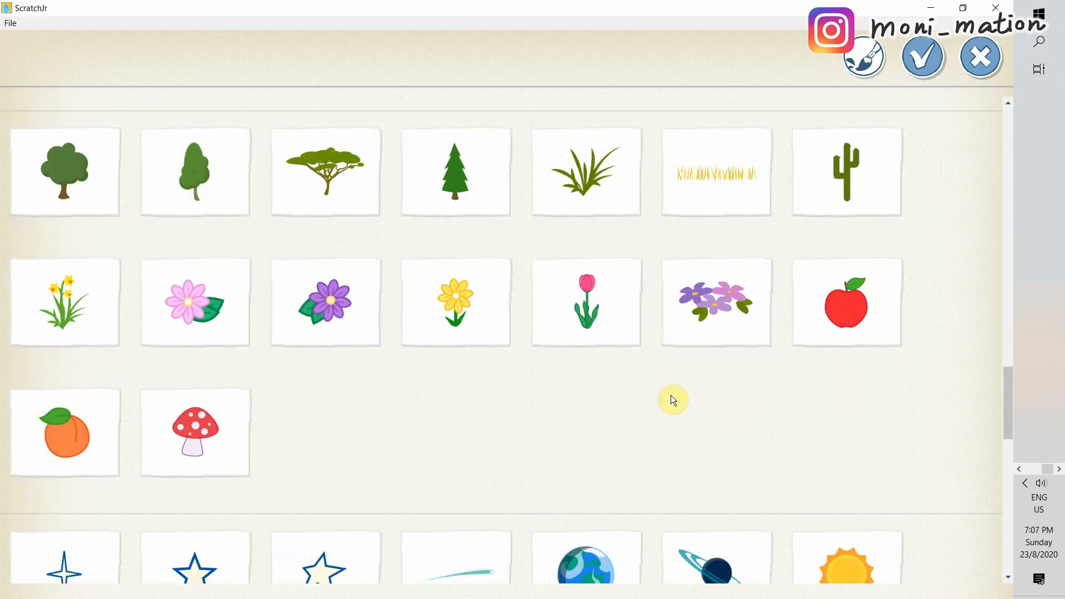
mouse_move(218, 424)
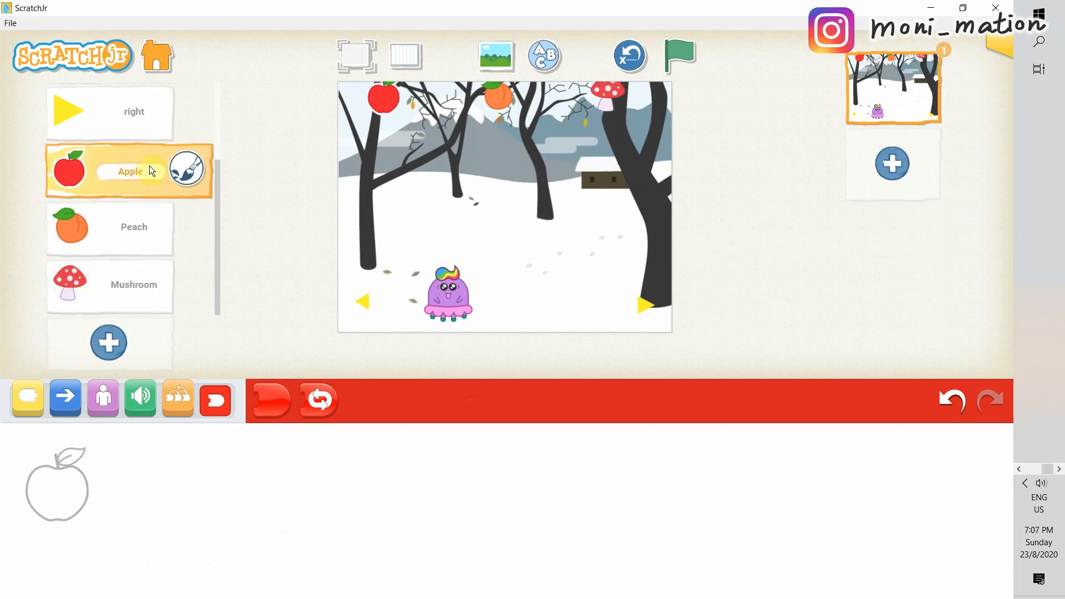
Step: Give the Apple a green-flag script that moves it down, repeating forever
left_click(214, 399)
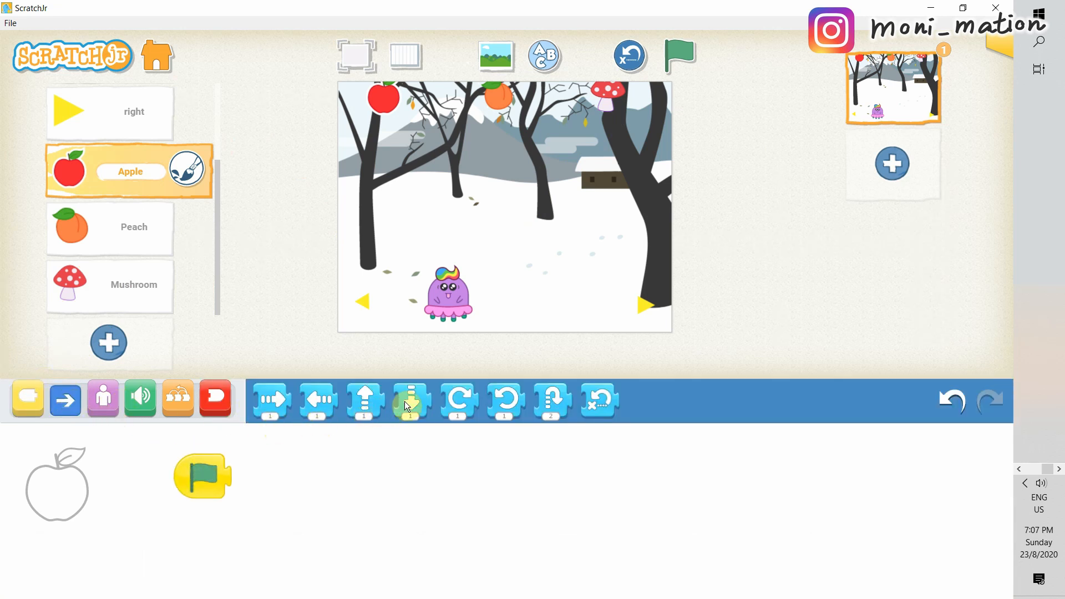
left_click_drag(410, 399, 251, 476)
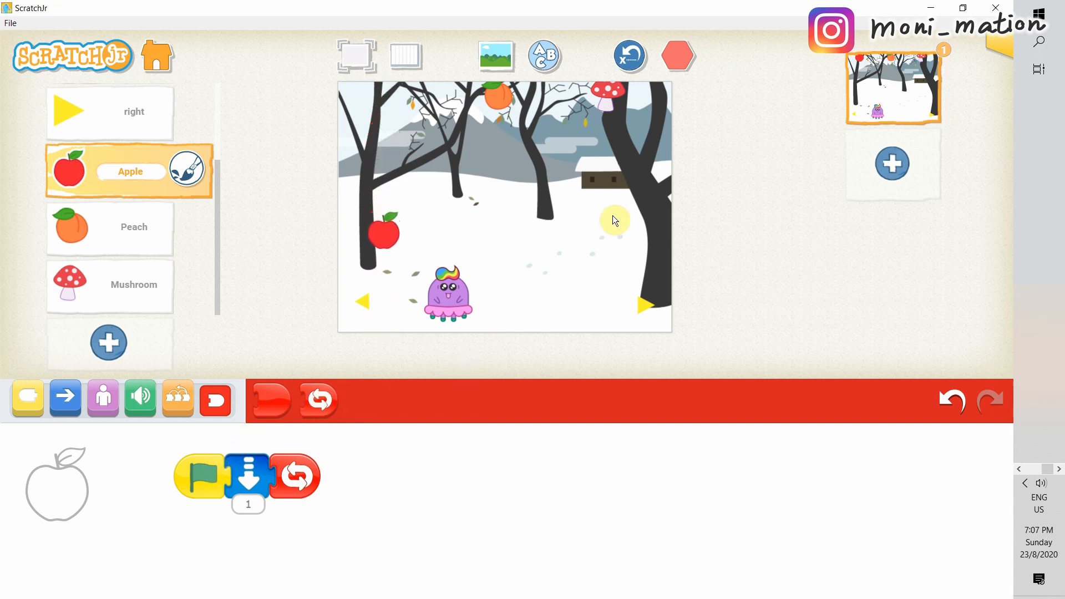
left_click(676, 56)
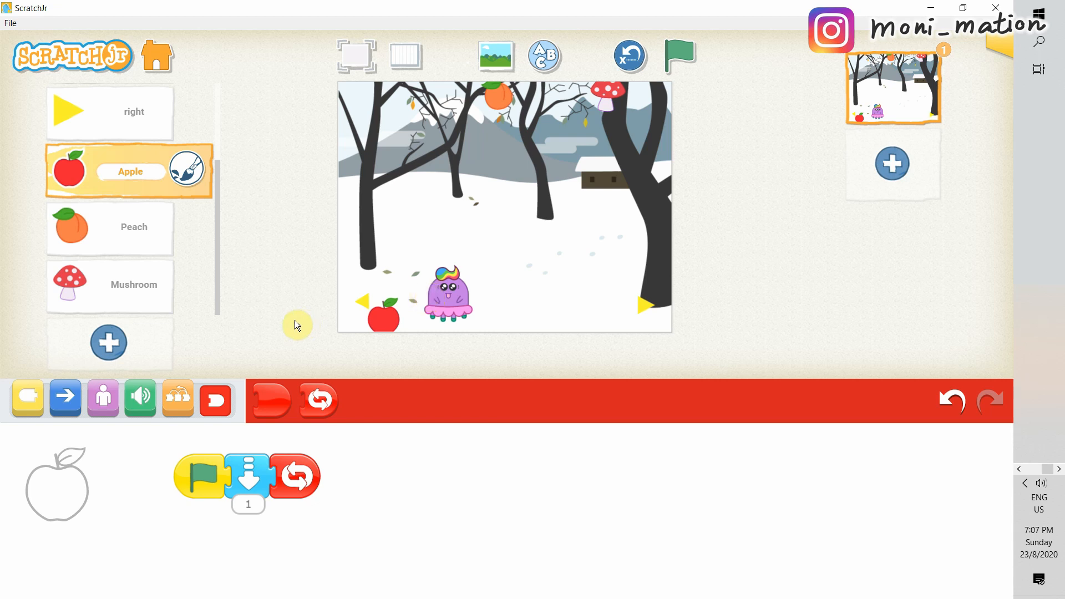
mouse_move(265, 329)
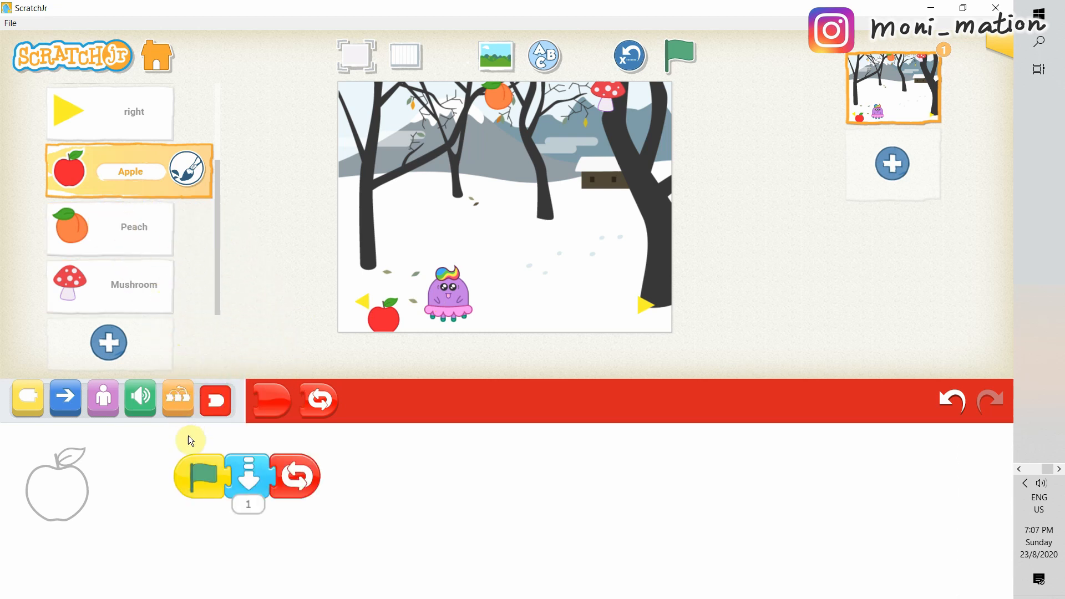
Step: Copy the Apple's falling script onto the Mushroom and check it arrived
left_click(108, 285)
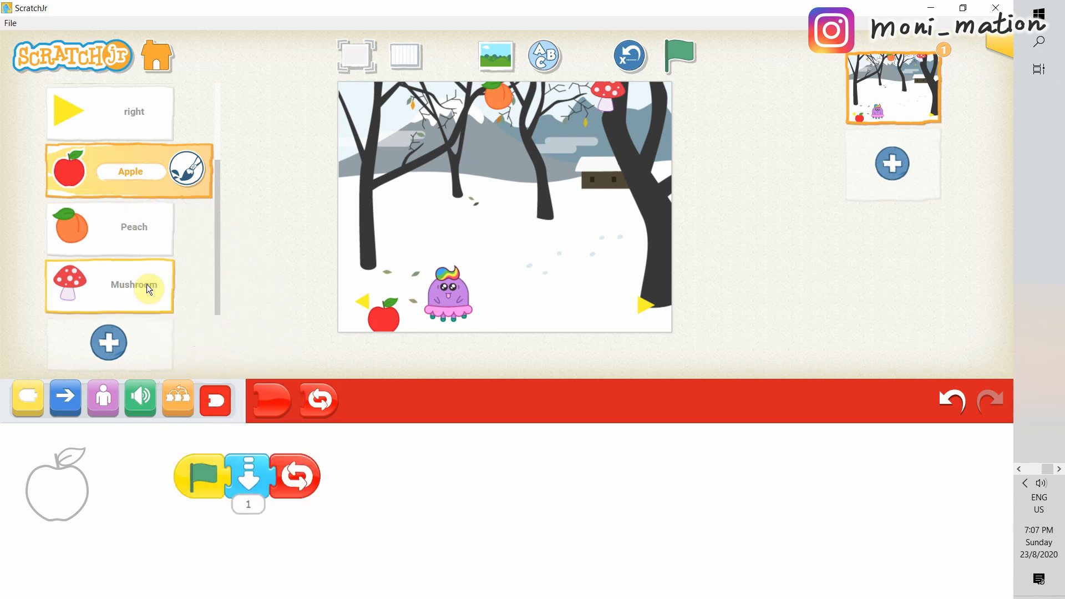
left_click(108, 229)
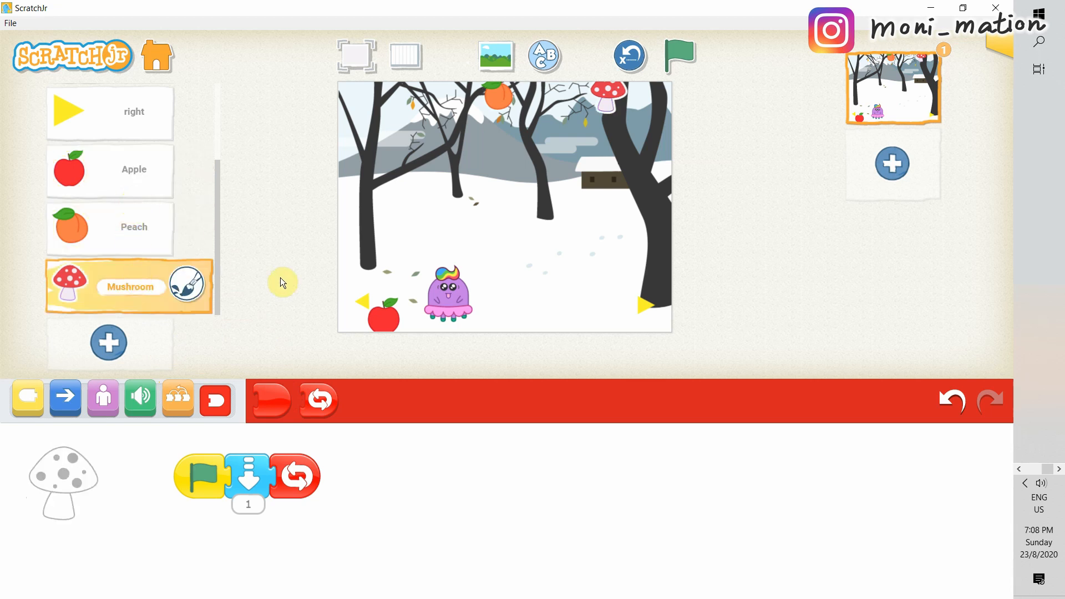
Step: Run the game full screen to watch all three items fall, then return to editing
left_click(355, 56)
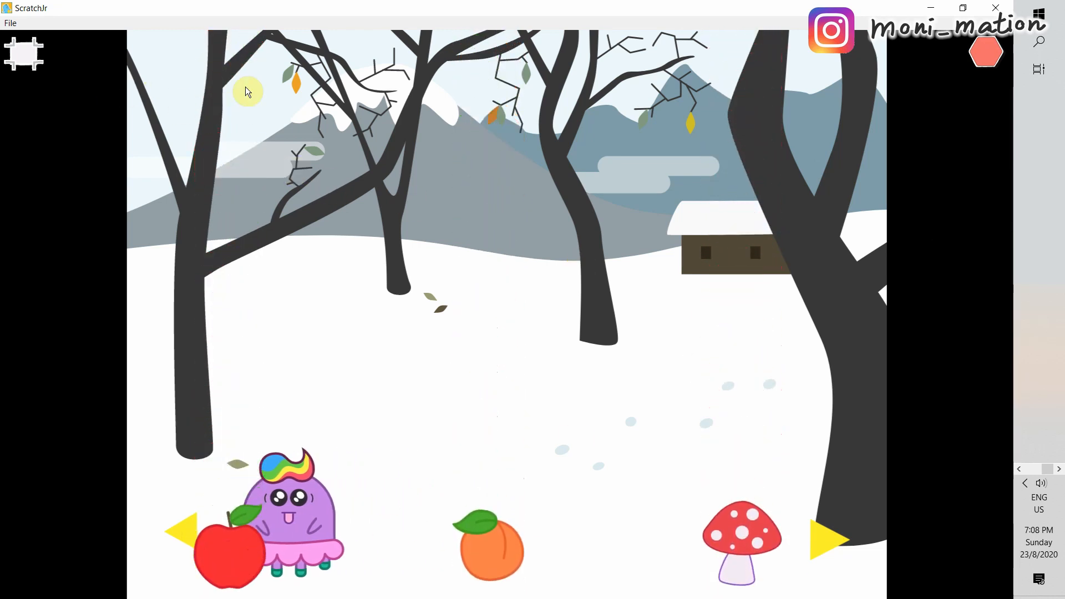
left_click(985, 53)
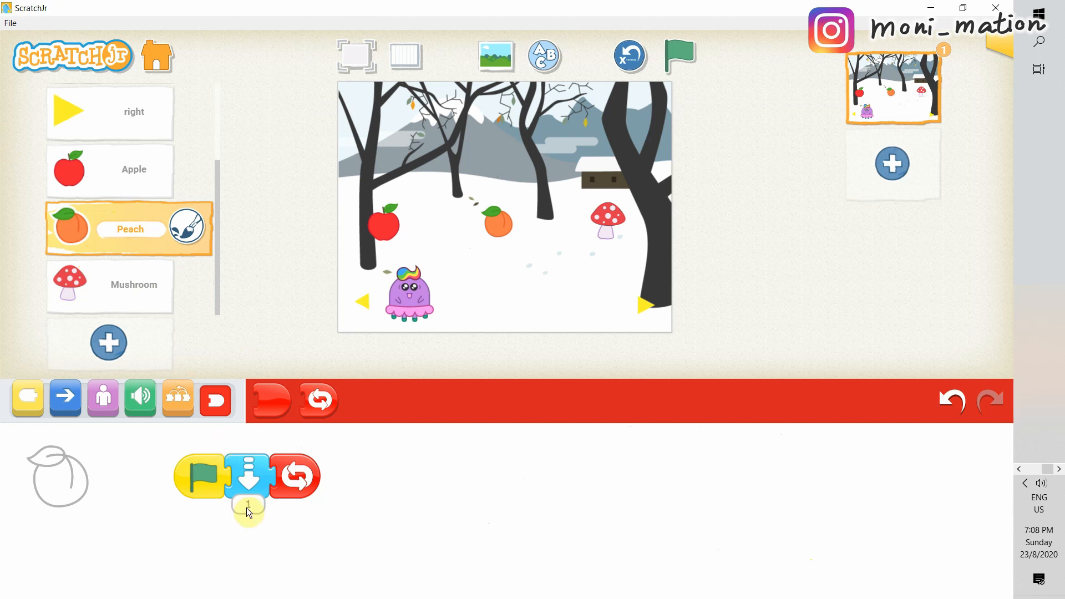
Step: Change the Peach's Move Down distance on the keypad, then reset and return to Tac
left_click(247, 504)
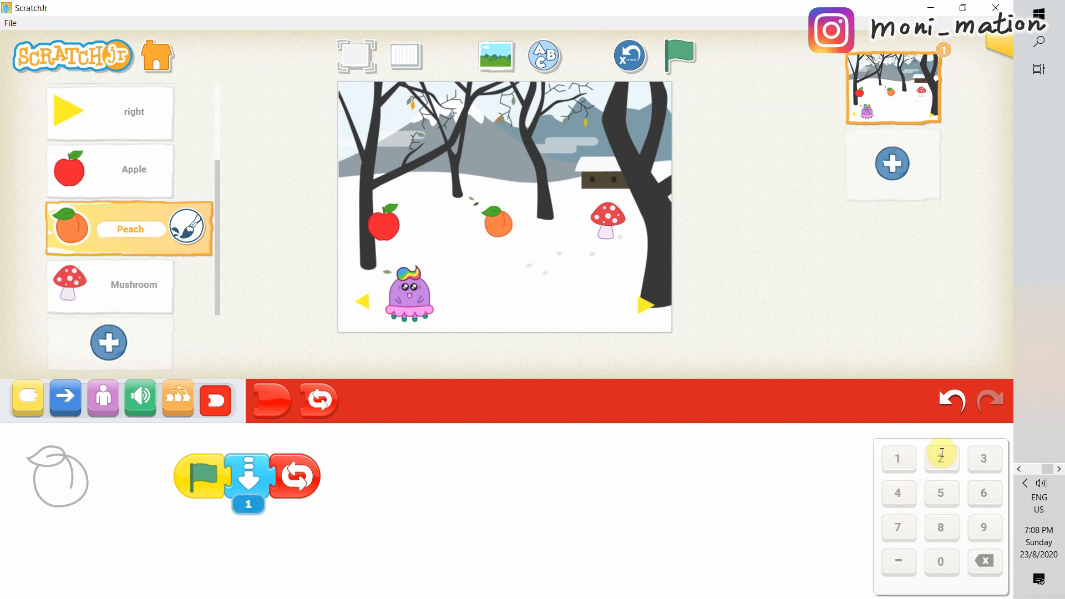
left_click(941, 458)
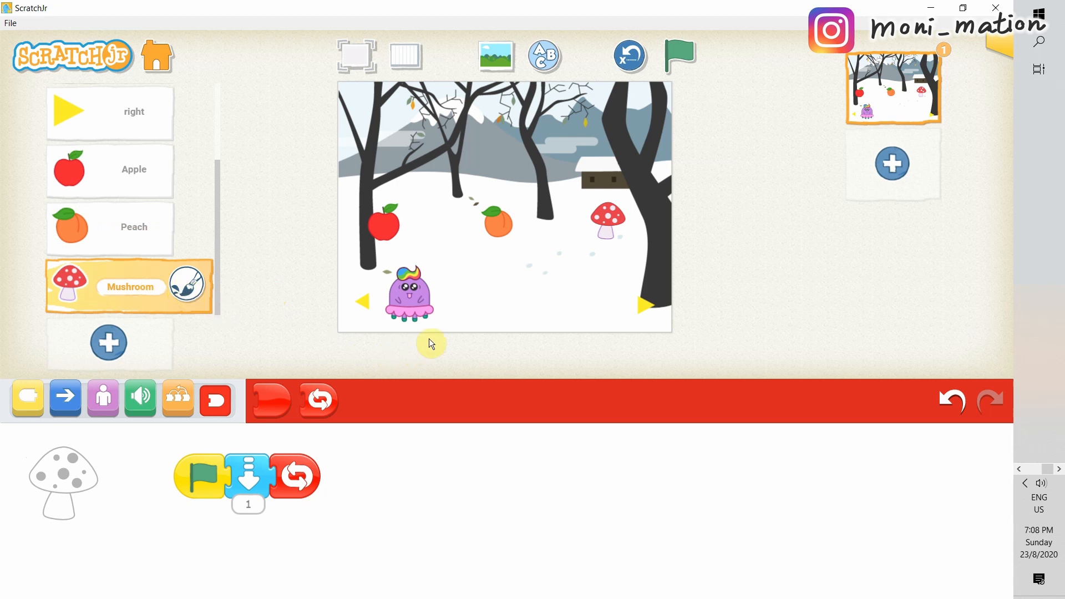
left_click(356, 56)
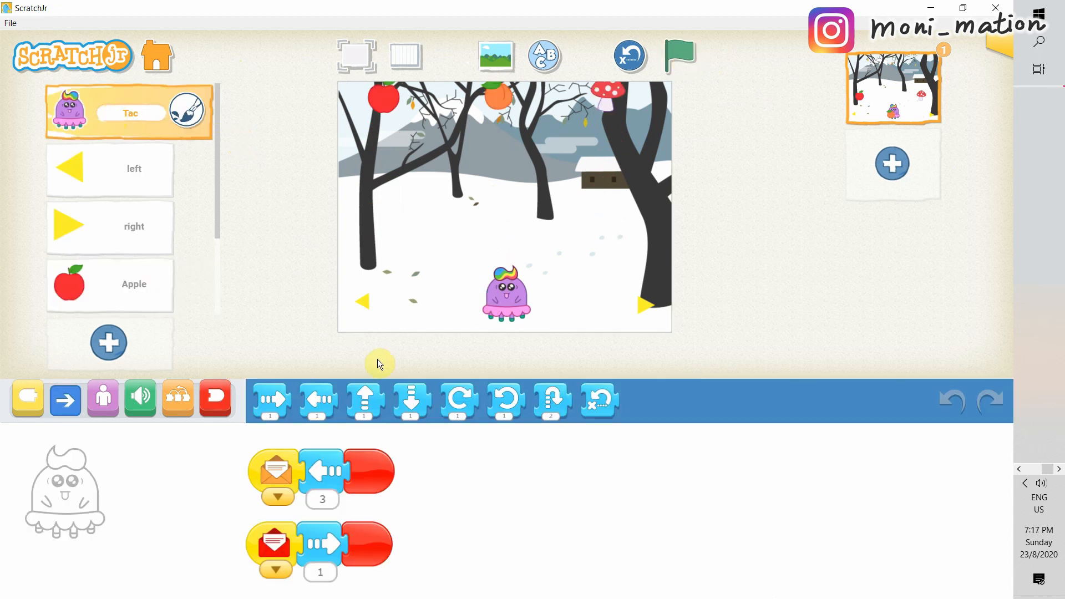
Step: Give Tac a start-on-green-message script that turns it by 3, and preview it
left_click(26, 398)
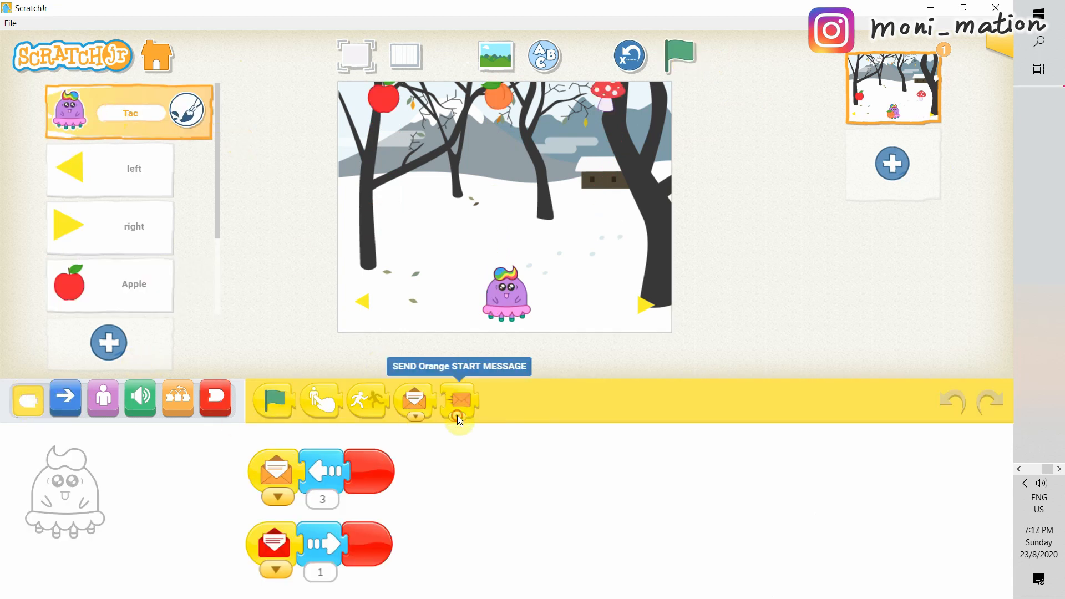
left_click_drag(458, 399, 464, 476)
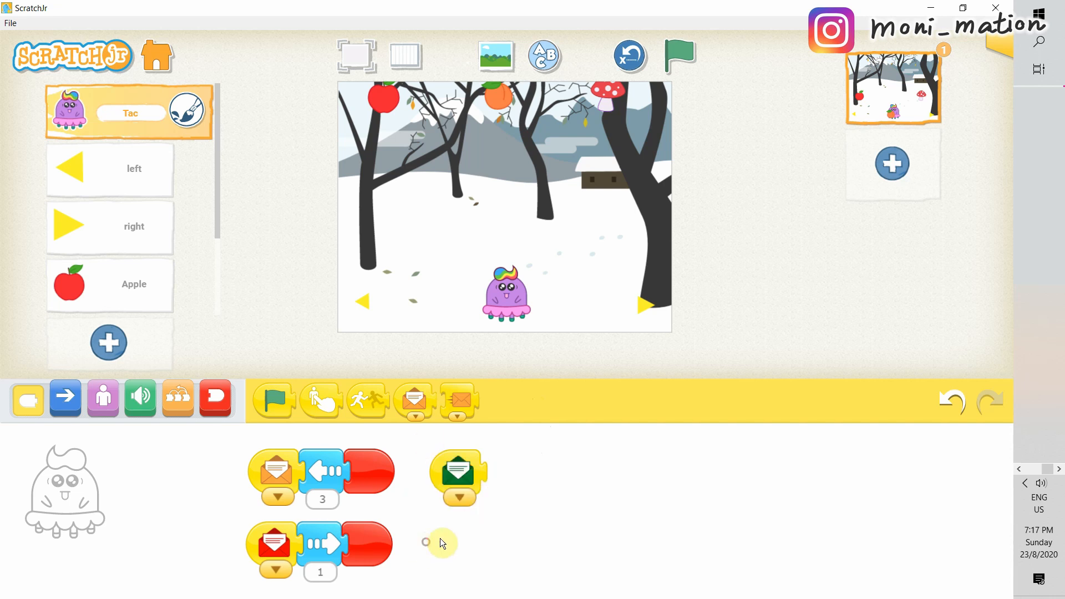
mouse_move(492, 523)
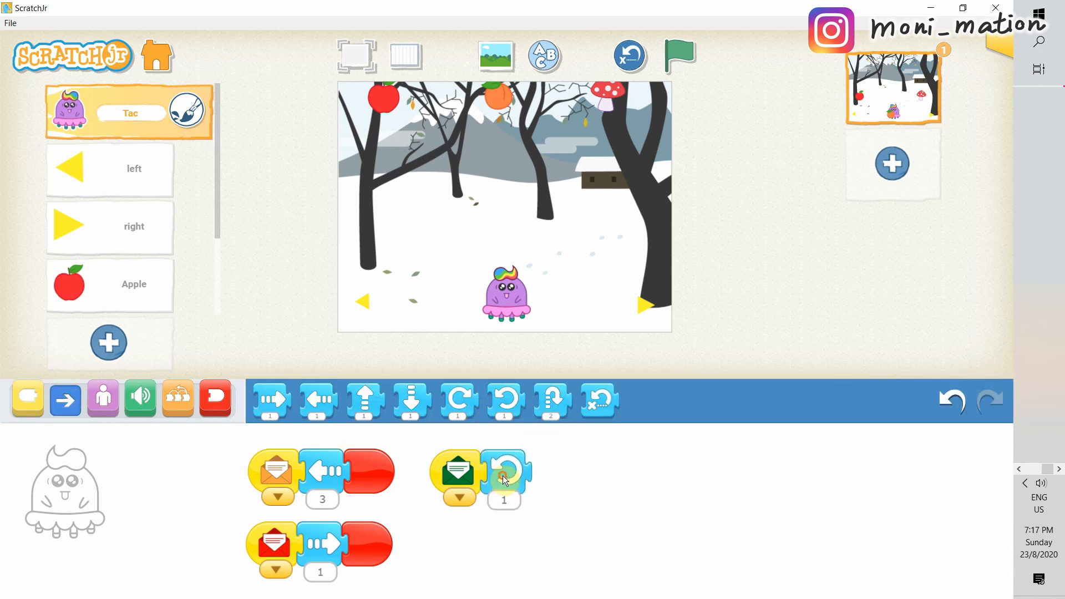
left_click(504, 500)
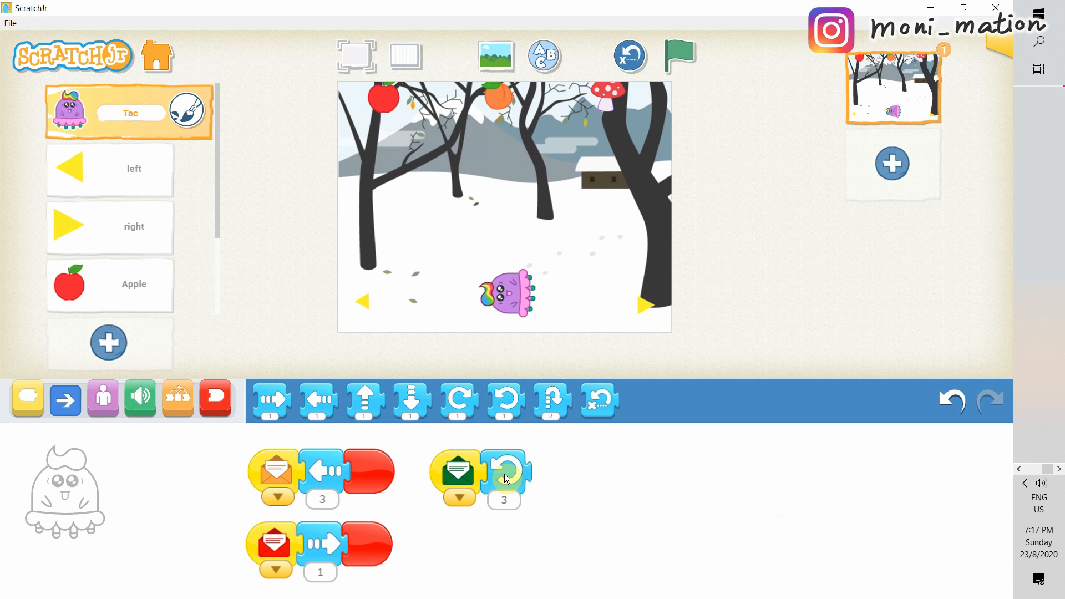
left_click(504, 473)
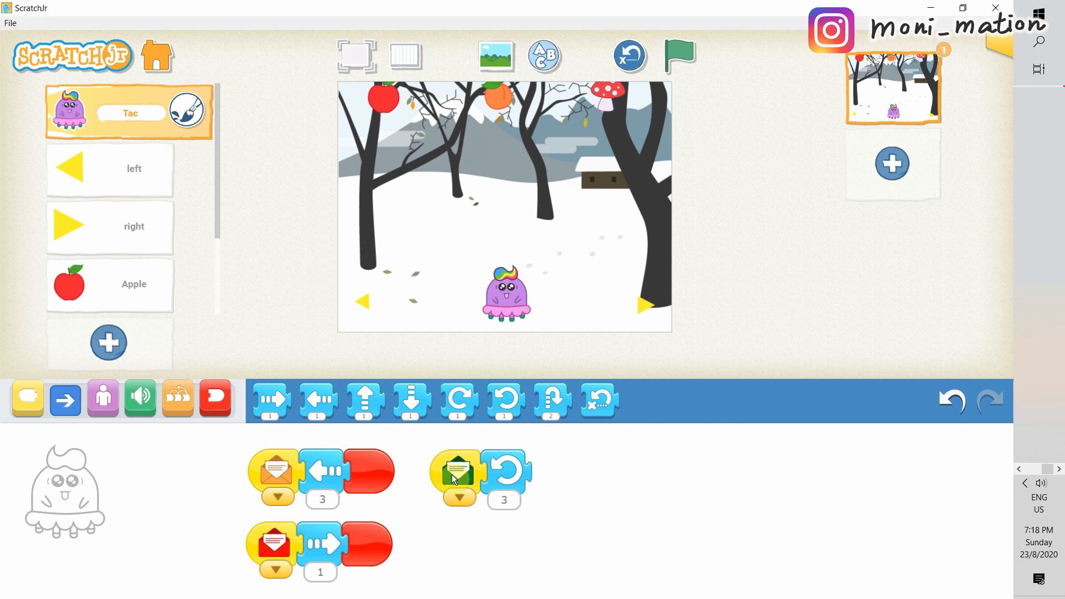
left_click(215, 398)
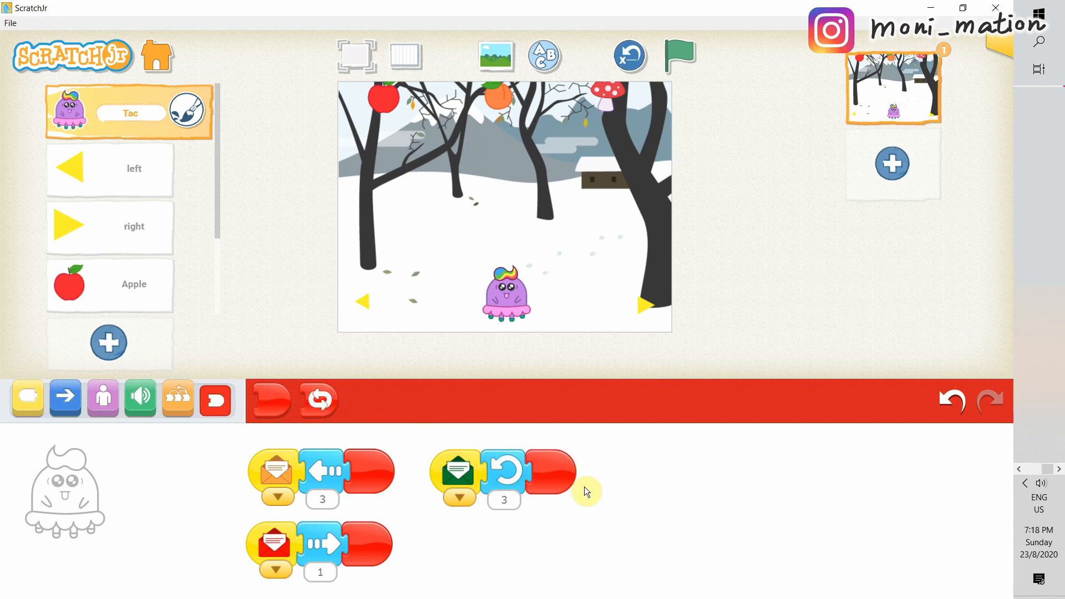
Step: Cap Tac's turn script with an End block, then switch to the Apple's scripts
left_click_drag(554, 472, 588, 519)
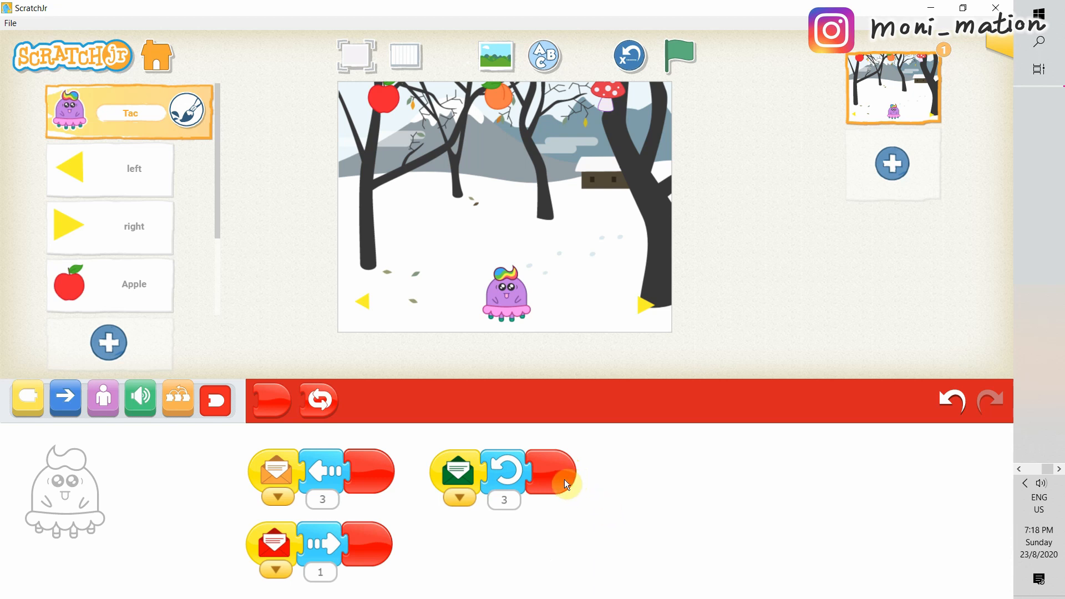
left_click_drag(550, 472, 577, 503)
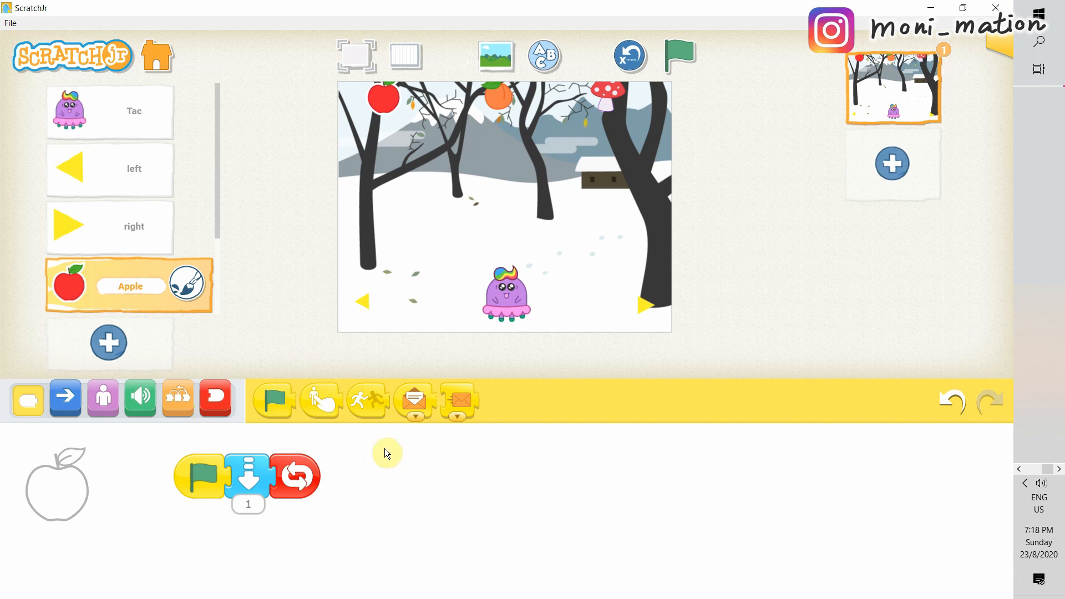
Step: Add a Start on Bump script to the Apple that sends the green message
left_click_drag(368, 398, 375, 483)
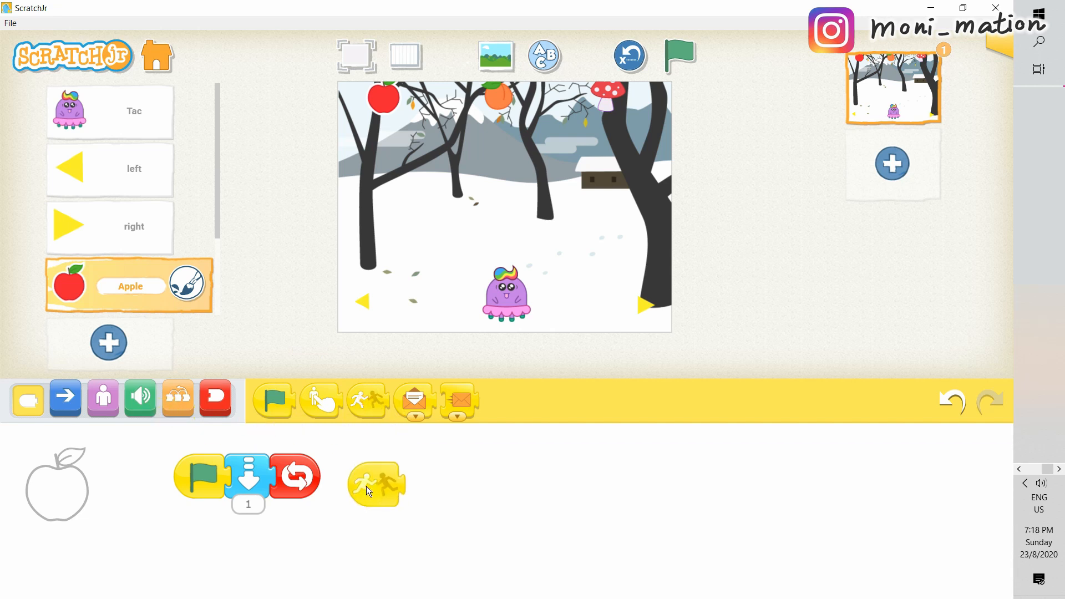
left_click(376, 480)
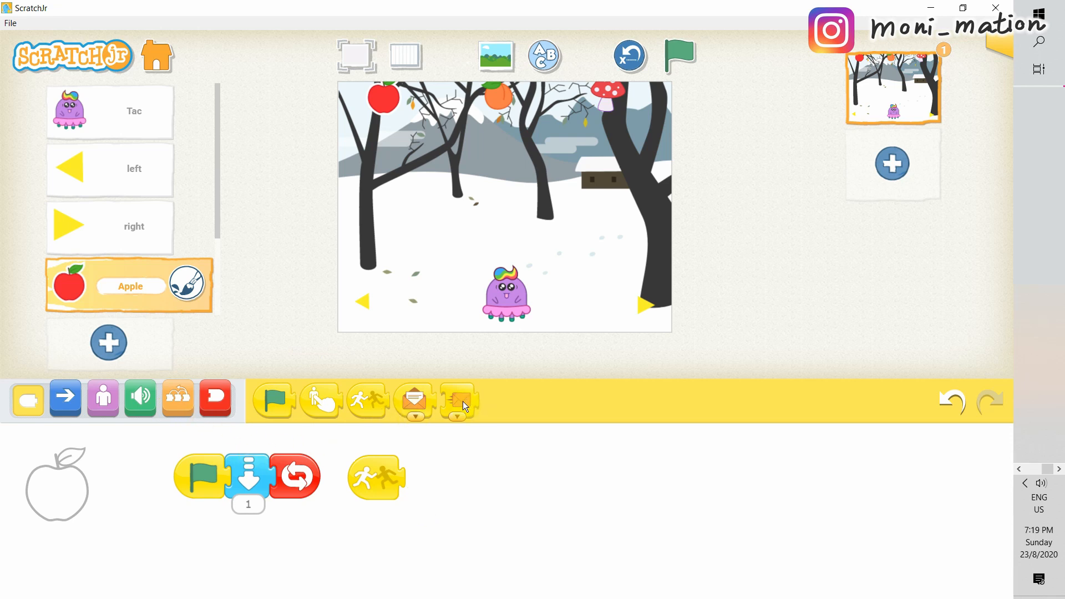
left_click(457, 399)
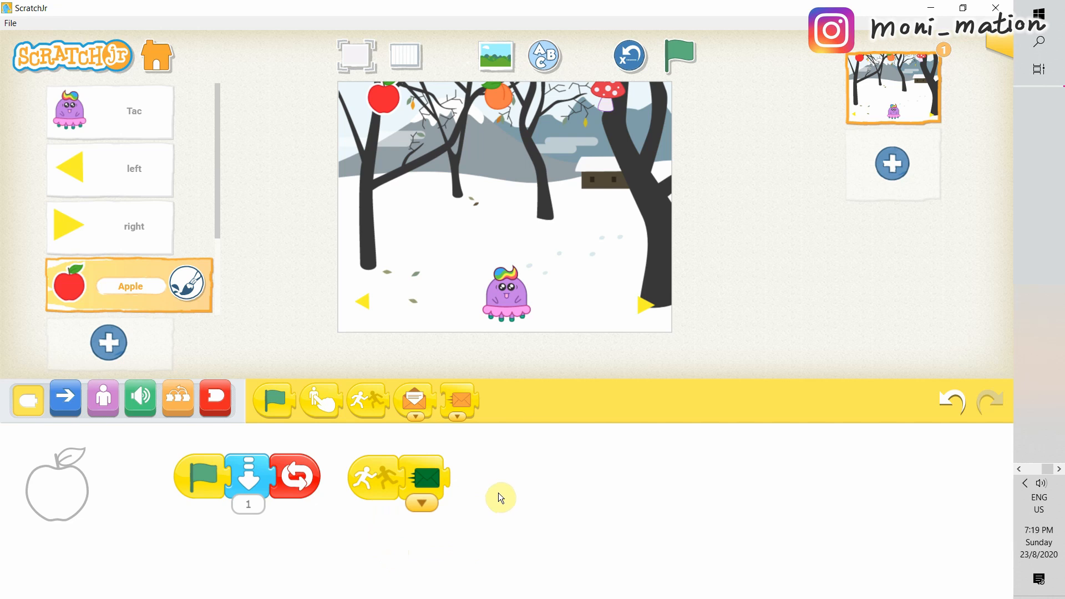
left_click(214, 398)
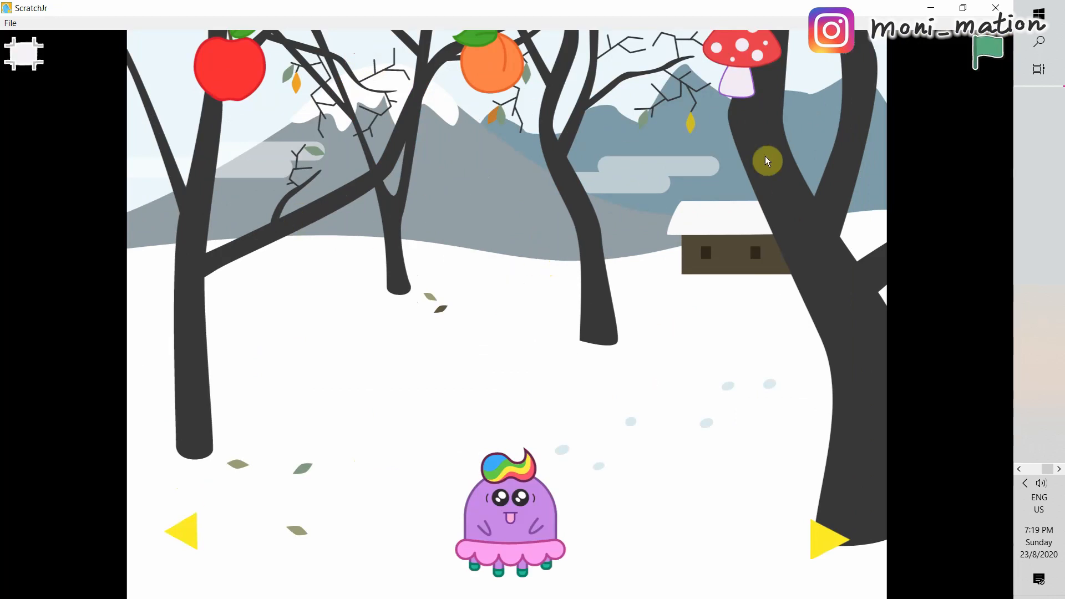
Step: Start the game full screen to test the Apple hitting Tac
left_click(986, 52)
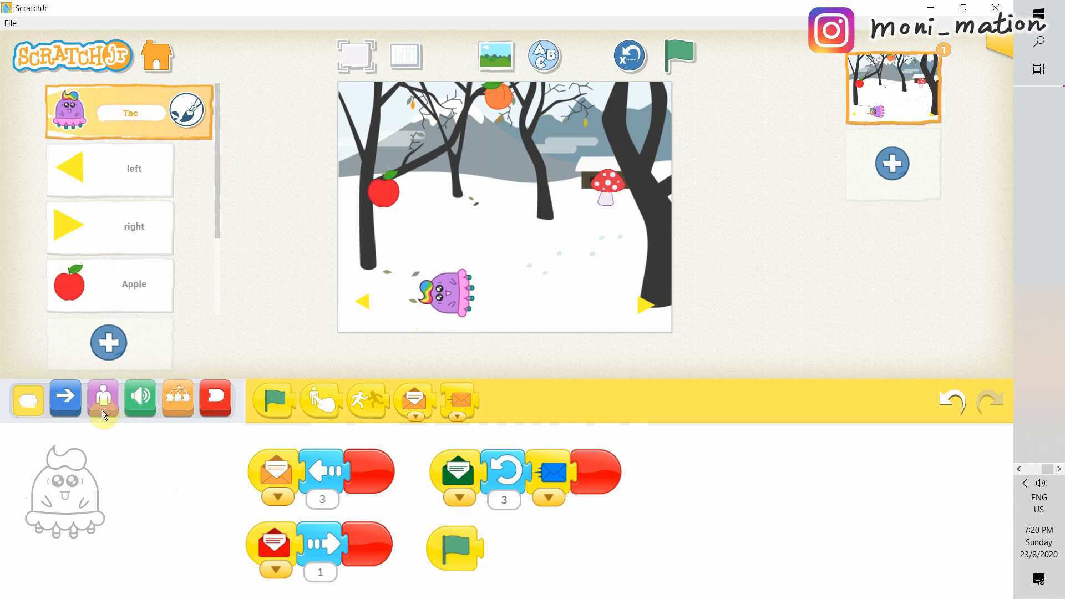
Step: Replay the game full screen, then close the Apple's send-green-message script with an End block
left_click(102, 397)
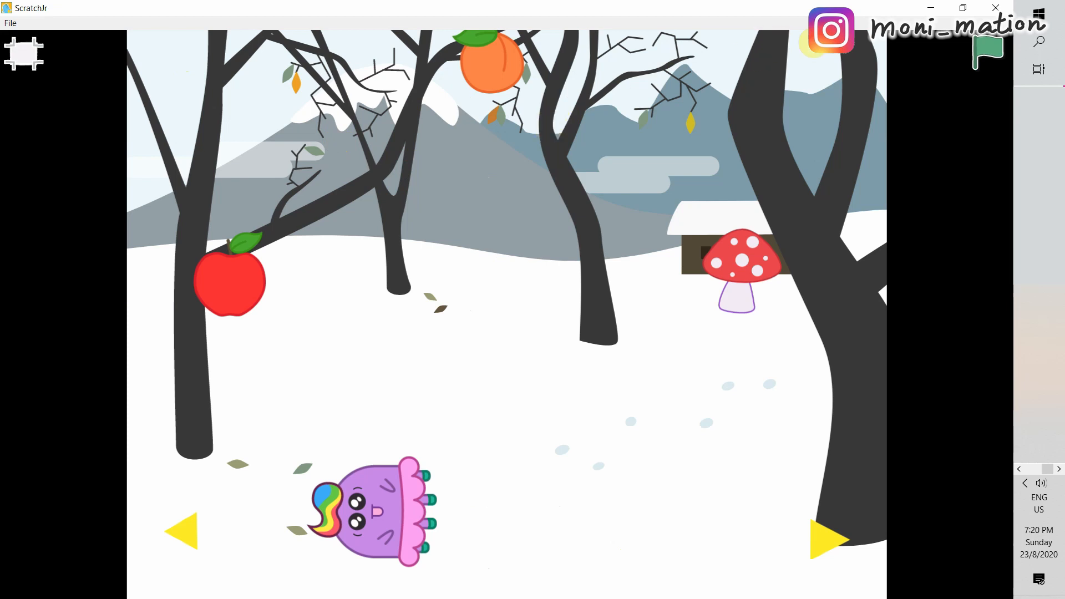
left_click(988, 51)
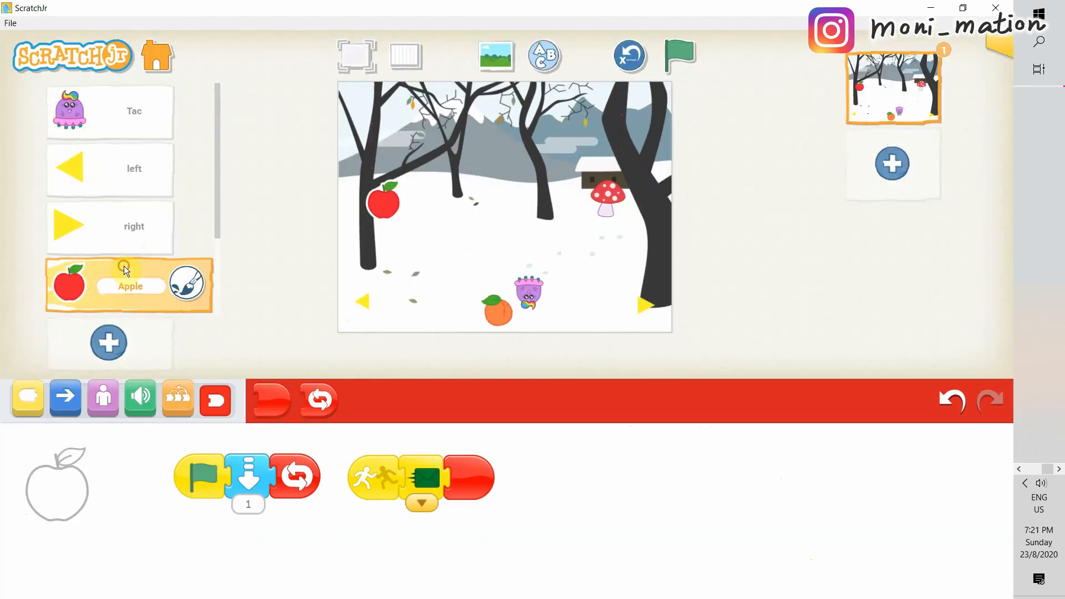
mouse_move(519, 521)
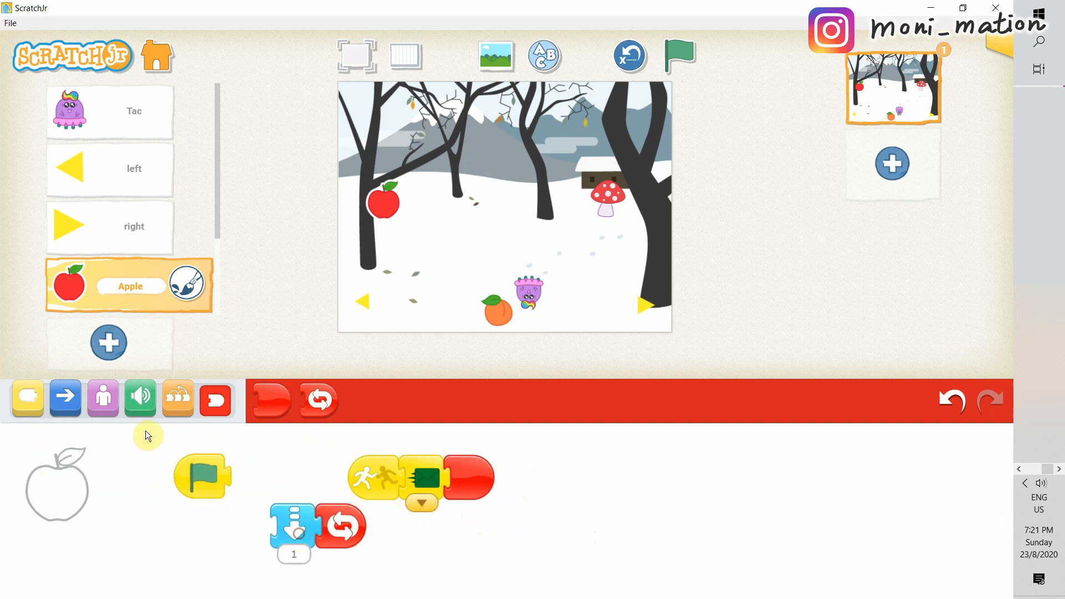
Step: Add a Shrink-by-2 block after the green flag in the Peach and Mushroom scripts
left_click(102, 398)
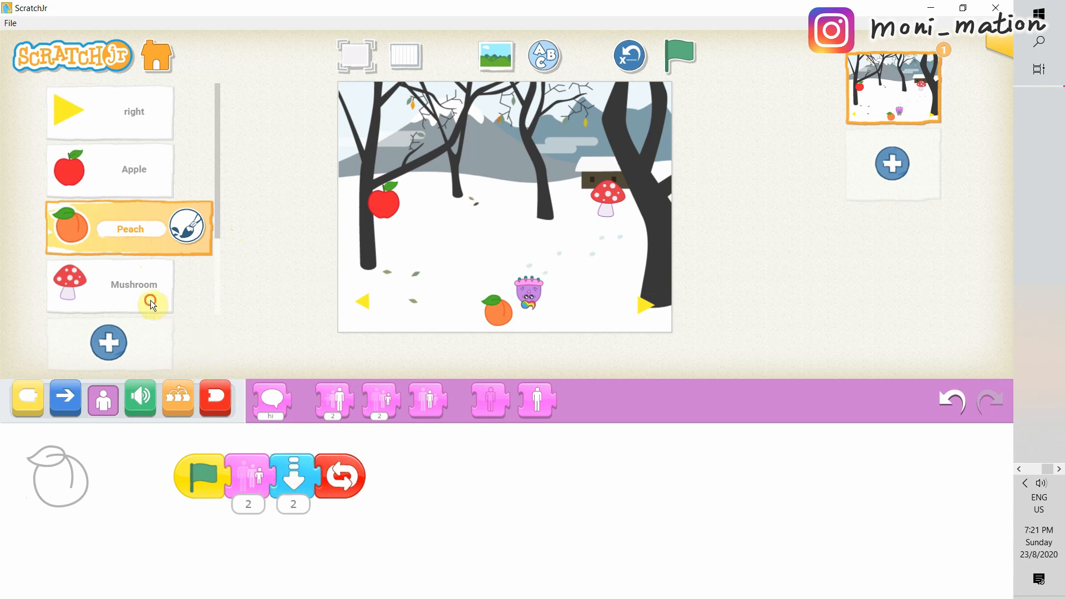
left_click(108, 286)
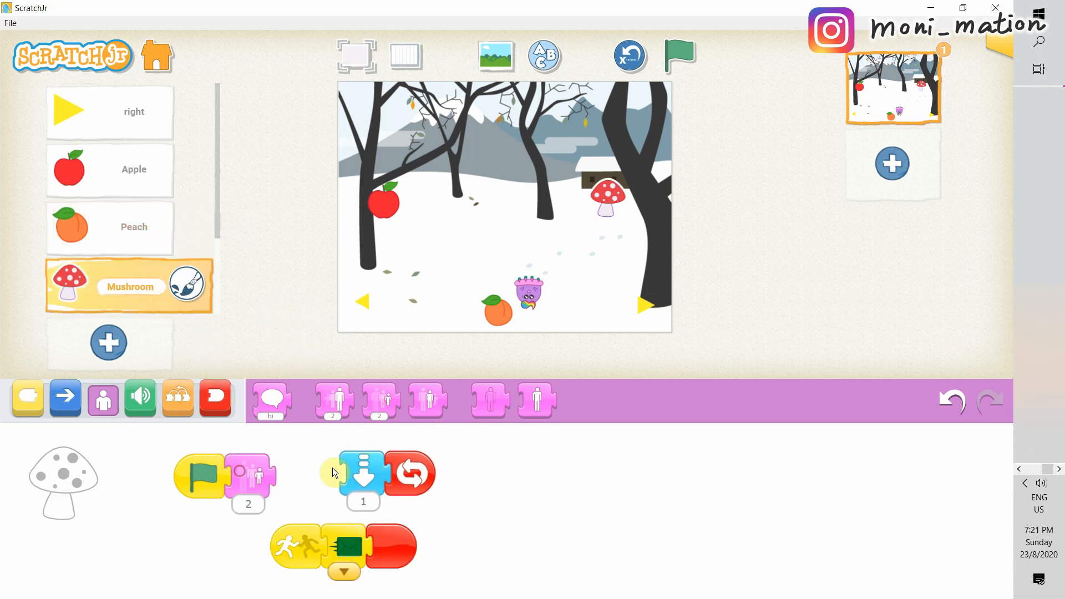
left_click(355, 55)
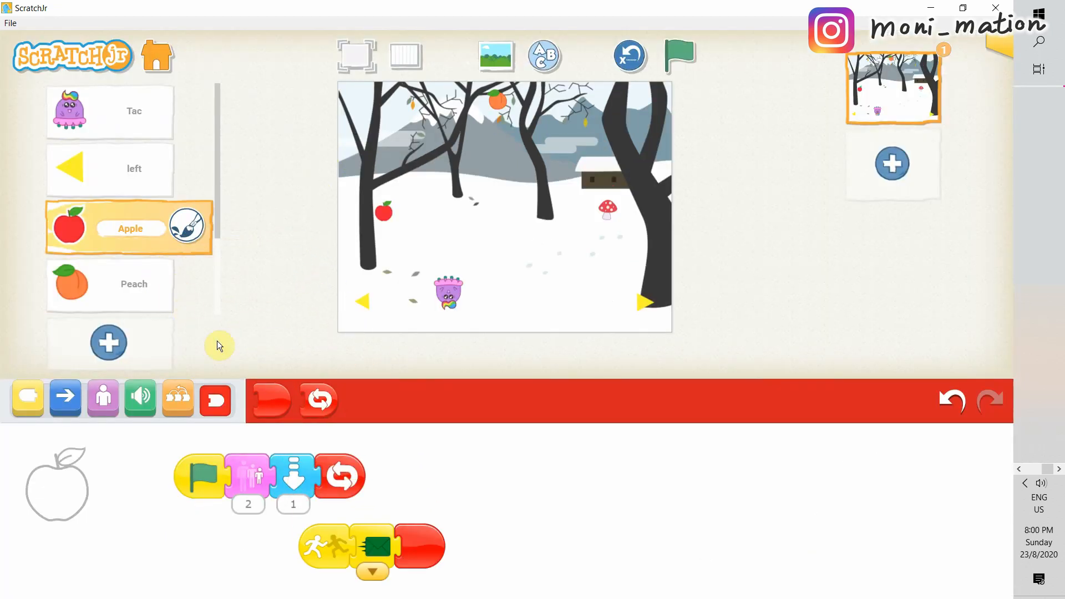
mouse_move(162, 300)
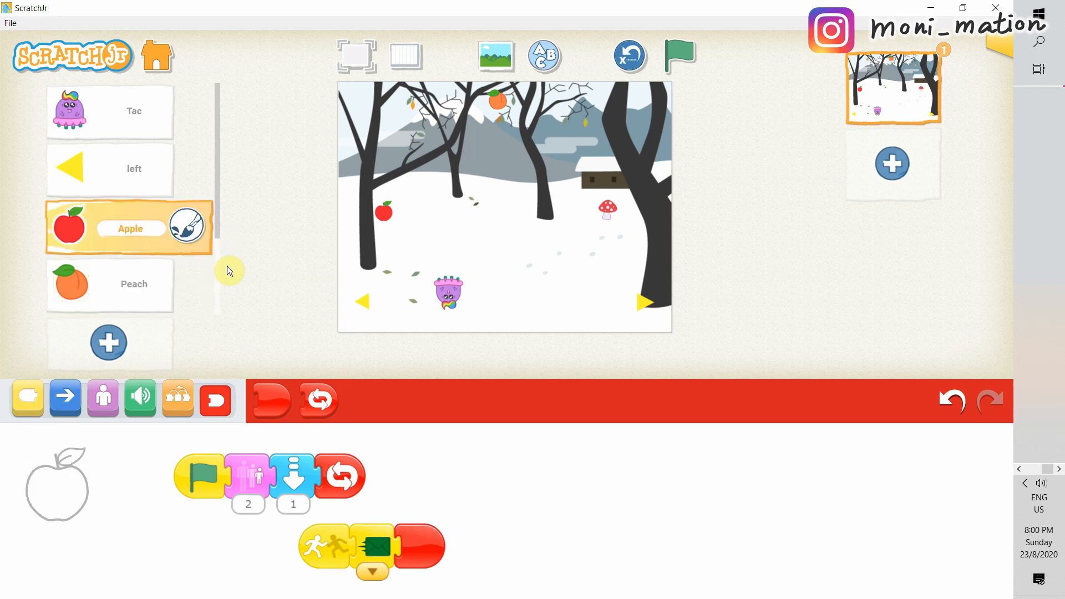
Step: Give the Apple a Start-on-blue-message script that hides it and ends
left_click(26, 398)
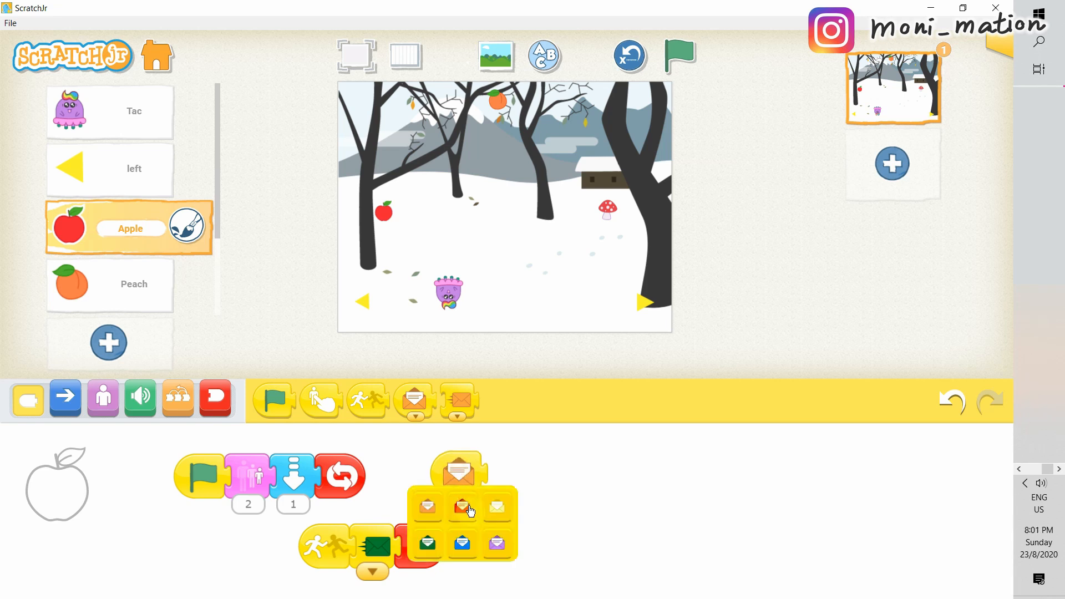
left_click(460, 506)
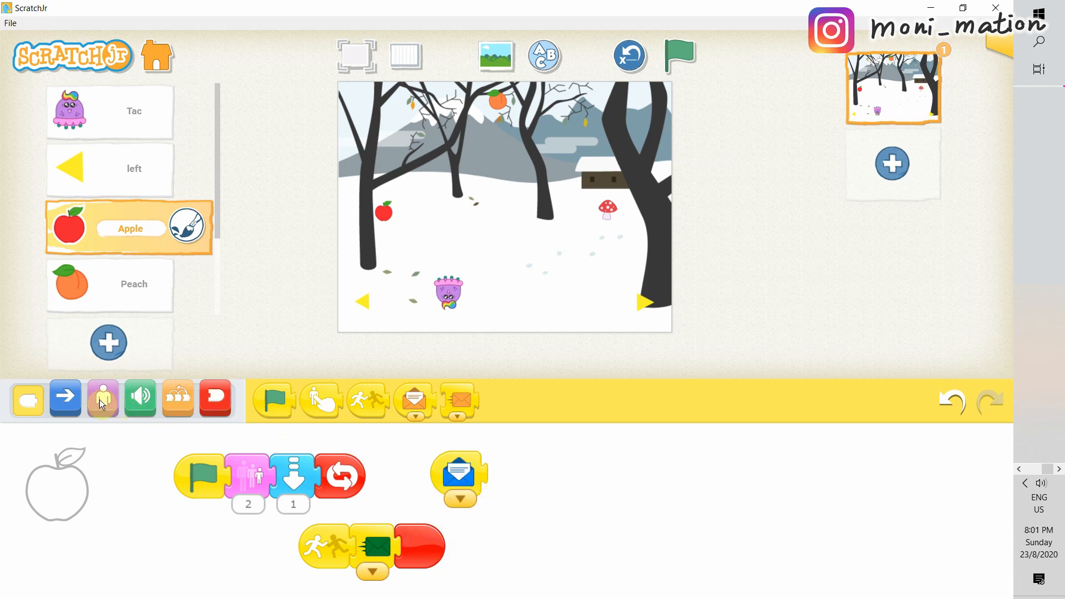
left_click(102, 398)
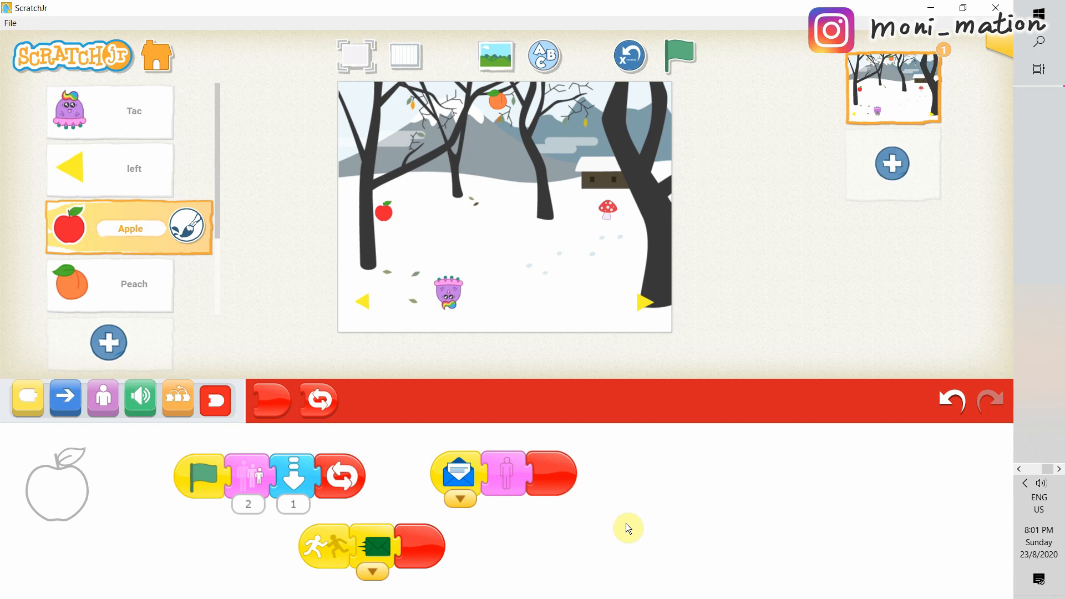
mouse_move(357, 55)
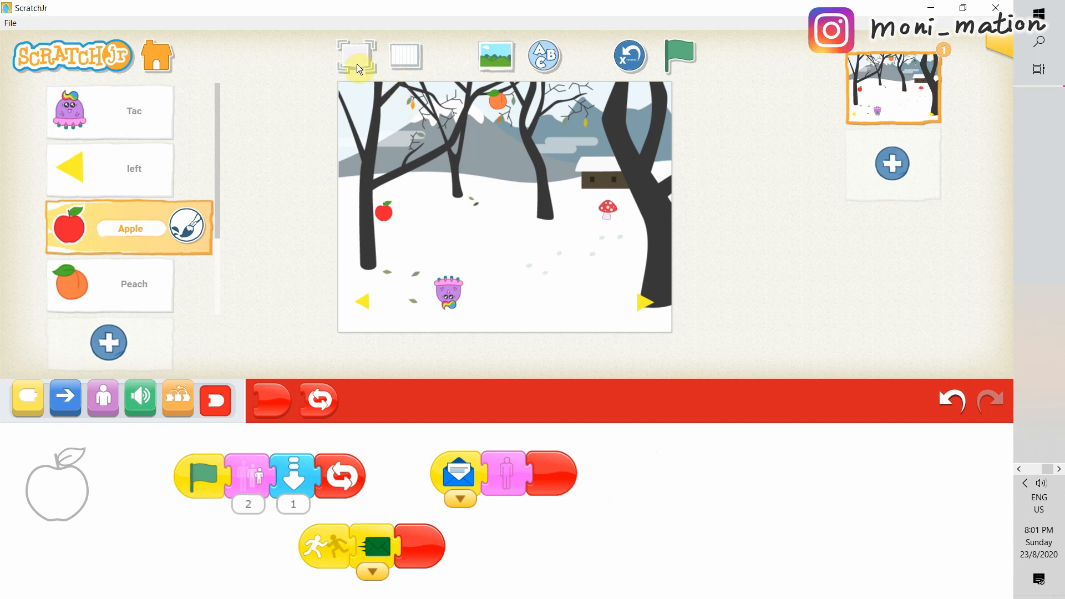
Step: Run the game full screen with the green flag and steer Tac right to confirm the Apple vanishes
left_click(354, 55)
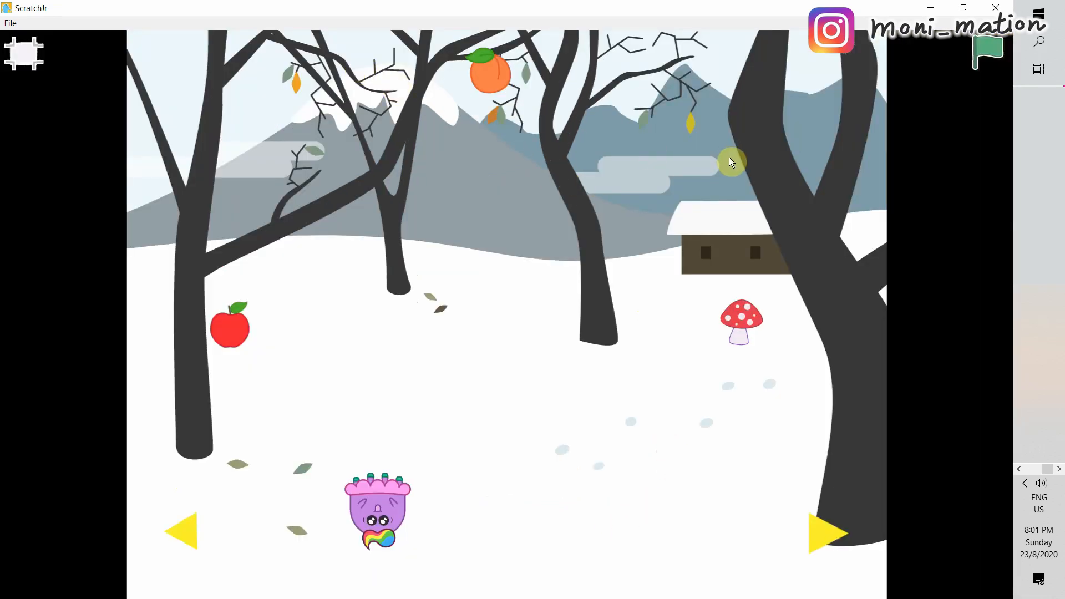
left_click(987, 49)
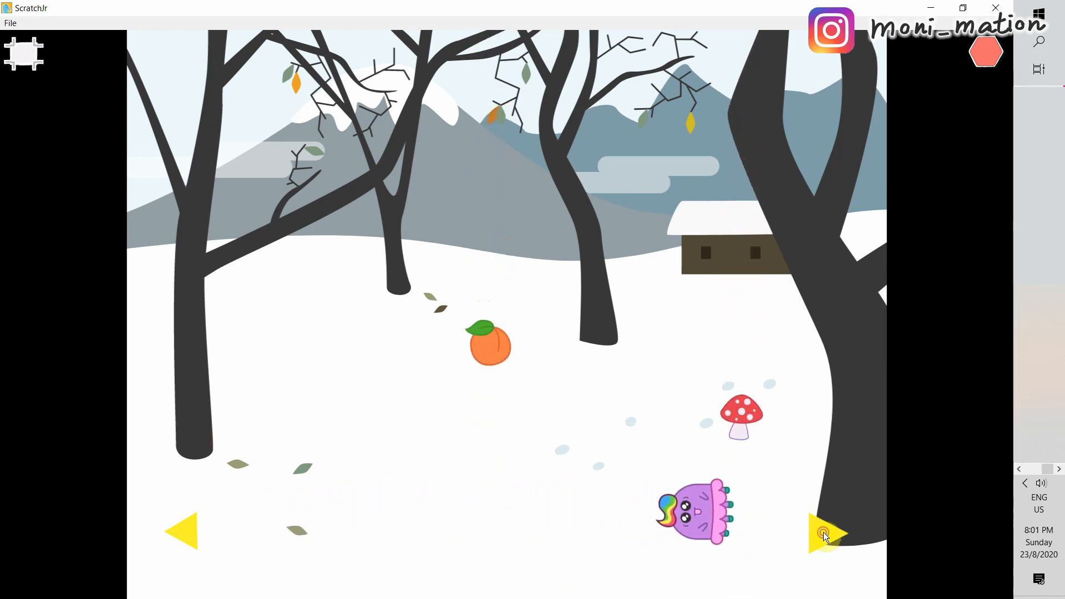
left_click(825, 534)
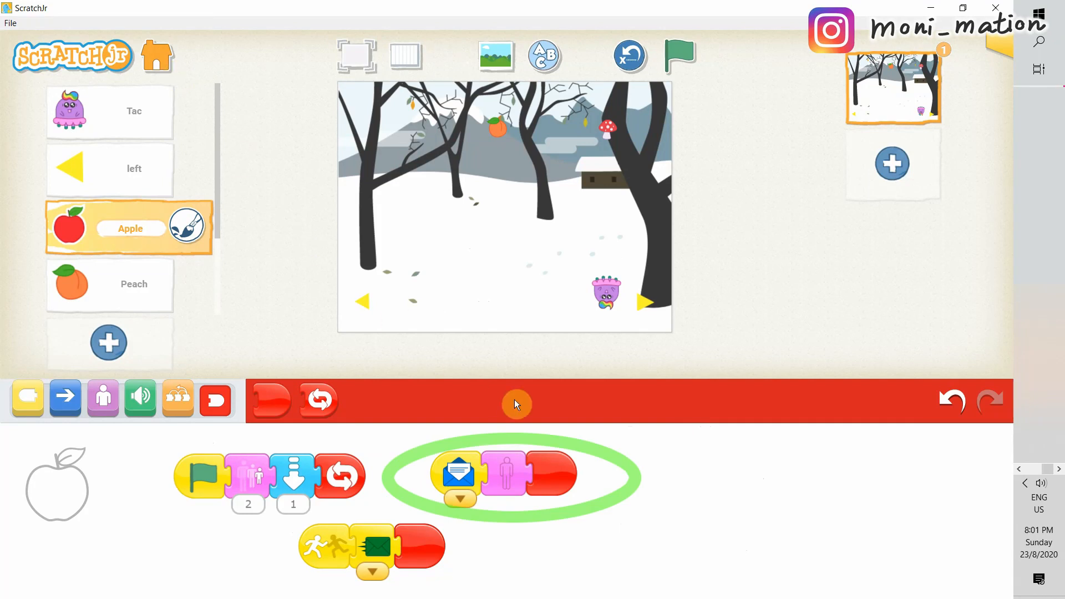
mouse_move(550, 512)
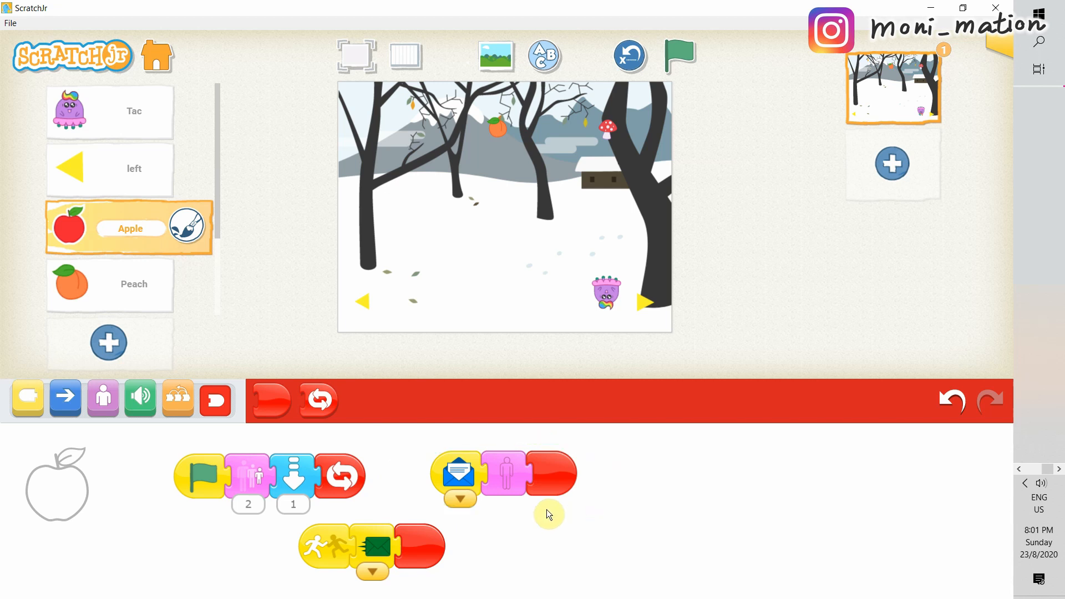
Step: Review Tac's scripts and copy the Apple's hide-on-blue script onto the Peach and Mushroom
left_click(109, 112)
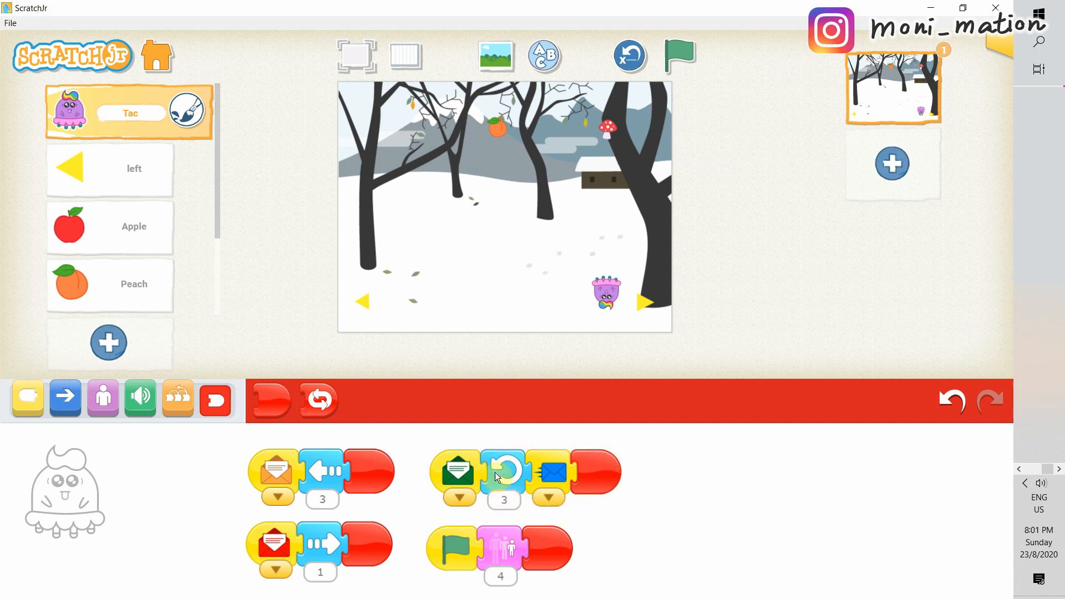
mouse_move(206, 316)
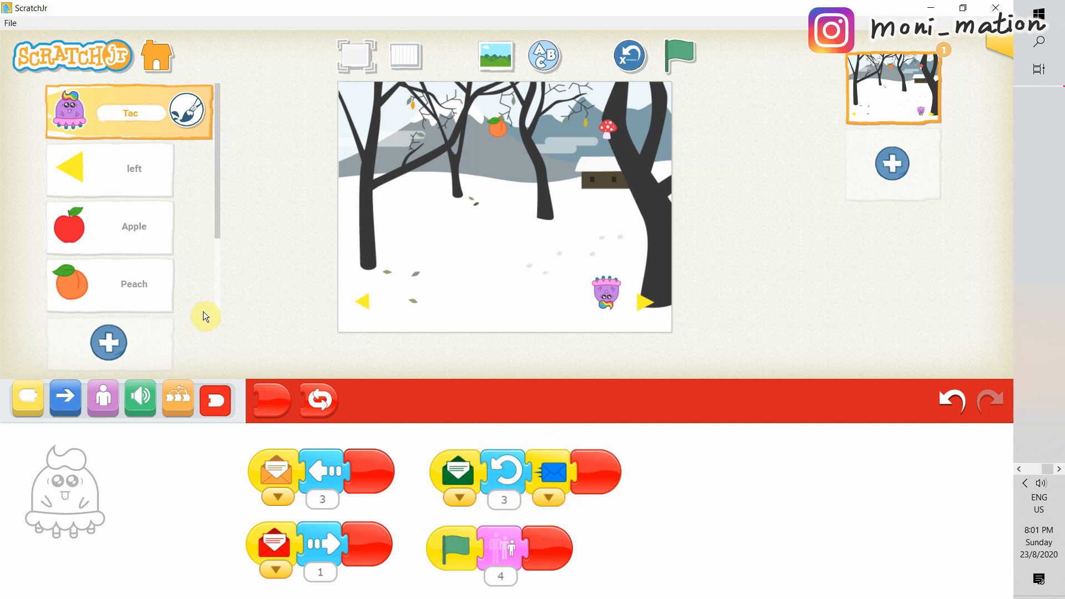
mouse_move(135, 224)
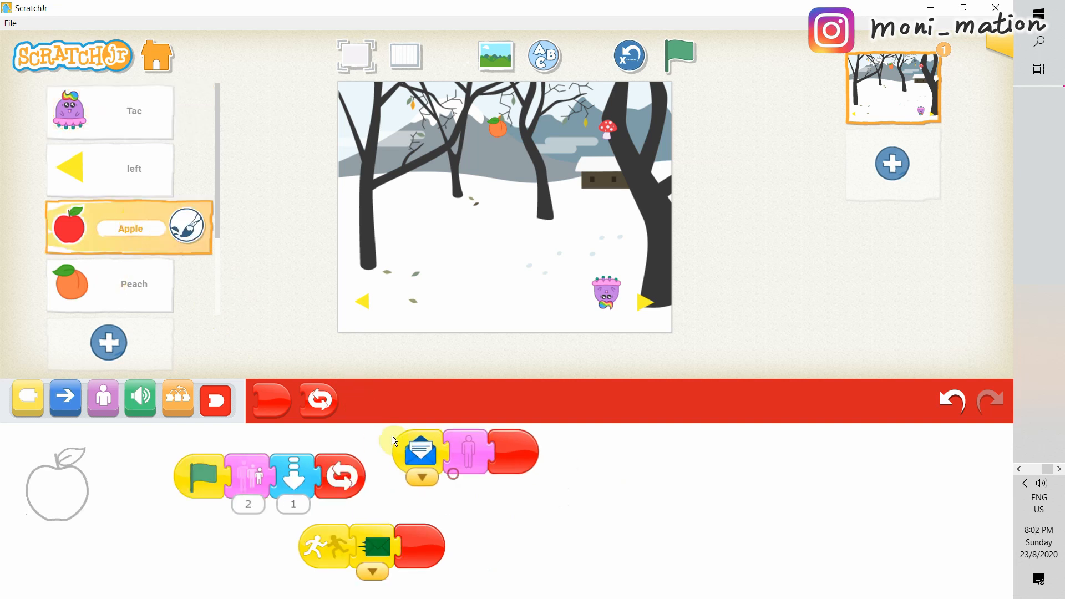
left_click_drag(422, 454, 458, 476)
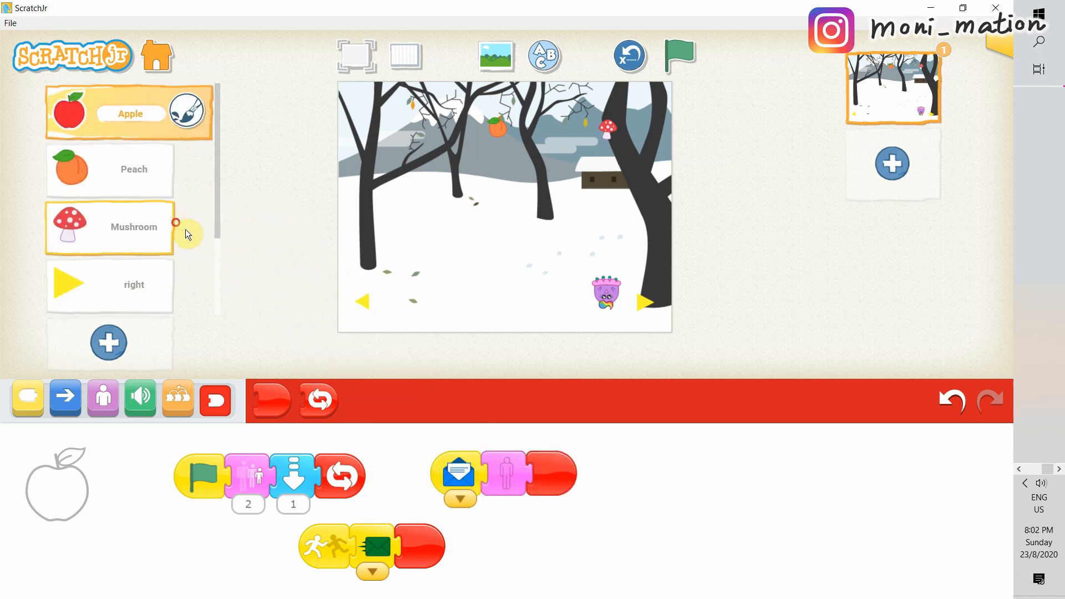
left_click(355, 56)
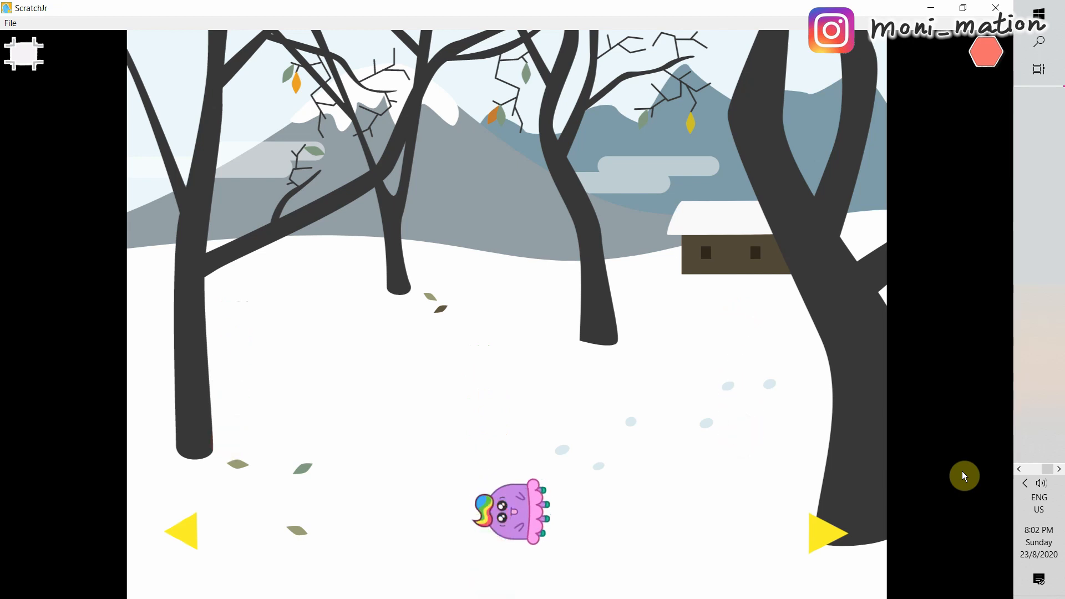
mouse_move(972, 156)
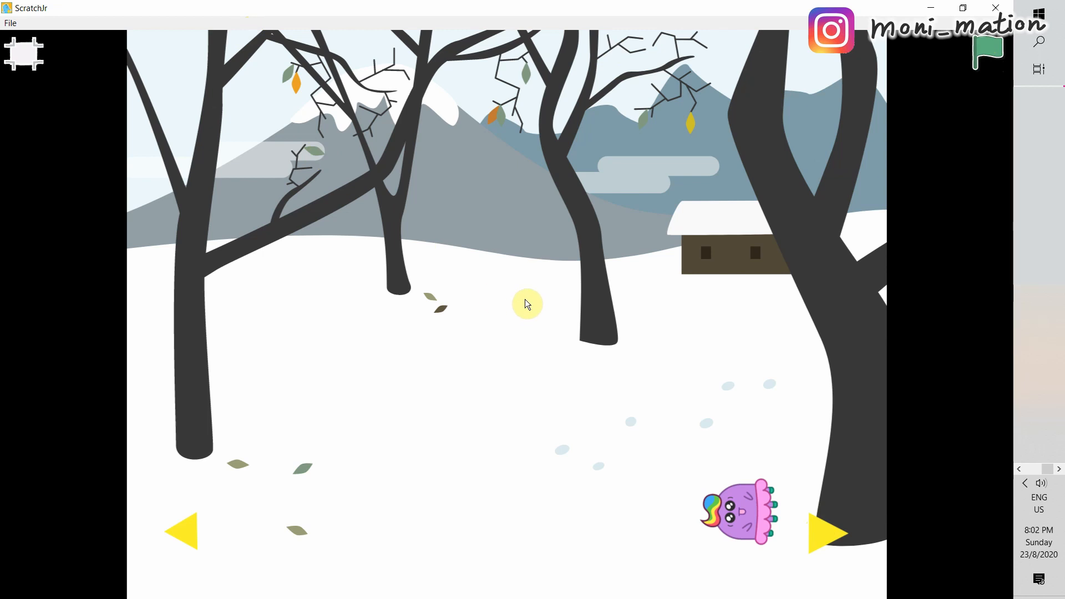
Step: Restart with the green flag and steer Tac left then right as the three objects fall
left_click(985, 53)
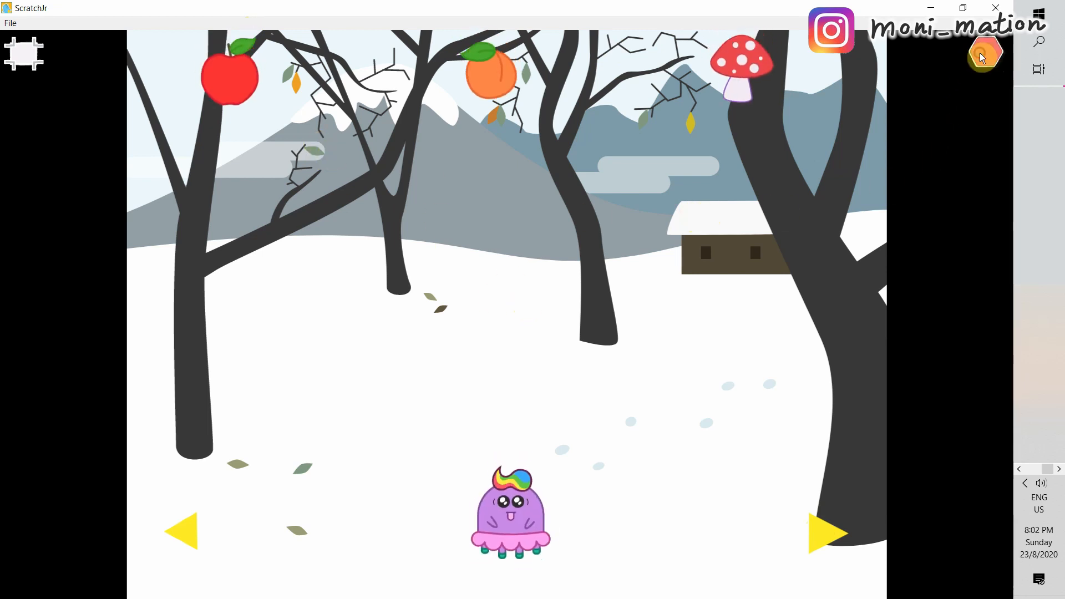
left_click(192, 531)
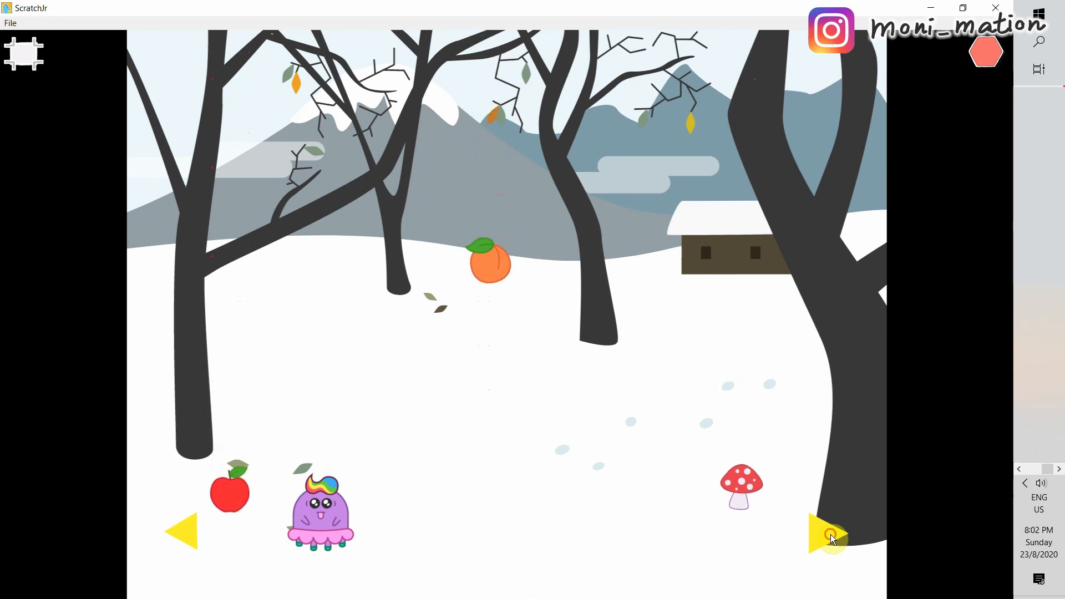
left_click(830, 533)
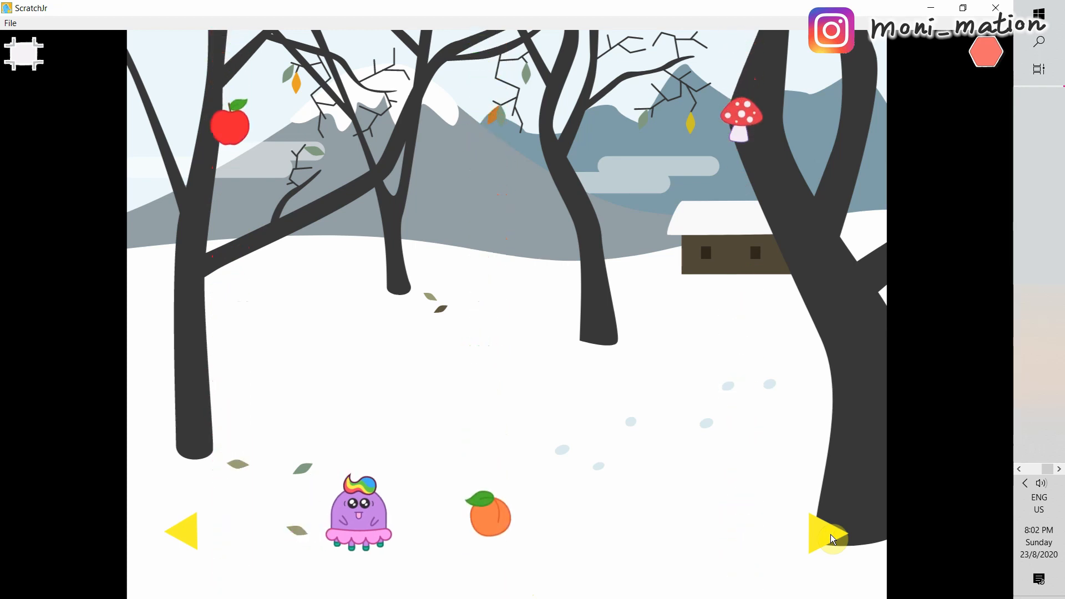
left_click(828, 537)
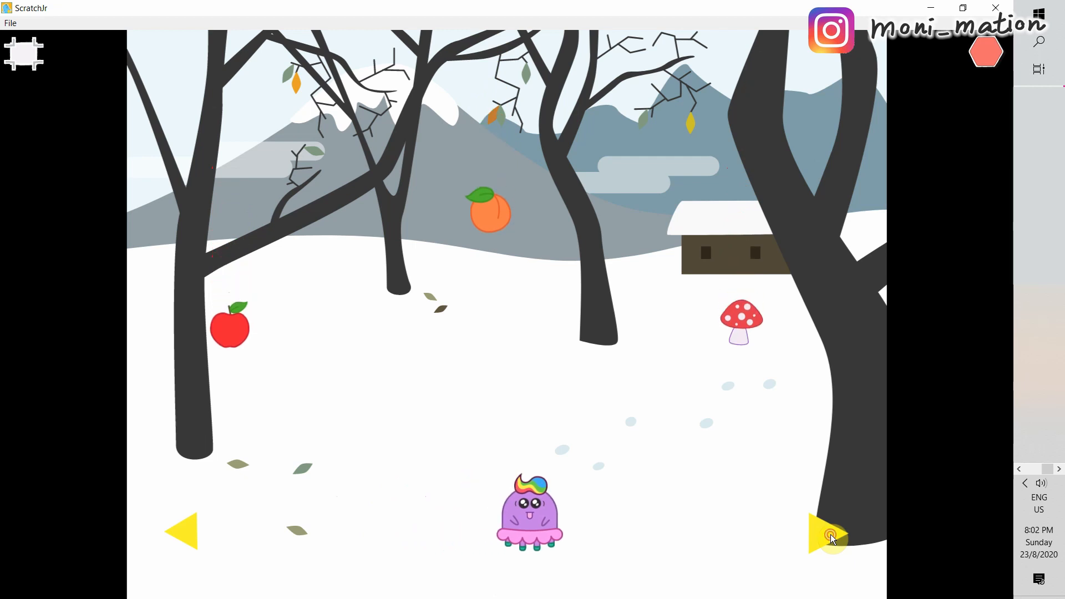